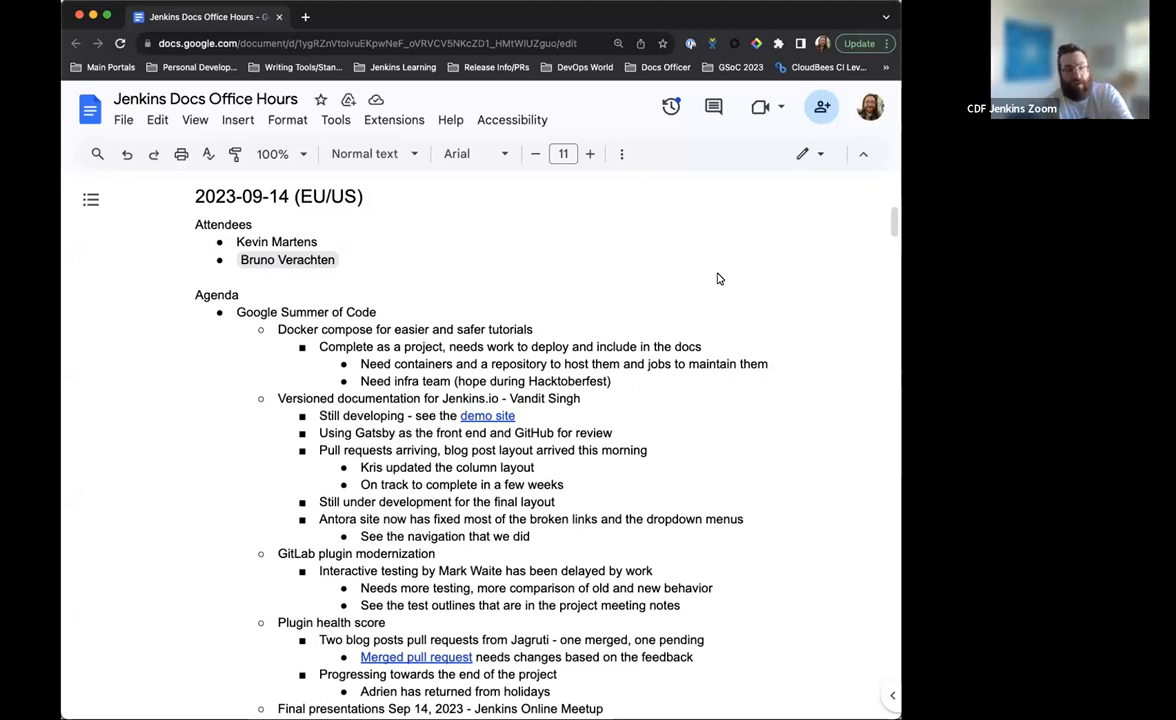
- Scroll down the office hours notes to reach the pull requests bullet
{"action": "scroll", "scroll_direction": "down", "scroll_amount": 3}
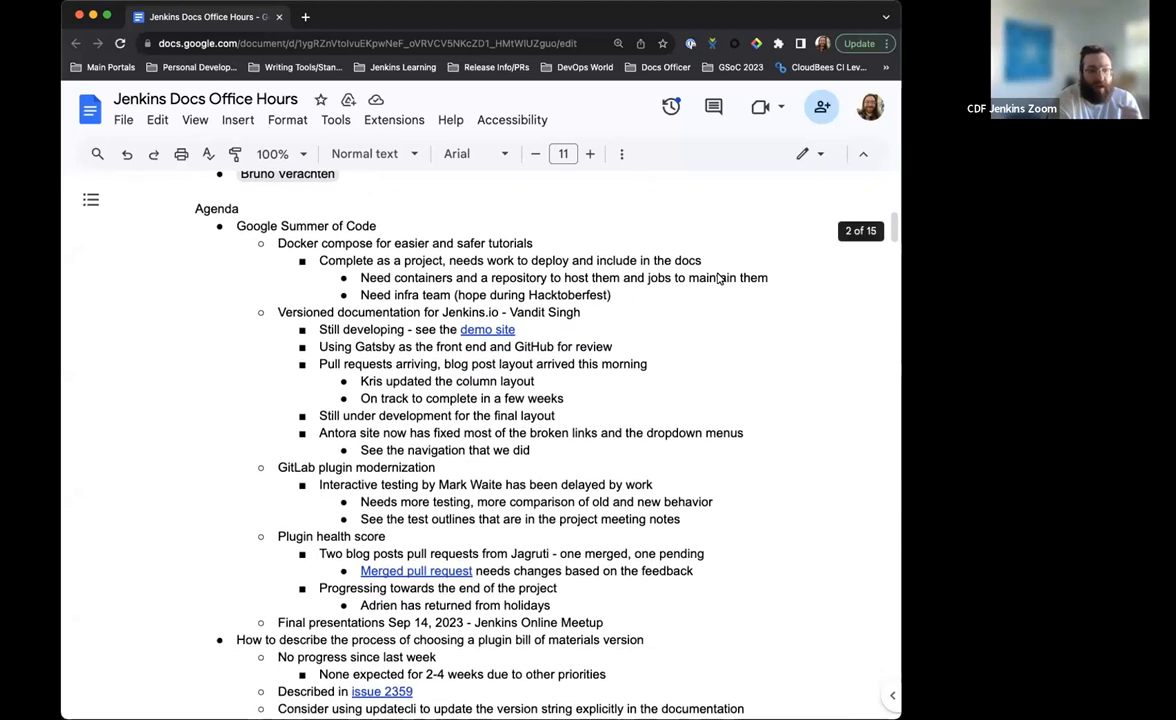
{"action": "scroll", "scroll_direction": "down", "scroll_amount": 3}
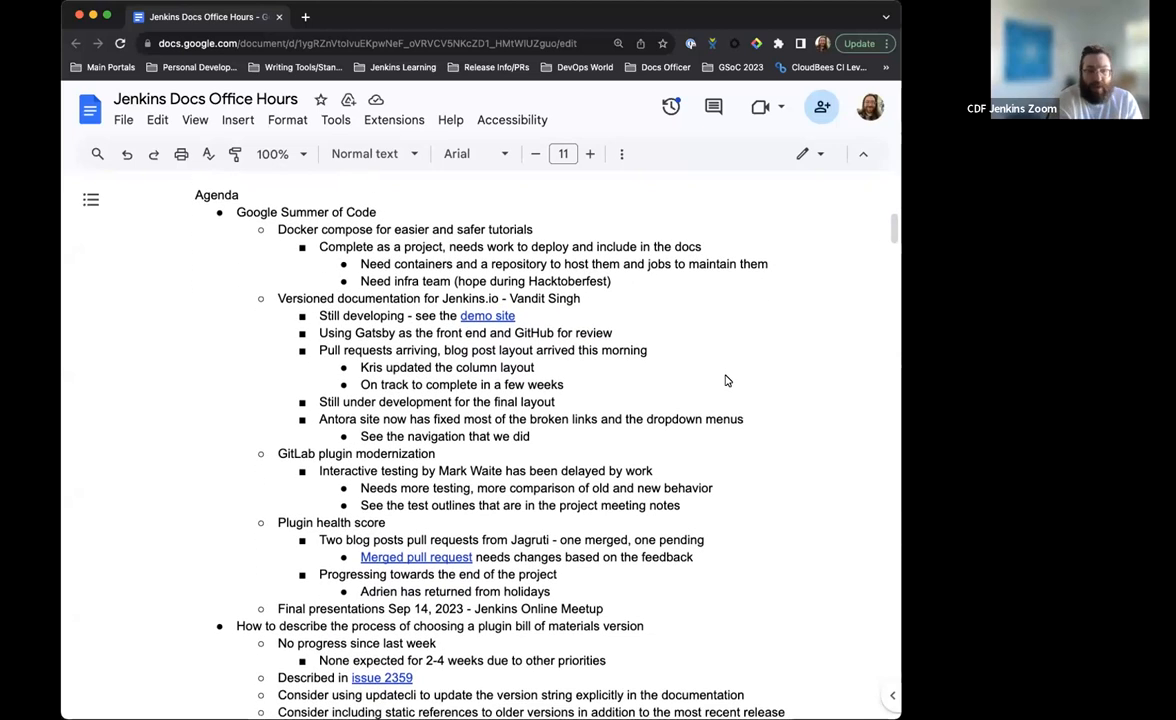
{"action": "scroll", "scroll_direction": "down", "scroll_amount": 3}
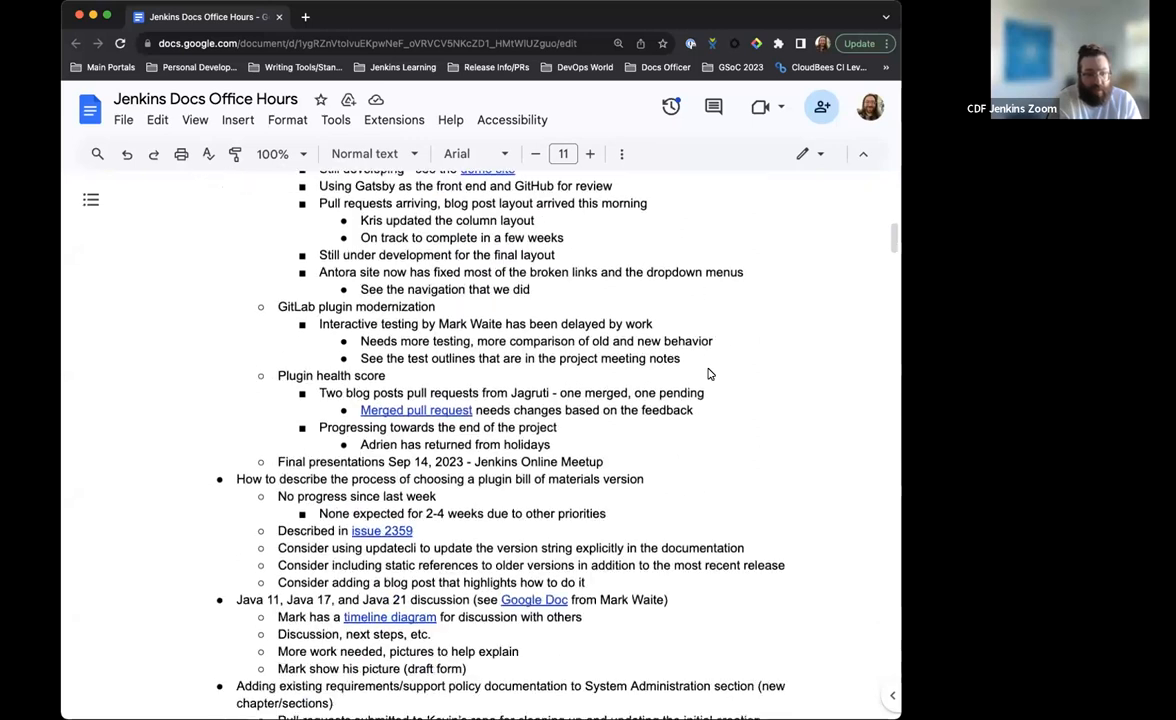
{"action": "scroll", "scroll_direction": "down", "scroll_amount": 3}
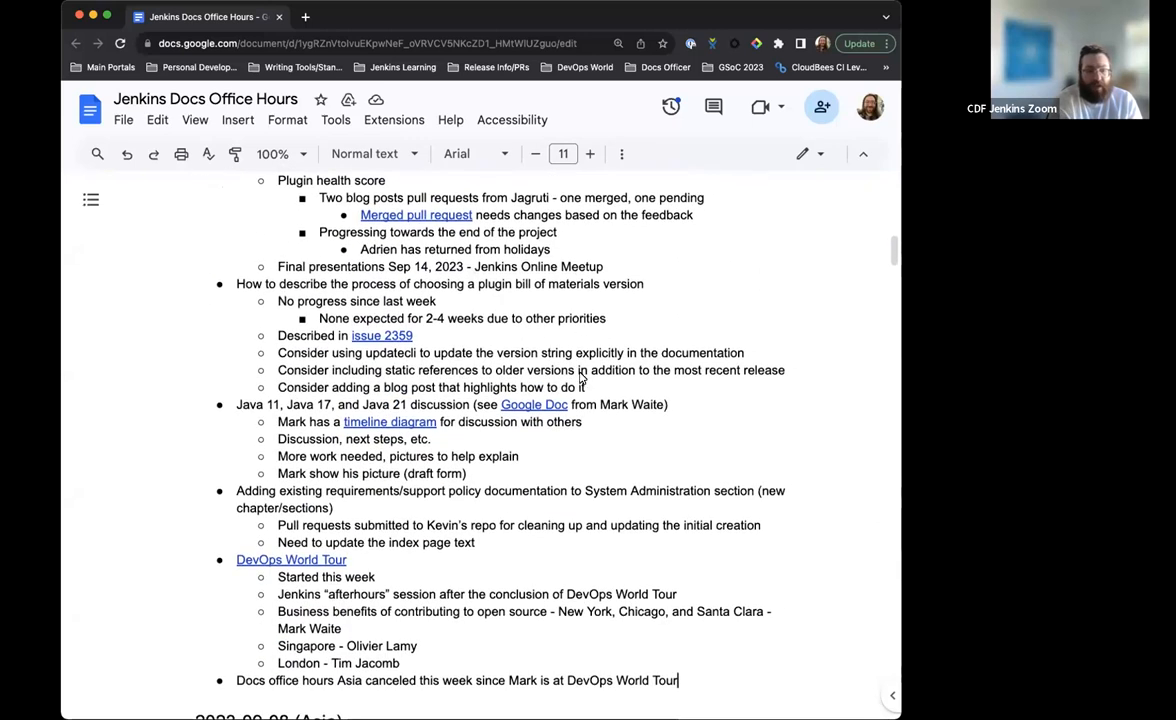
{"action": "mouse_move", "coordinate": [572, 342]}
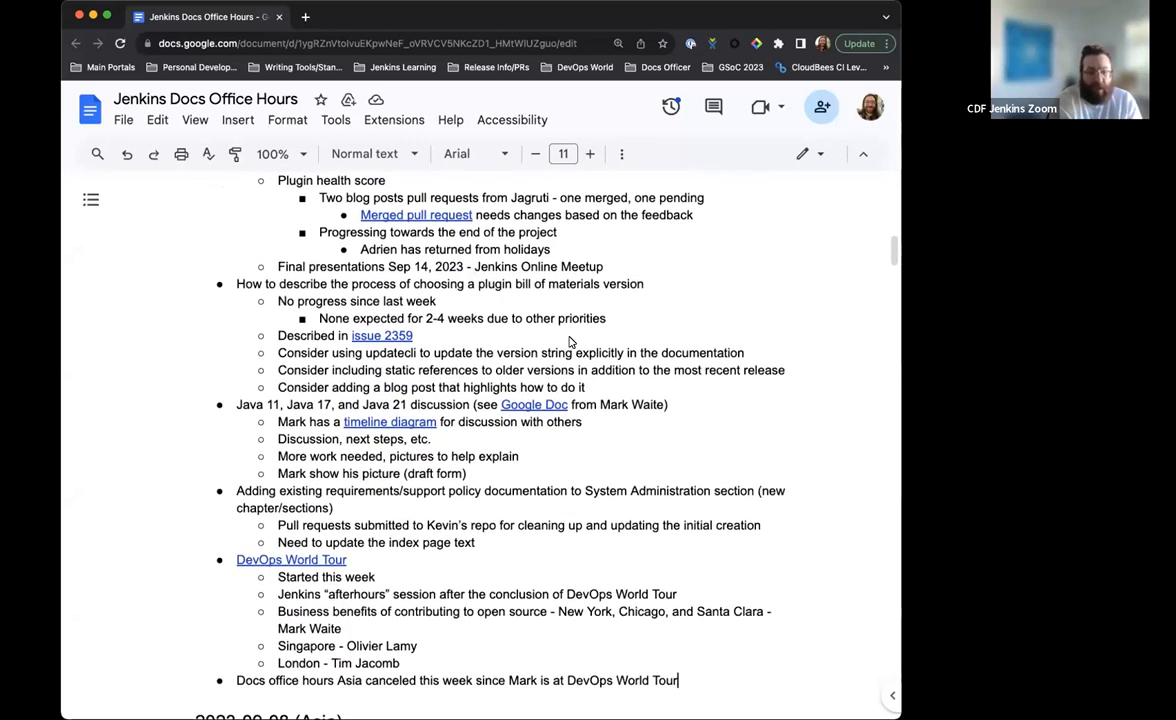
{"action": "scroll", "scroll_direction": "down", "scroll_amount": 3}
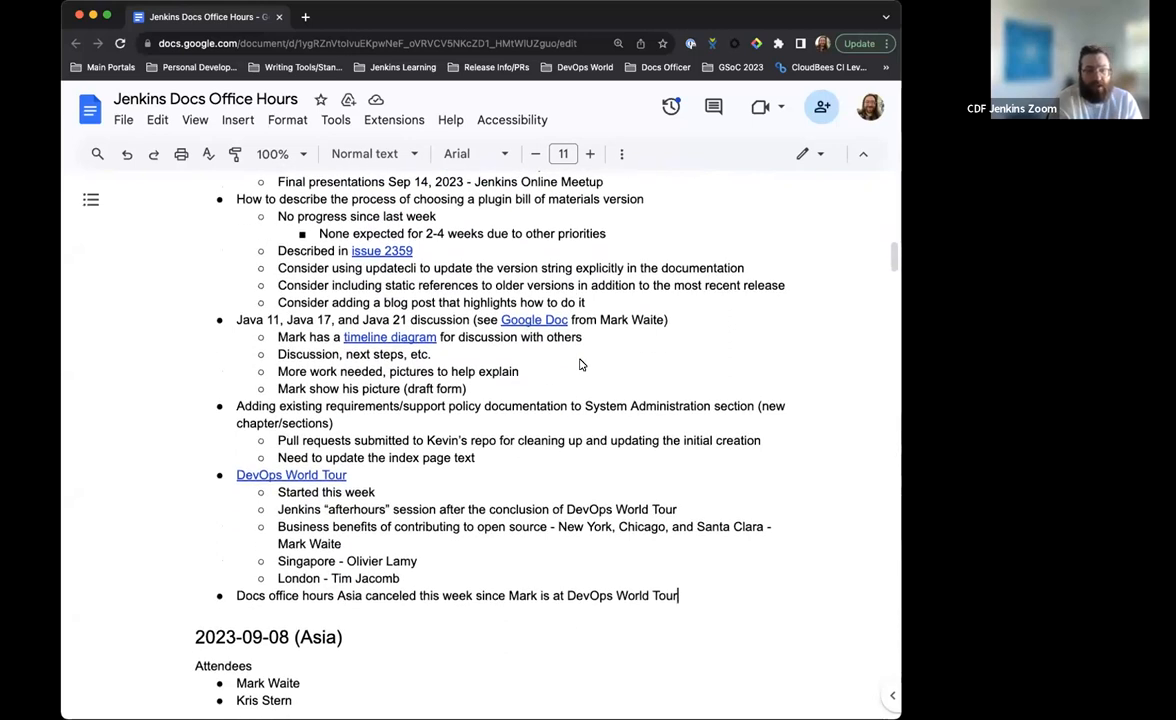
{"action": "scroll", "scroll_direction": "down", "scroll_amount": 3}
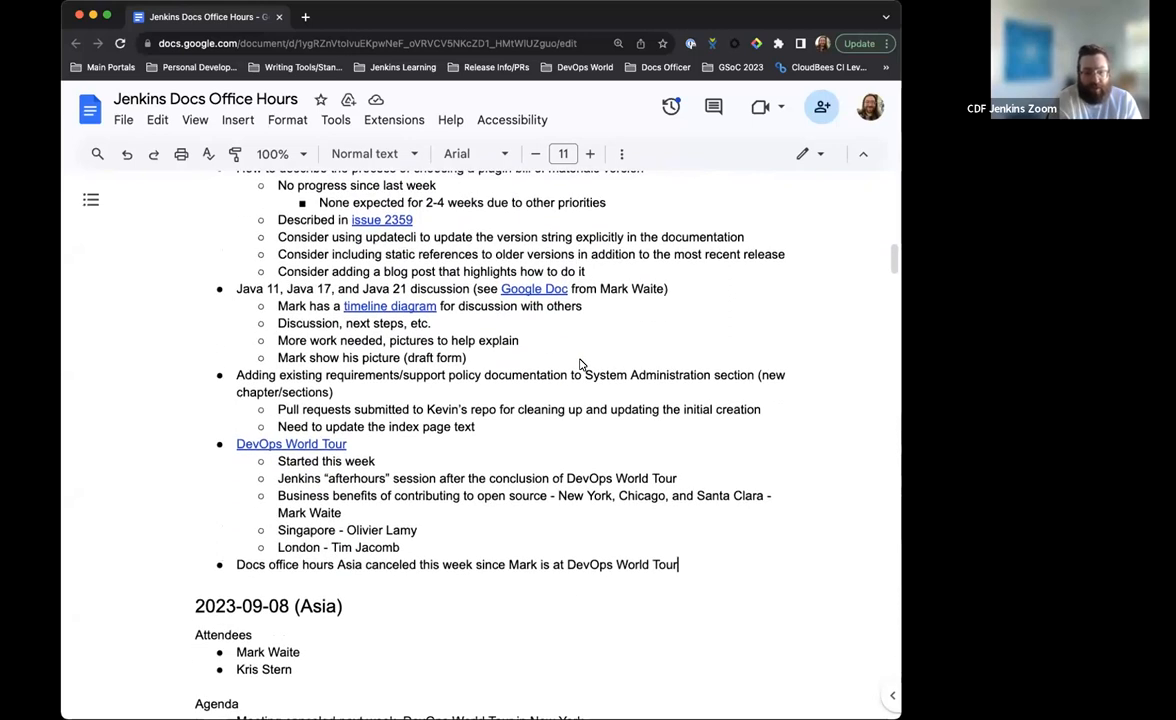
{"action": "scroll", "scroll_direction": "down", "scroll_amount": 3}
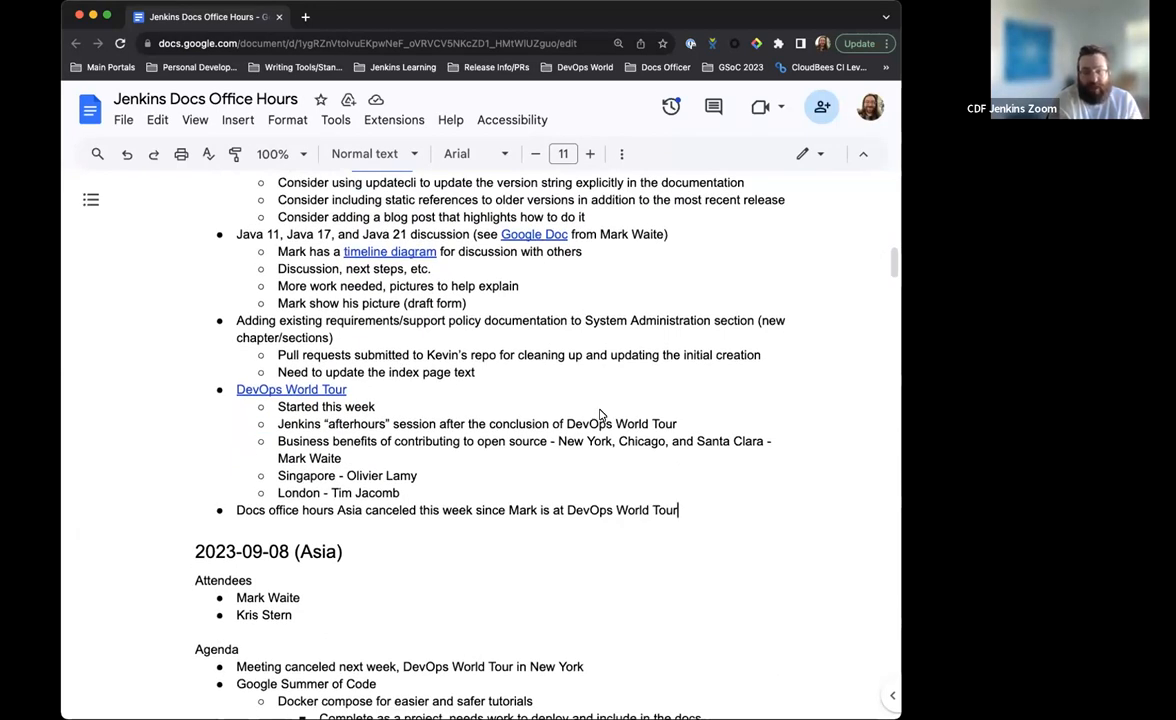
{"action": "scroll", "scroll_direction": "down", "scroll_amount": 3}
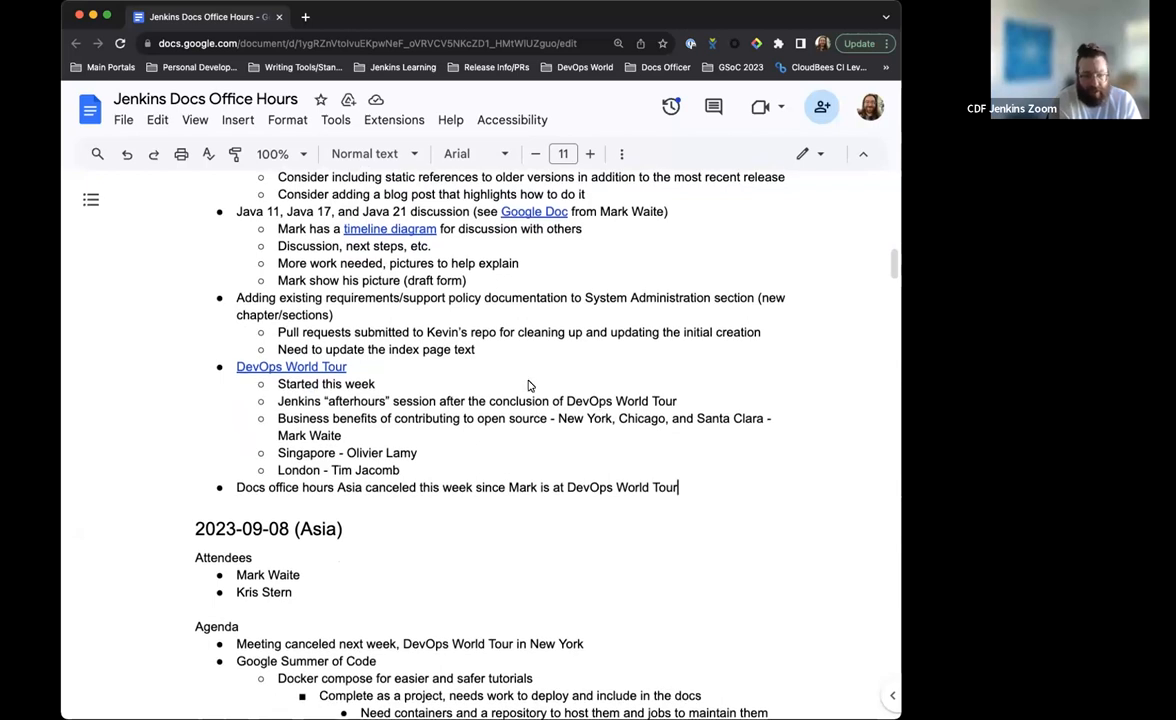
{"action": "scroll", "scroll_direction": "down", "scroll_amount": 3}
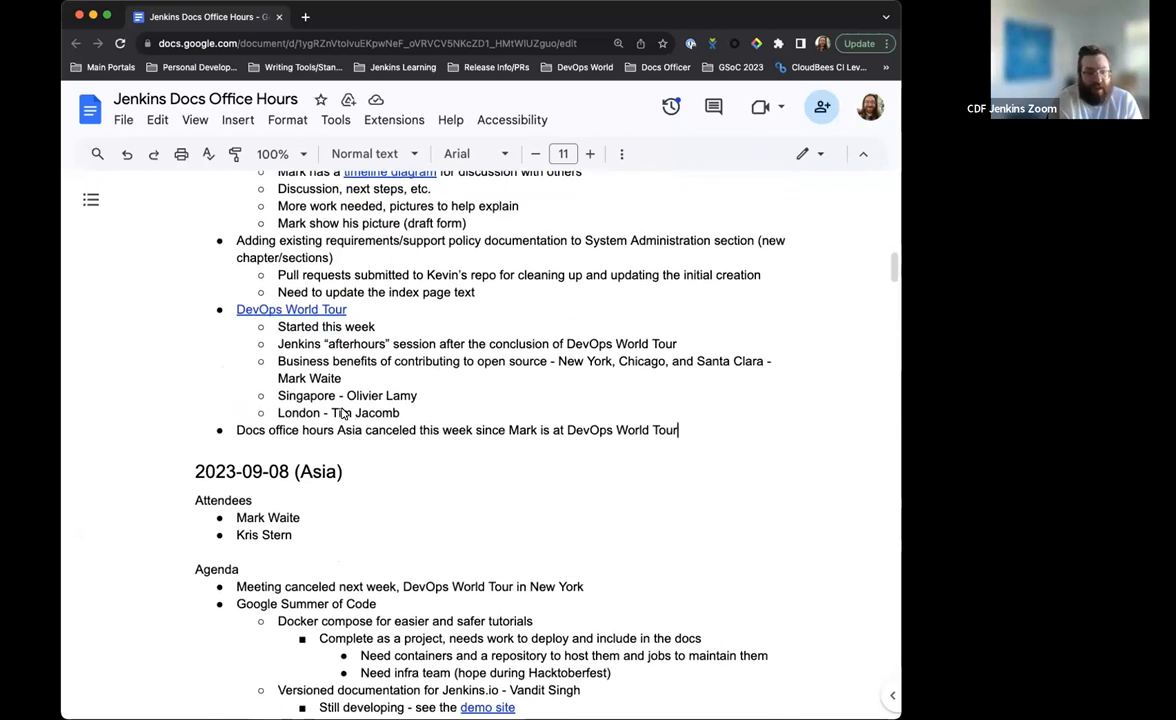
{"action": "scroll", "scroll_direction": "down", "scroll_amount": 3}
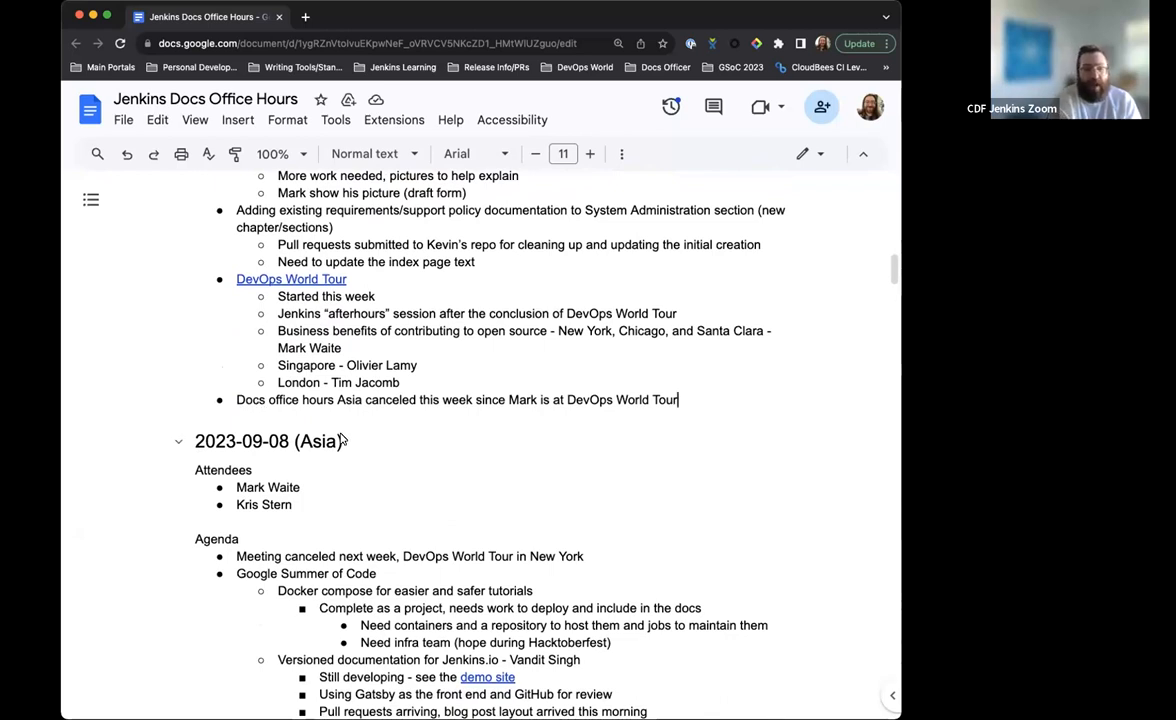
{"action": "mouse_move", "coordinate": [346, 442]}
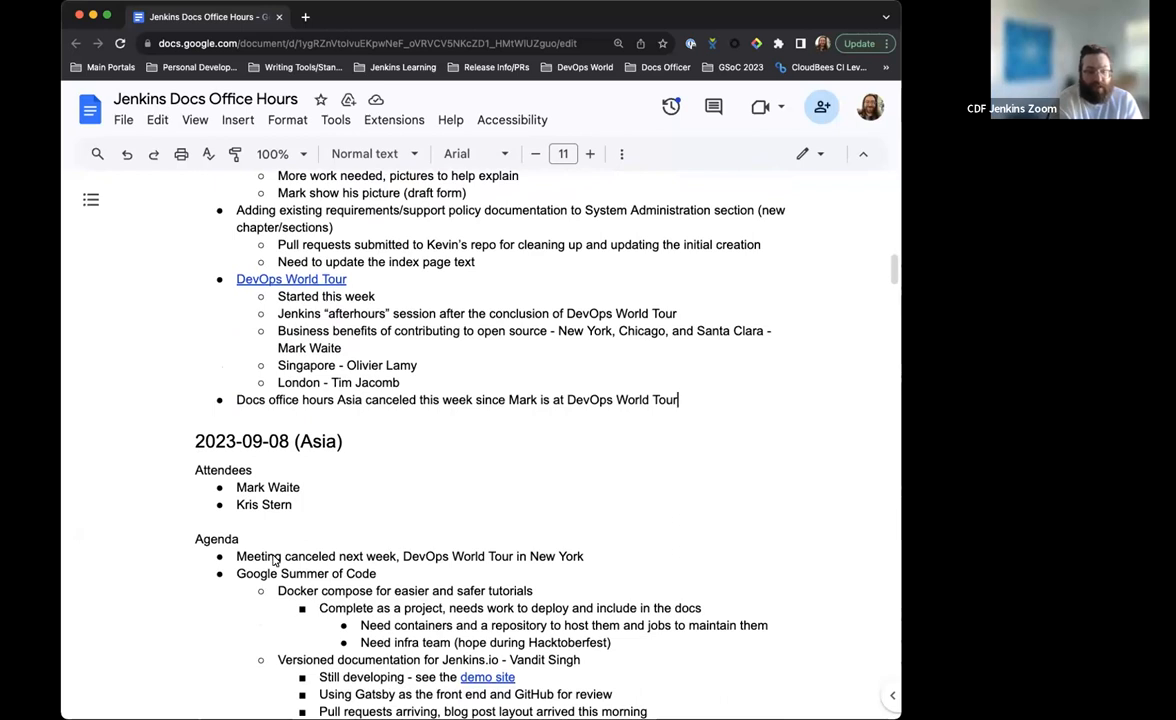
{"action": "scroll", "scroll_direction": "down", "scroll_amount": 3}
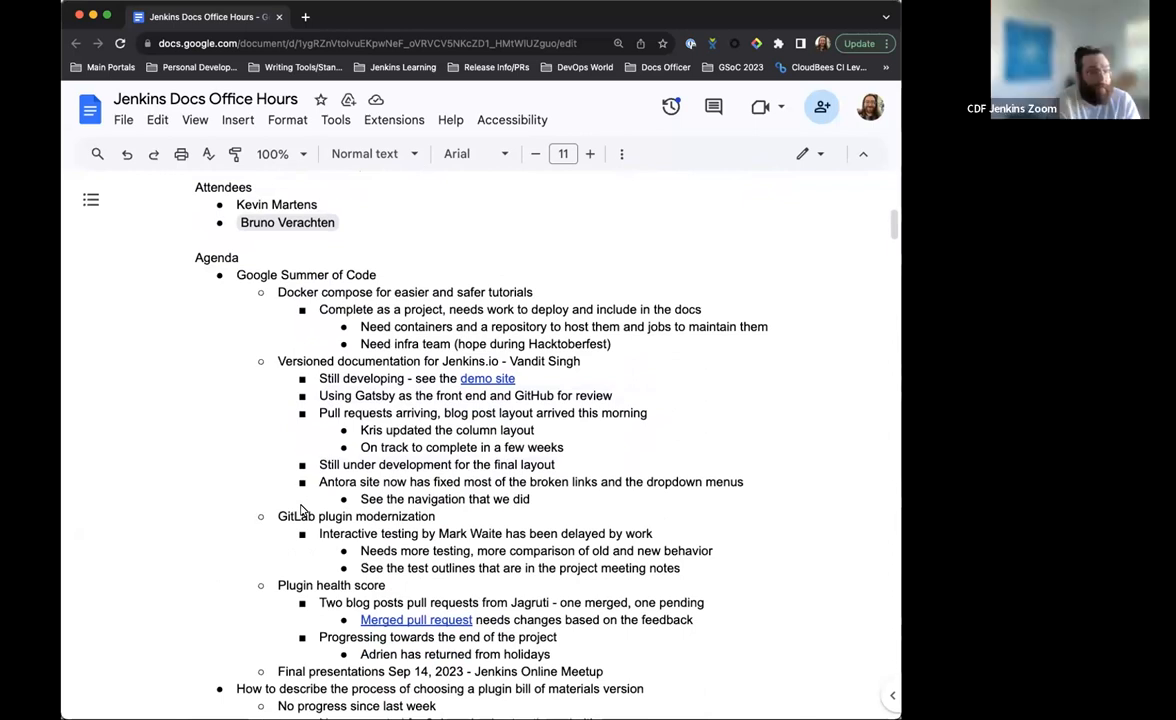
{"action": "scroll", "scroll_direction": "down", "scroll_amount": 3}
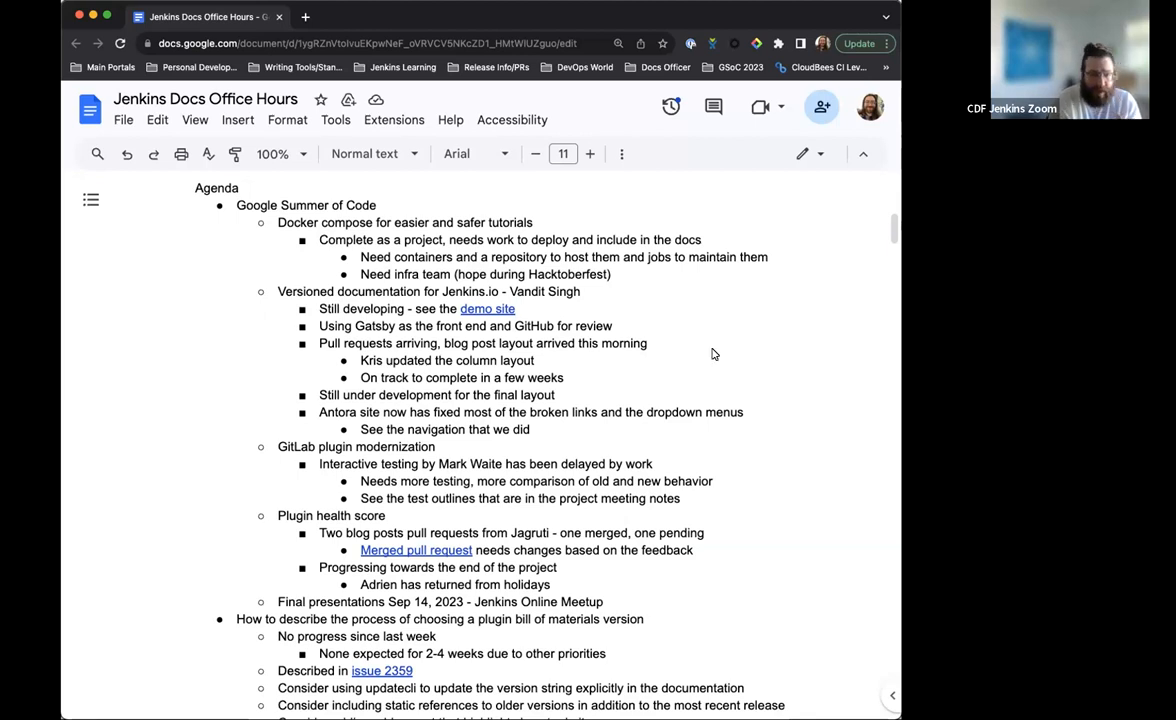
{"action": "mouse_move", "coordinate": [718, 356]}
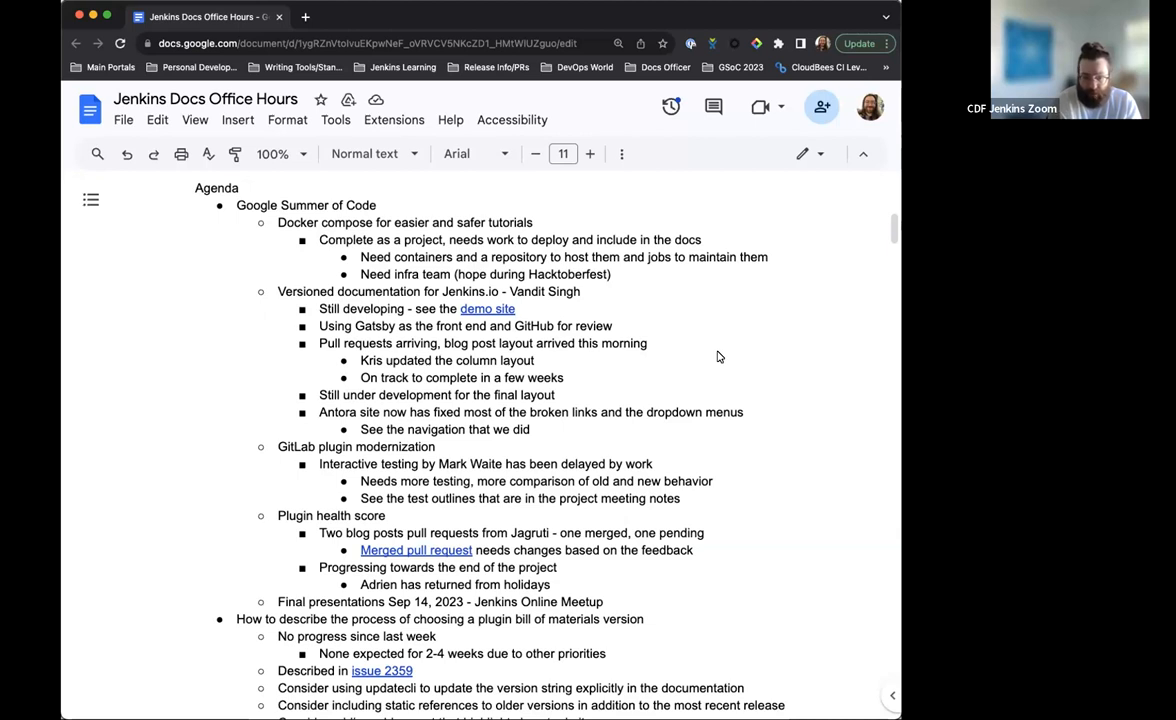
{"action": "mouse_move", "coordinate": [700, 344]}
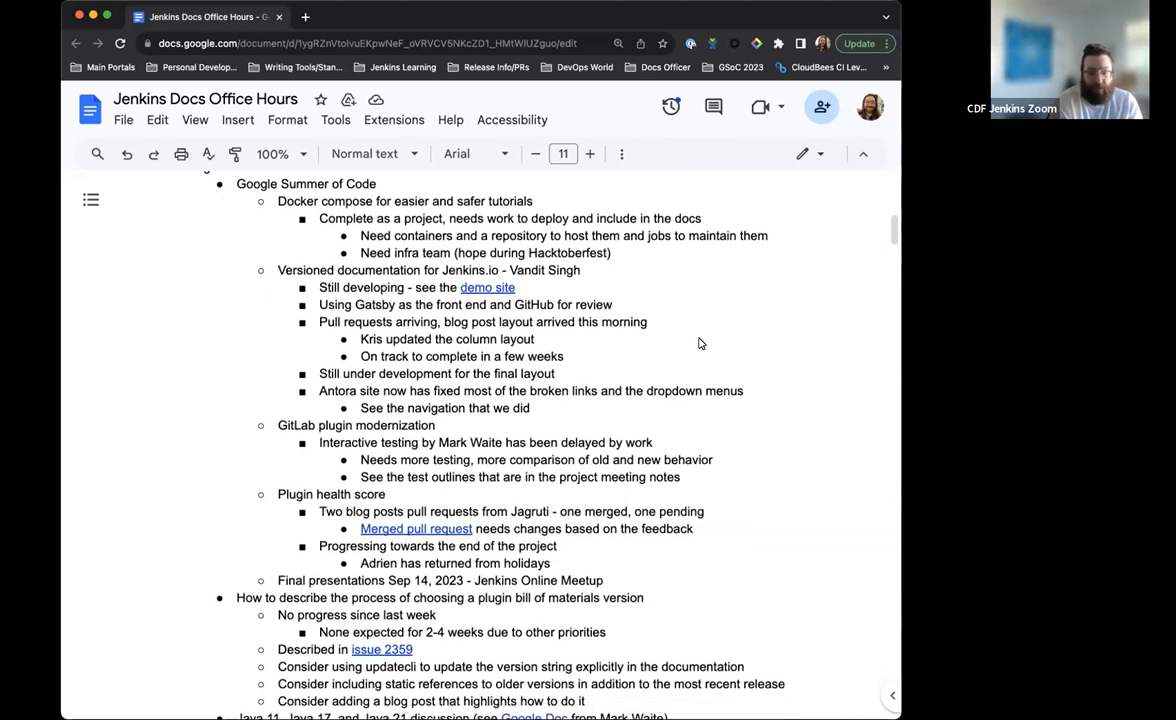
{"action": "scroll", "scroll_direction": "down", "scroll_amount": 3}
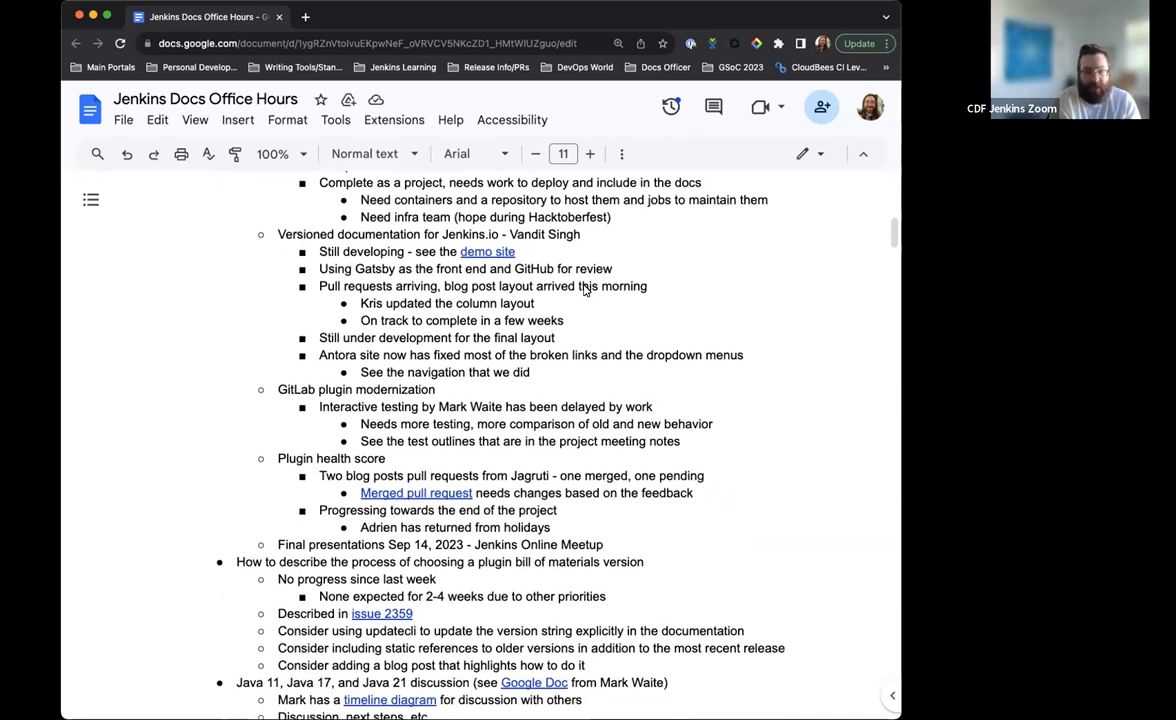
- Change the blog post layout note from 'arrived this morning' to 'arrived last week'
{"action": "double_click", "coordinate": [614, 286]}
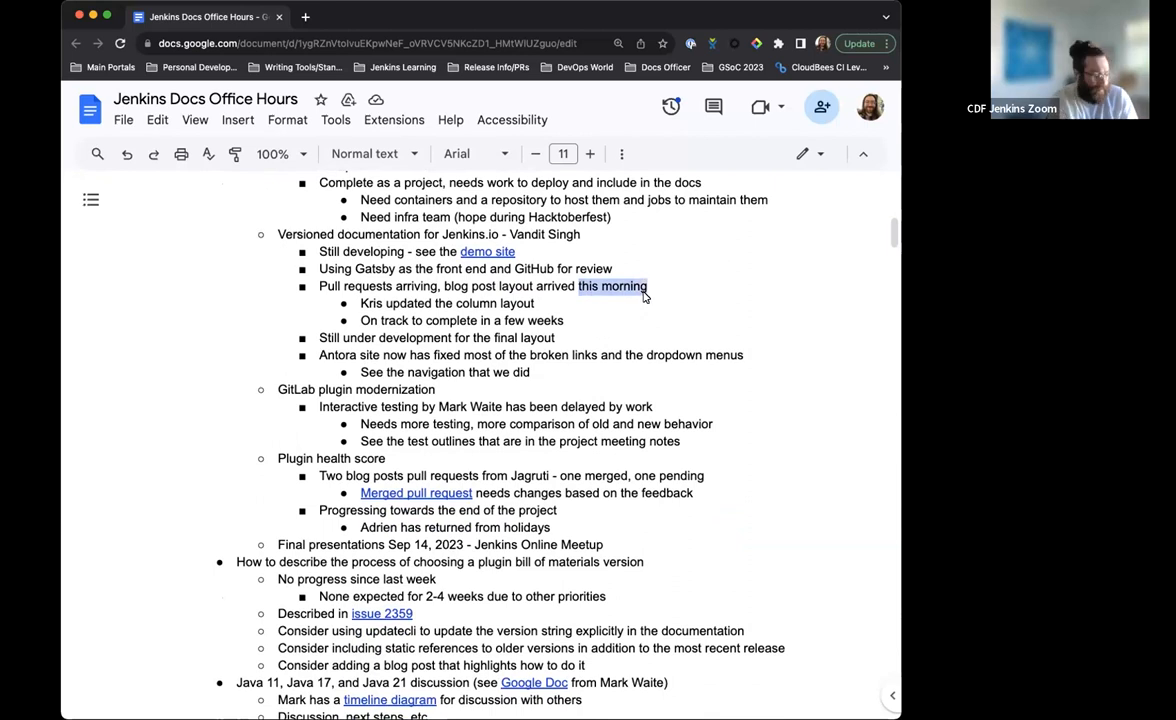
{"action": "type", "text": "last week"}
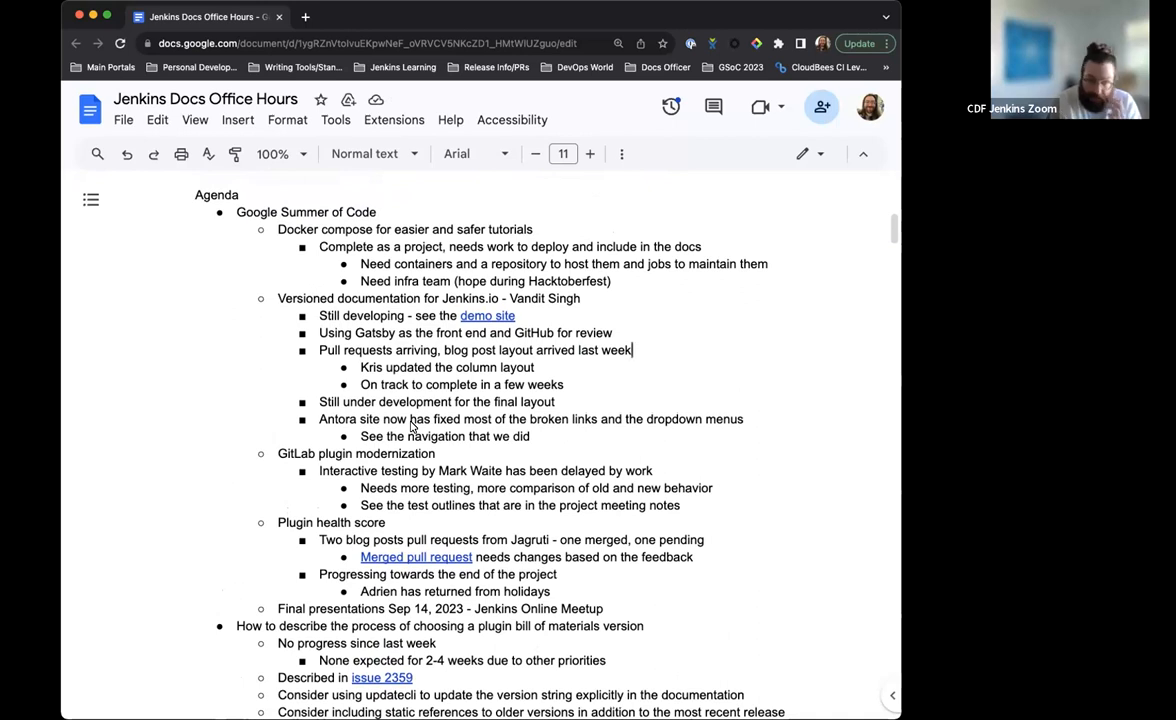
{"action": "scroll", "scroll_direction": "down", "scroll_amount": 3}
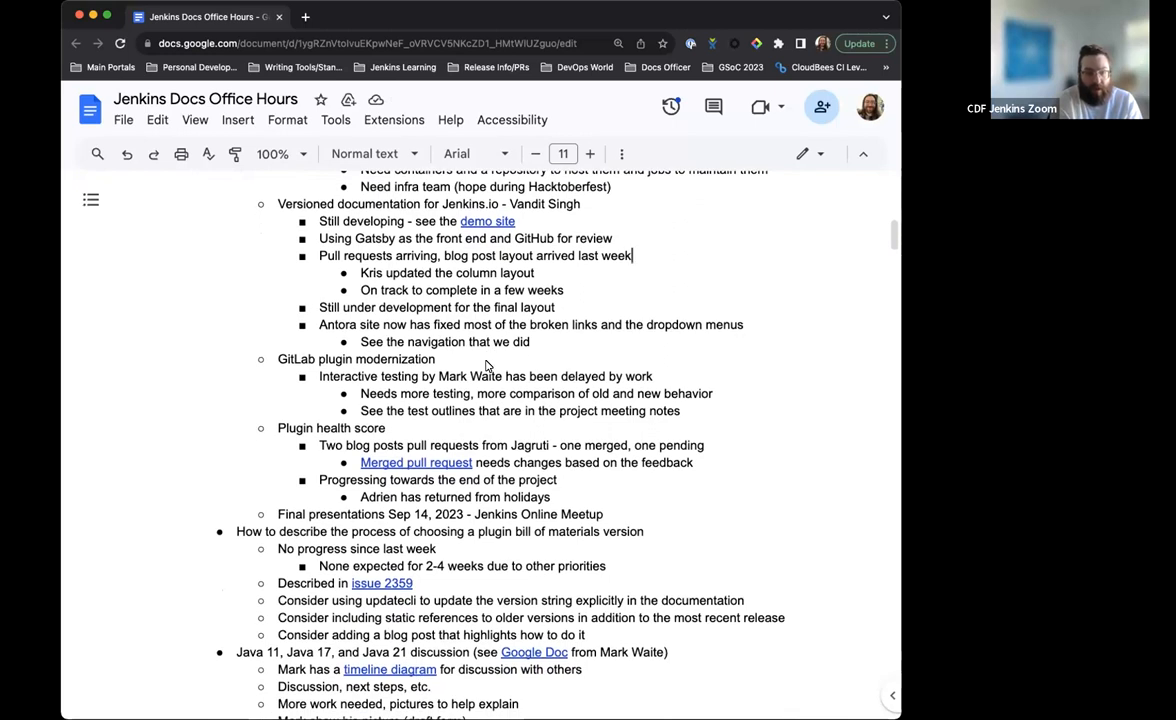
{"action": "scroll", "scroll_direction": "down", "scroll_amount": 3}
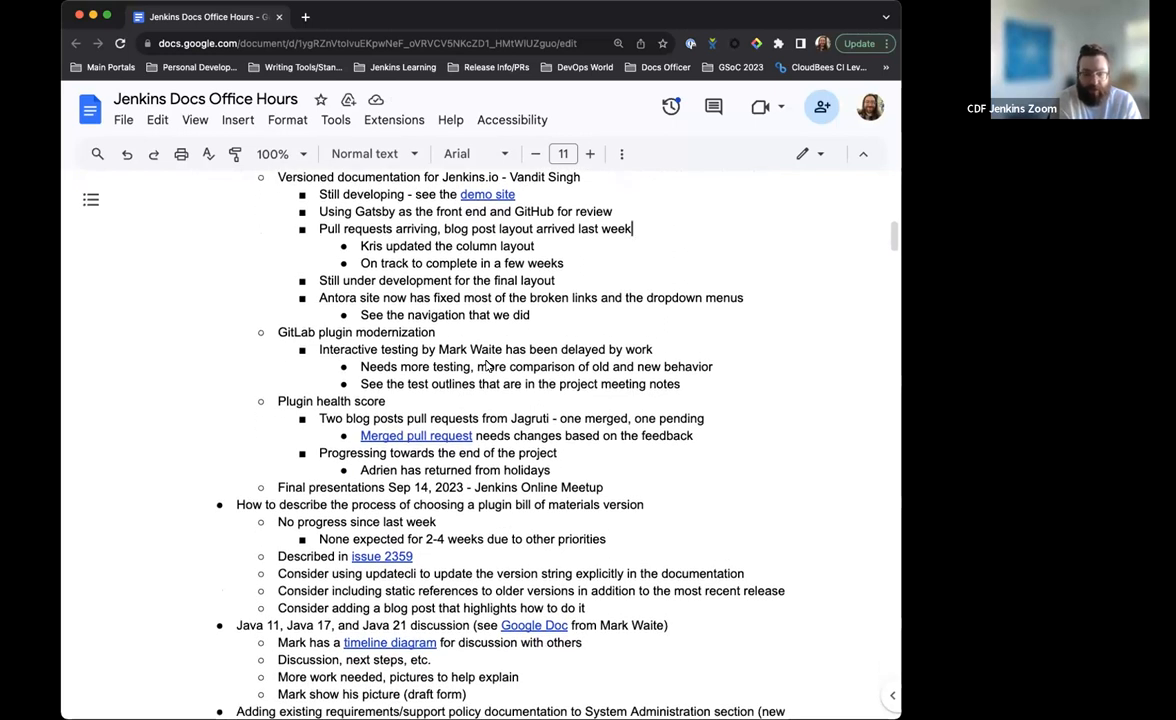
{"action": "scroll", "scroll_direction": "down", "scroll_amount": 3}
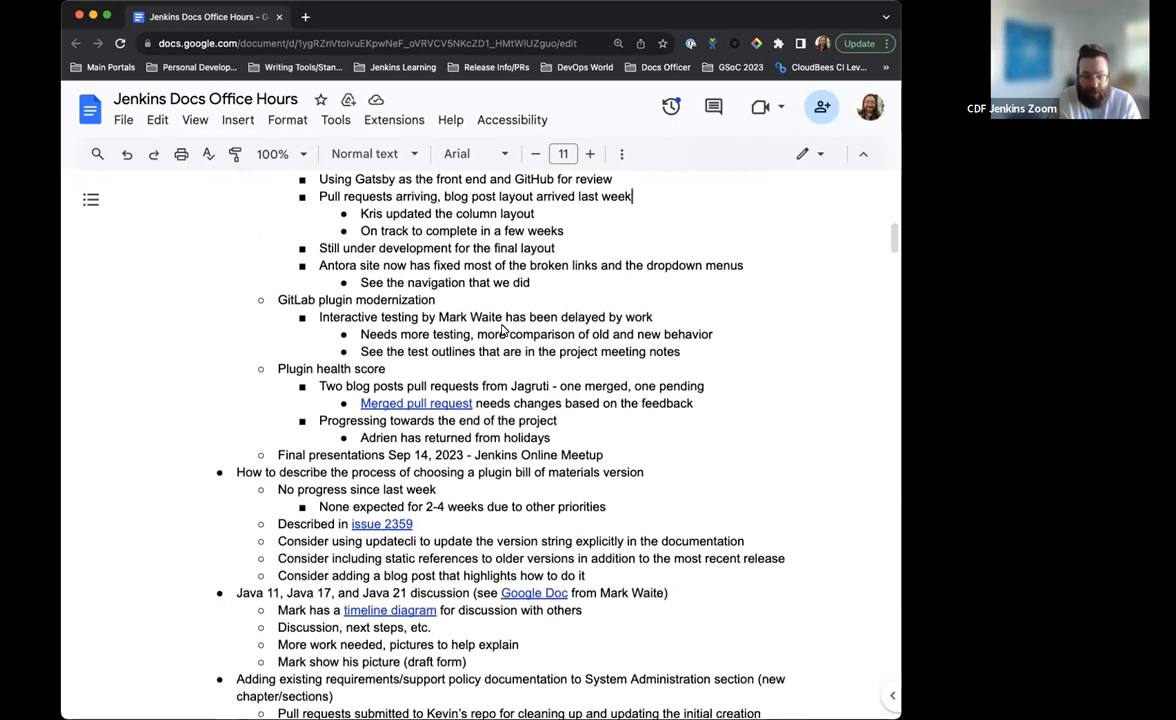
{"action": "scroll", "scroll_direction": "down", "scroll_amount": 3}
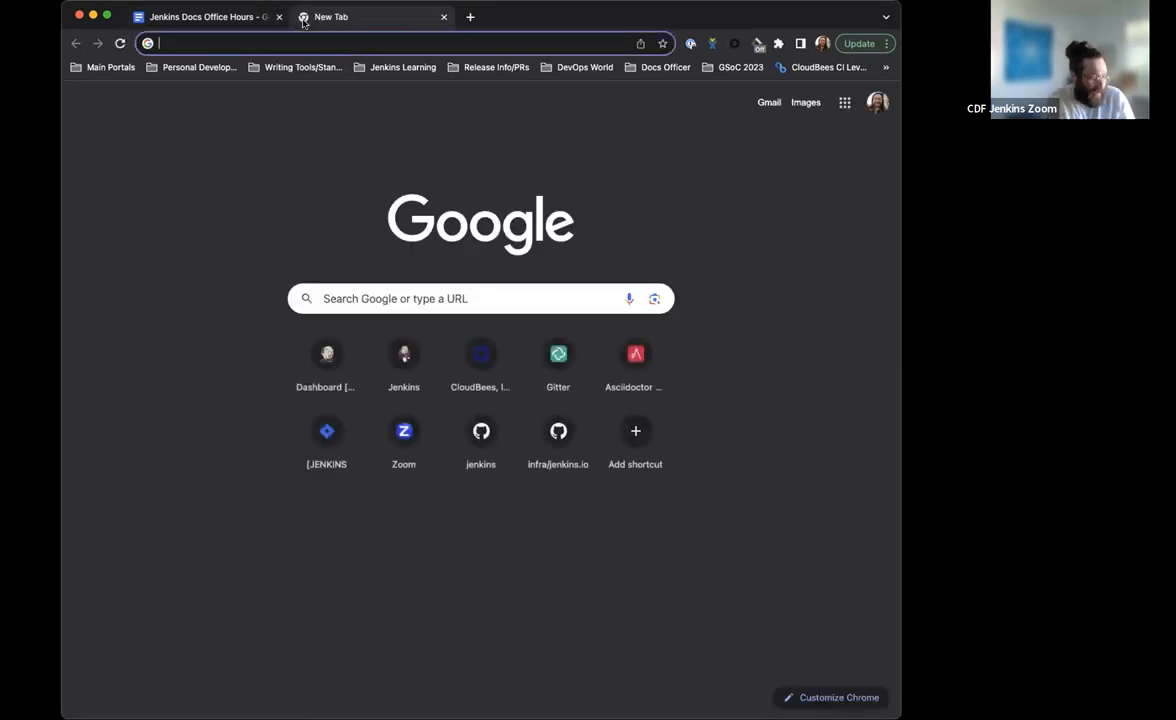
- Visit jenkins.io to look over the blog posts in the new layout, then return to the notes
{"action": "type", "text": "jenkins.io/node/"}
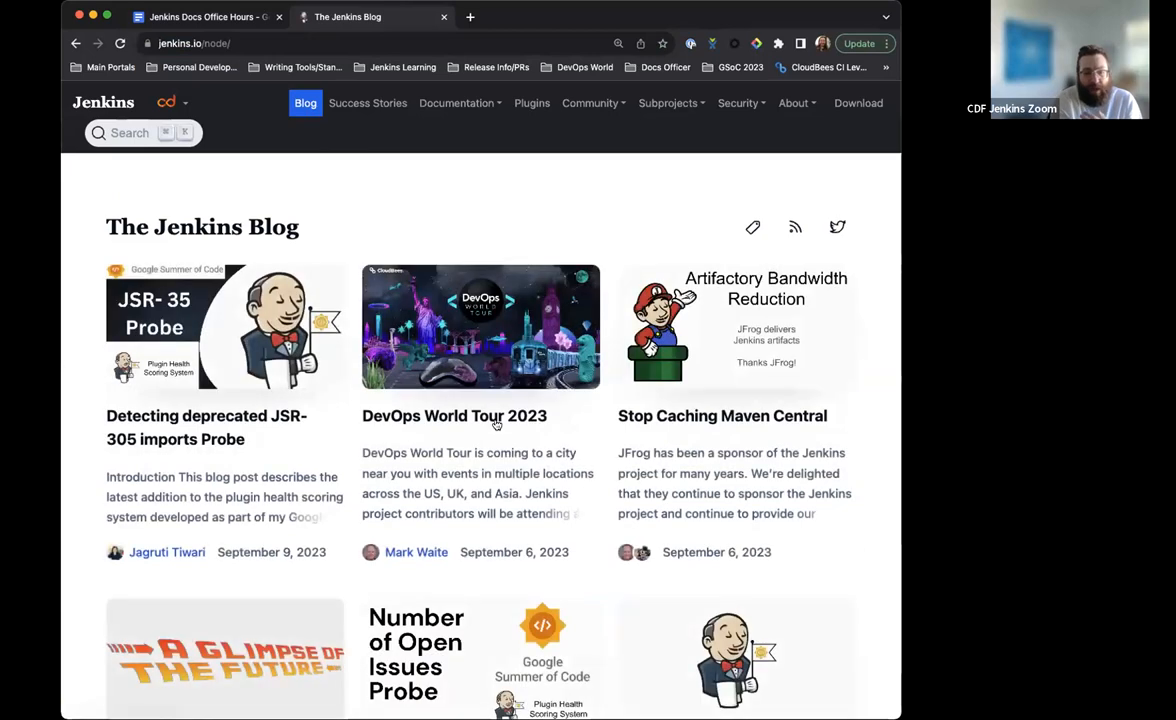
{"action": "scroll", "scroll_direction": "down", "scroll_amount": 3}
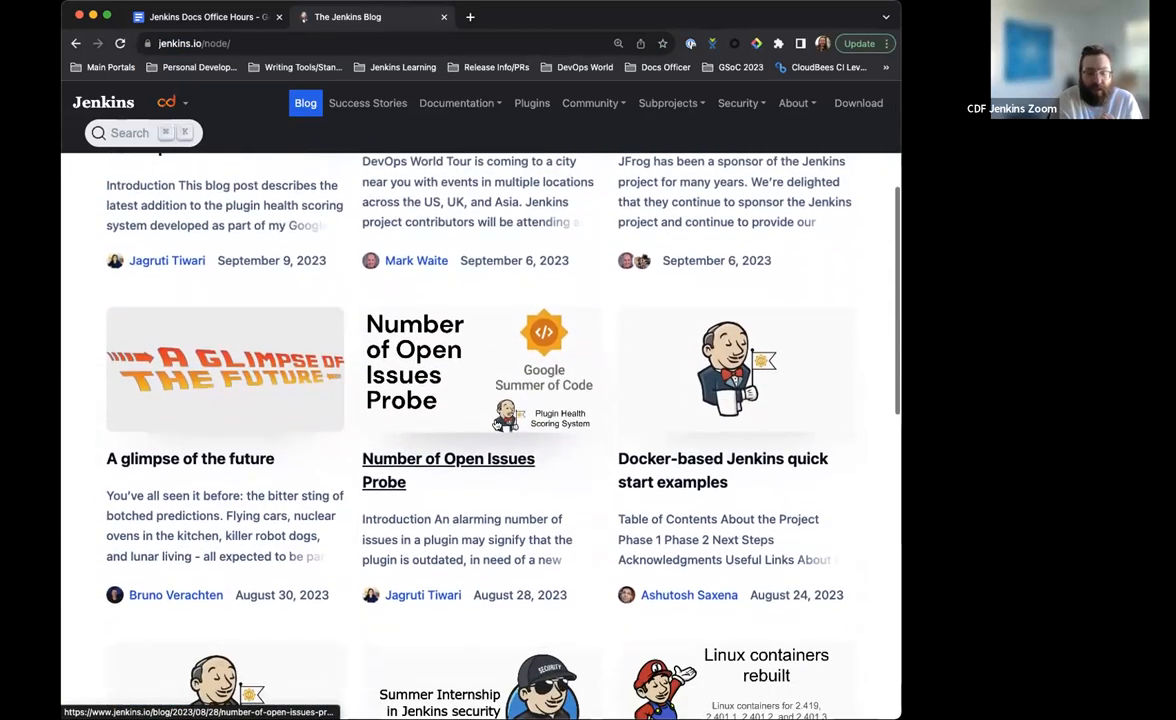
{"action": "scroll", "scroll_direction": "down", "scroll_amount": 3}
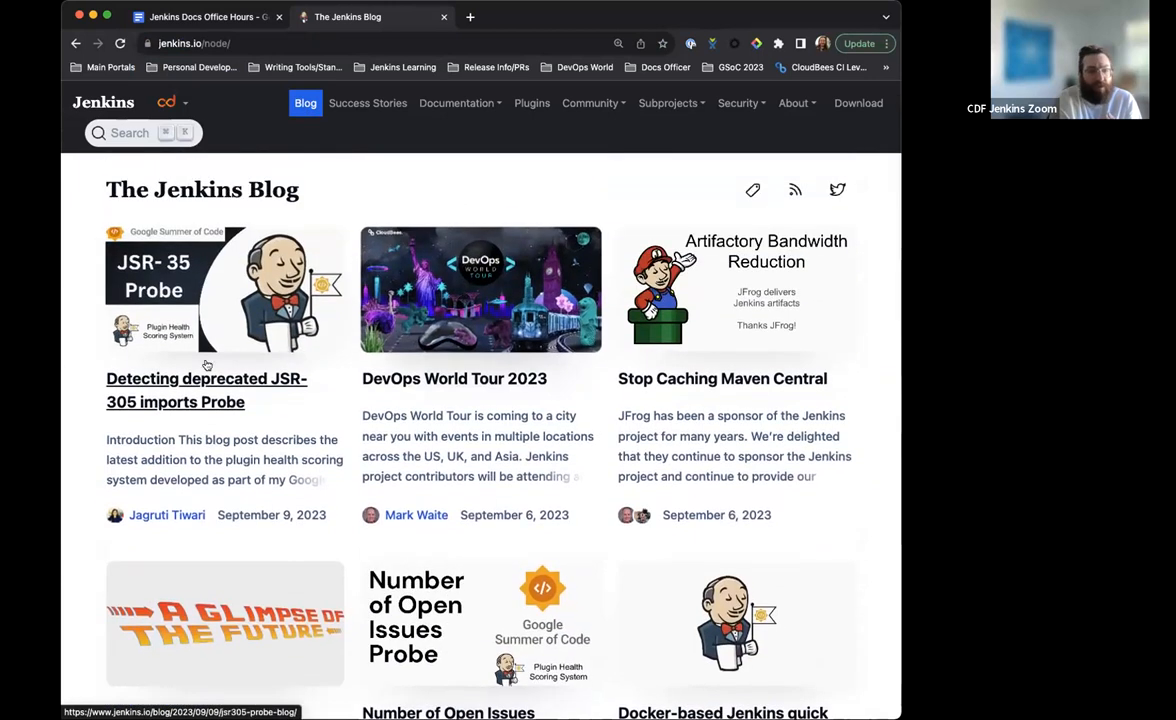
{"action": "scroll", "scroll_direction": "down", "scroll_amount": 3}
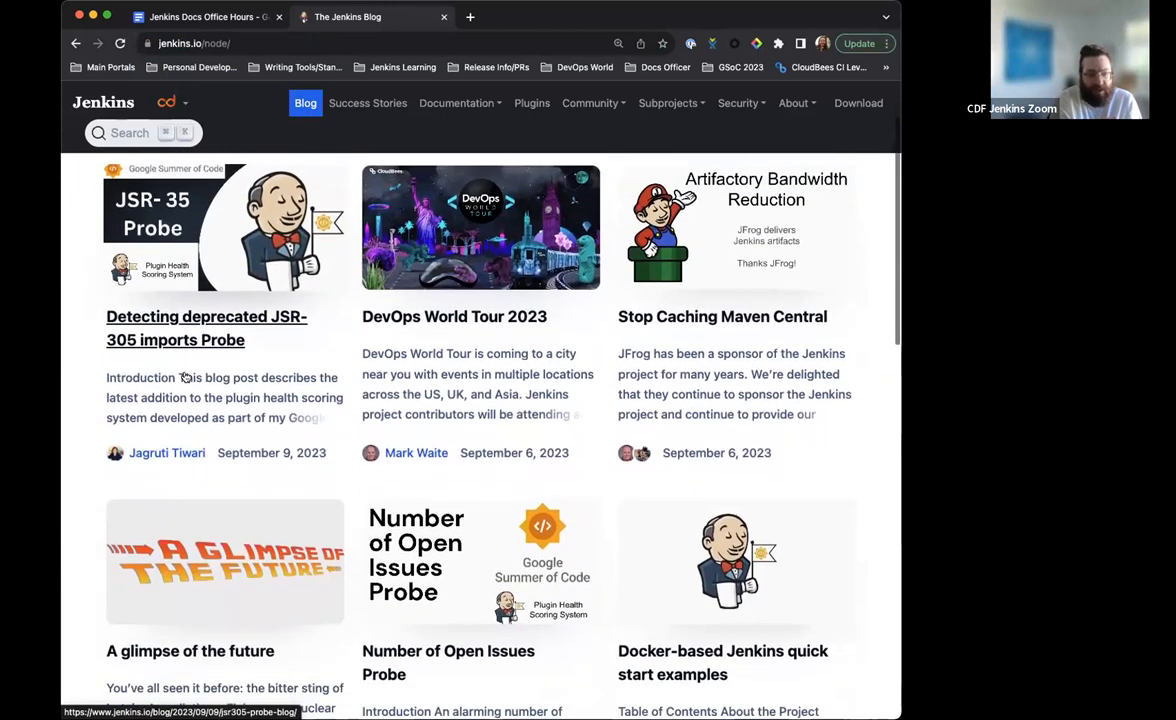
{"action": "scroll", "scroll_direction": "down", "scroll_amount": 3}
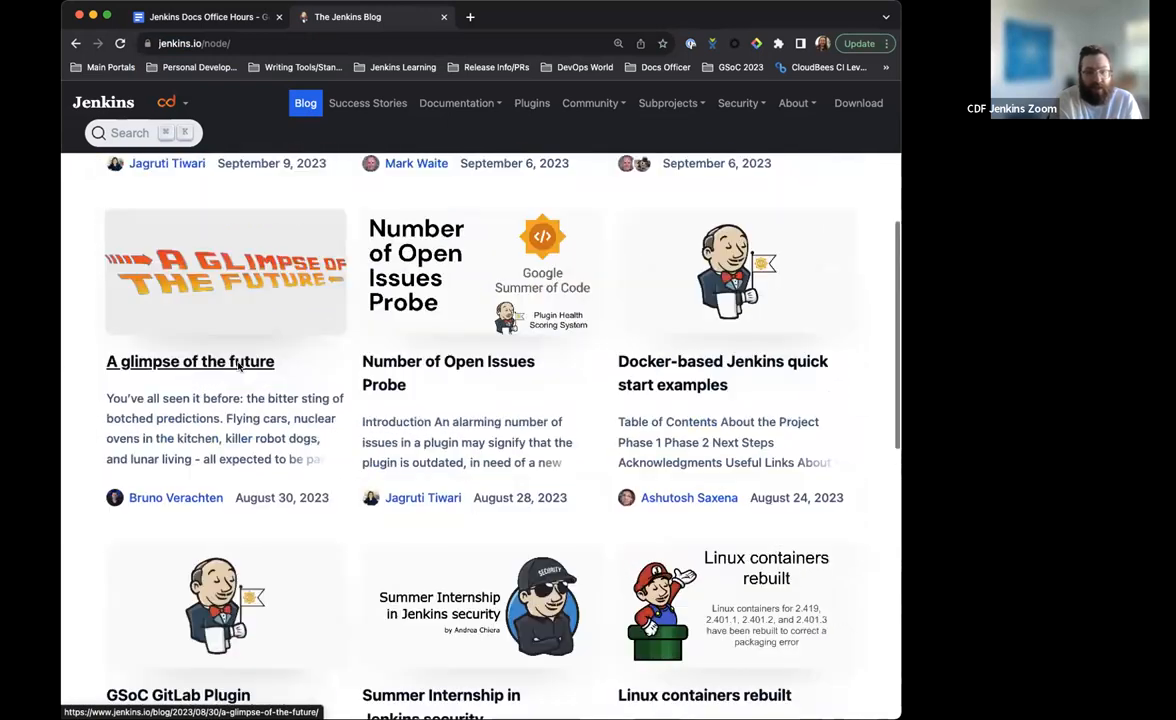
{"action": "scroll", "scroll_direction": "up", "scroll_amount": 3}
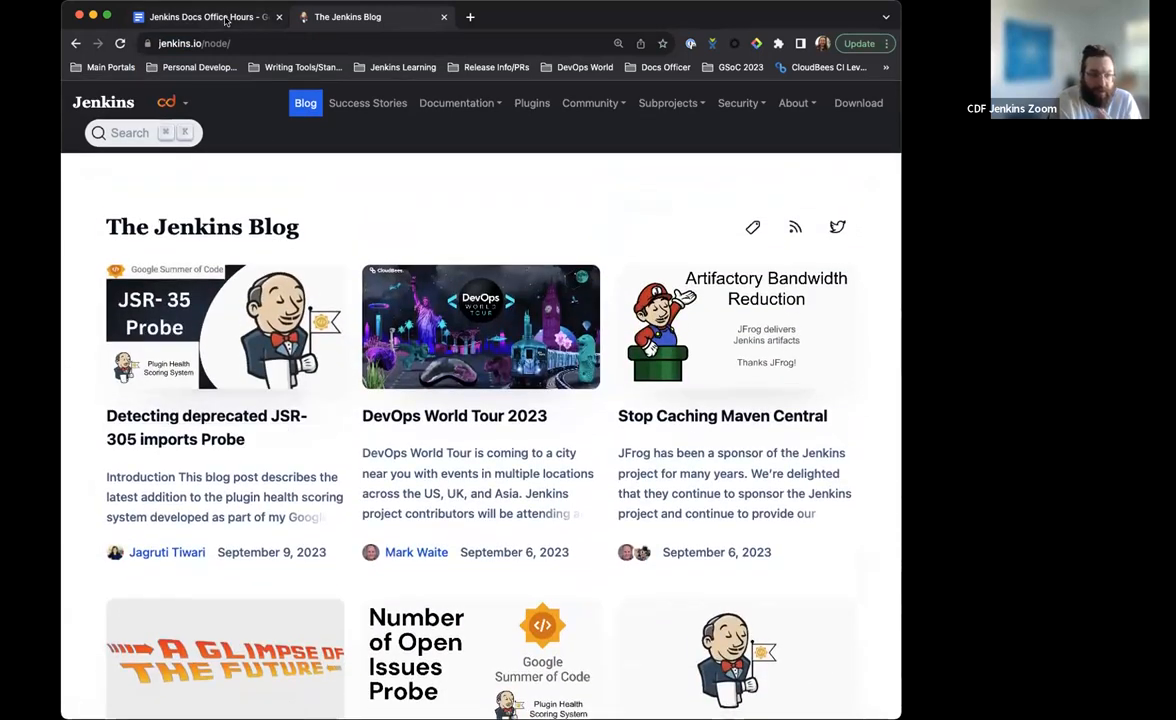
{"action": "left_click", "coordinate": [204, 16]}
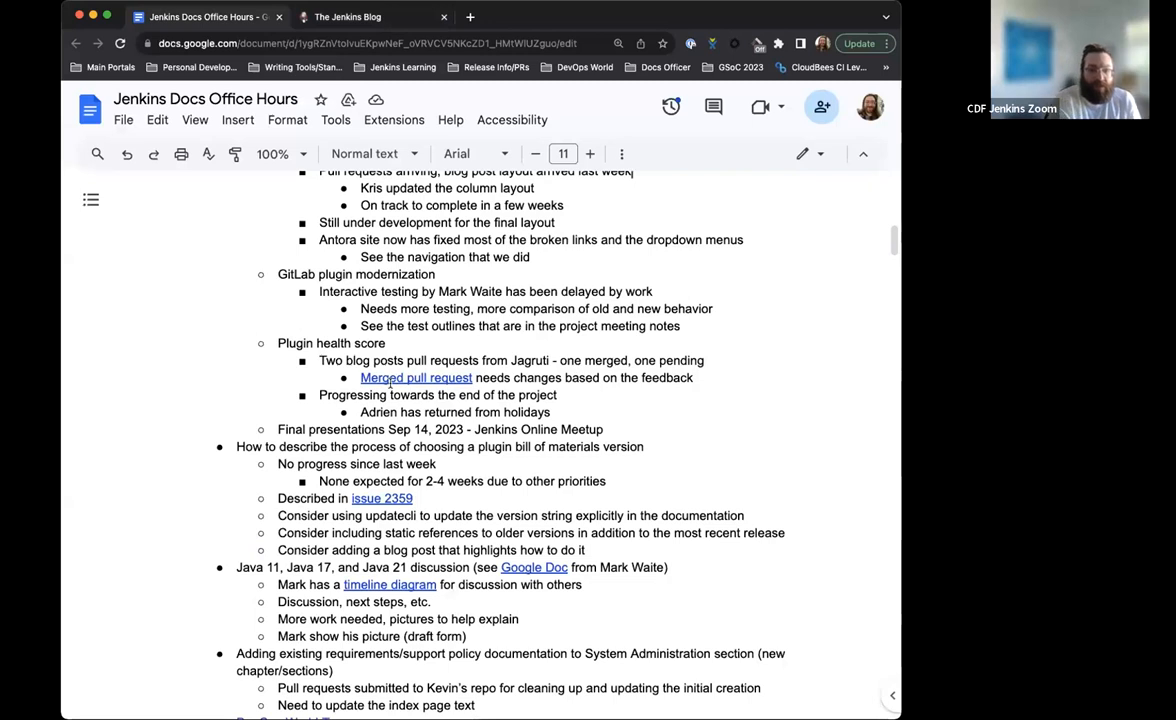
{"action": "mouse_move", "coordinate": [470, 356]}
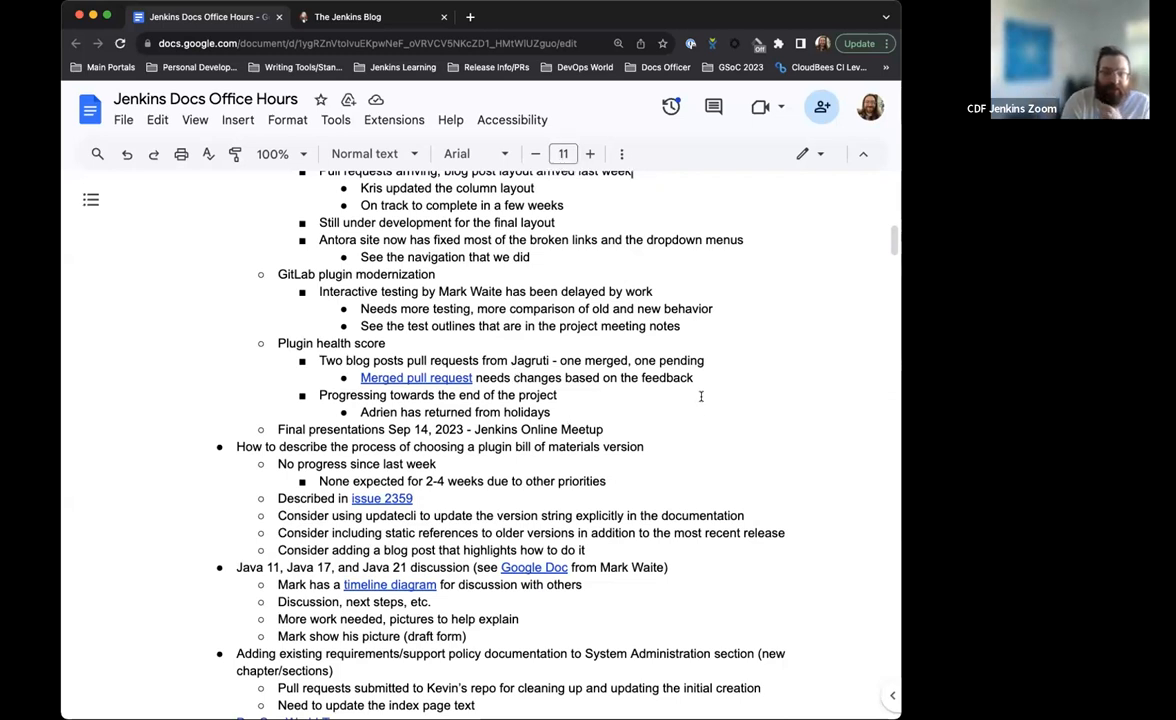
{"action": "scroll", "scroll_direction": "down", "scroll_amount": 3}
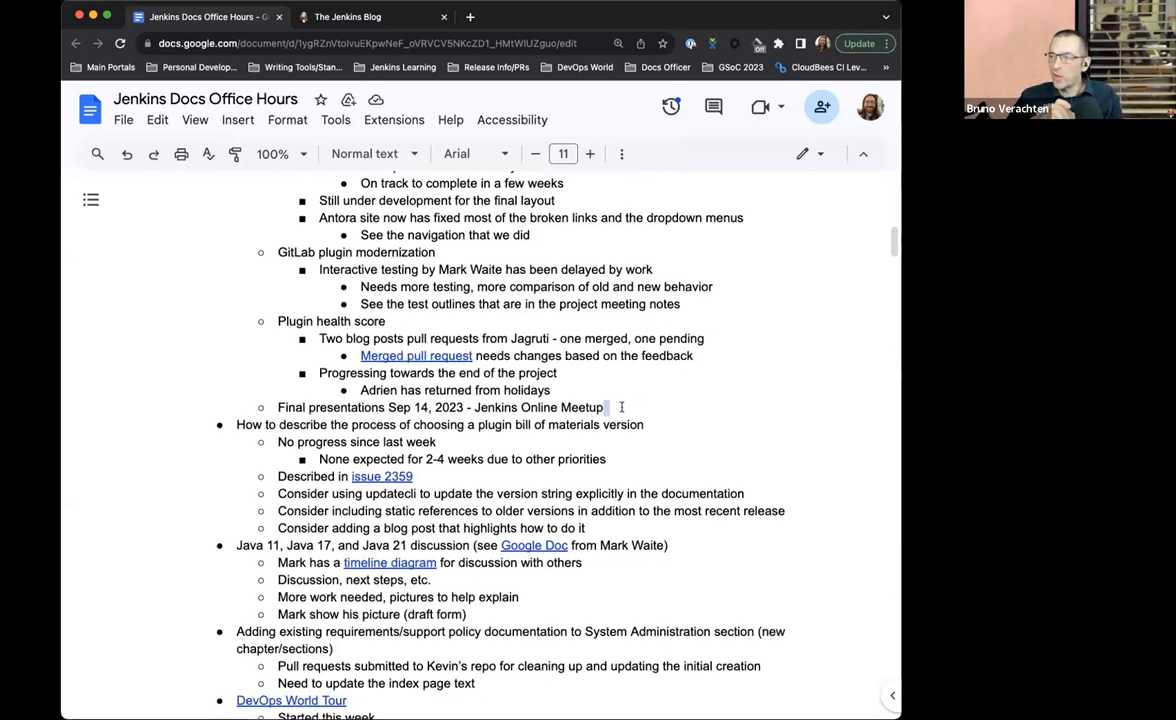
- Note under Final presentations that it went great for Jenkins and the recording will be available later
{"action": "type", "text": "Happy"}
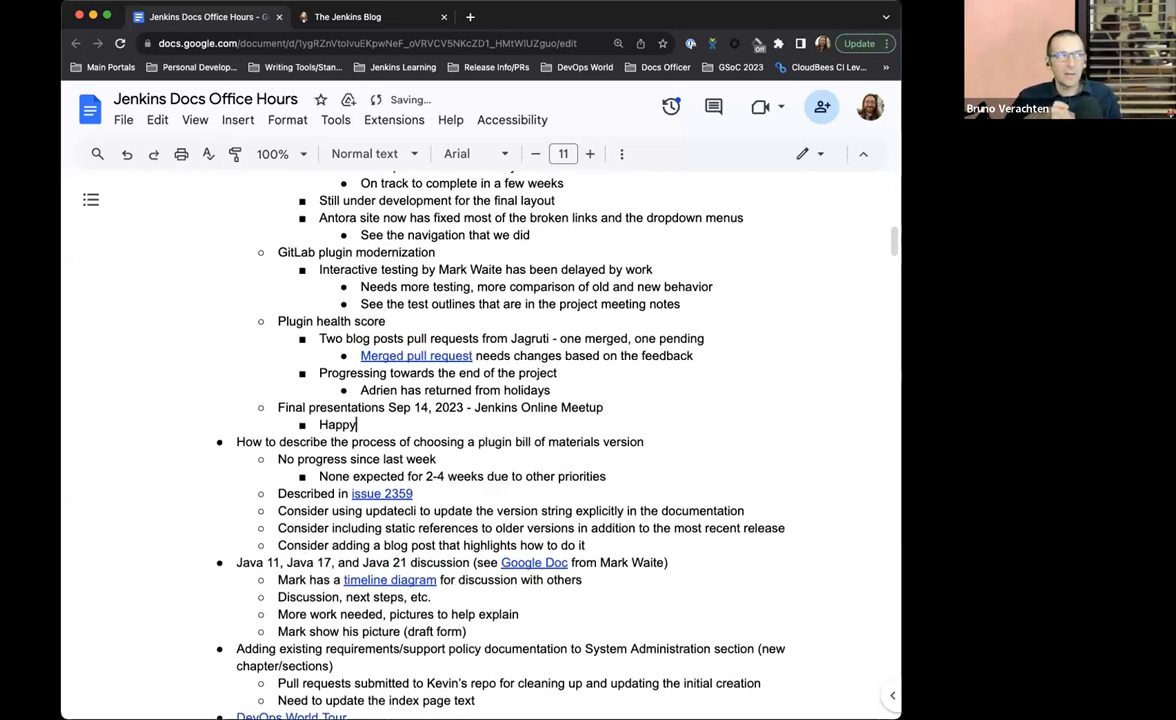
{"action": "type", "text": "Went great!"}
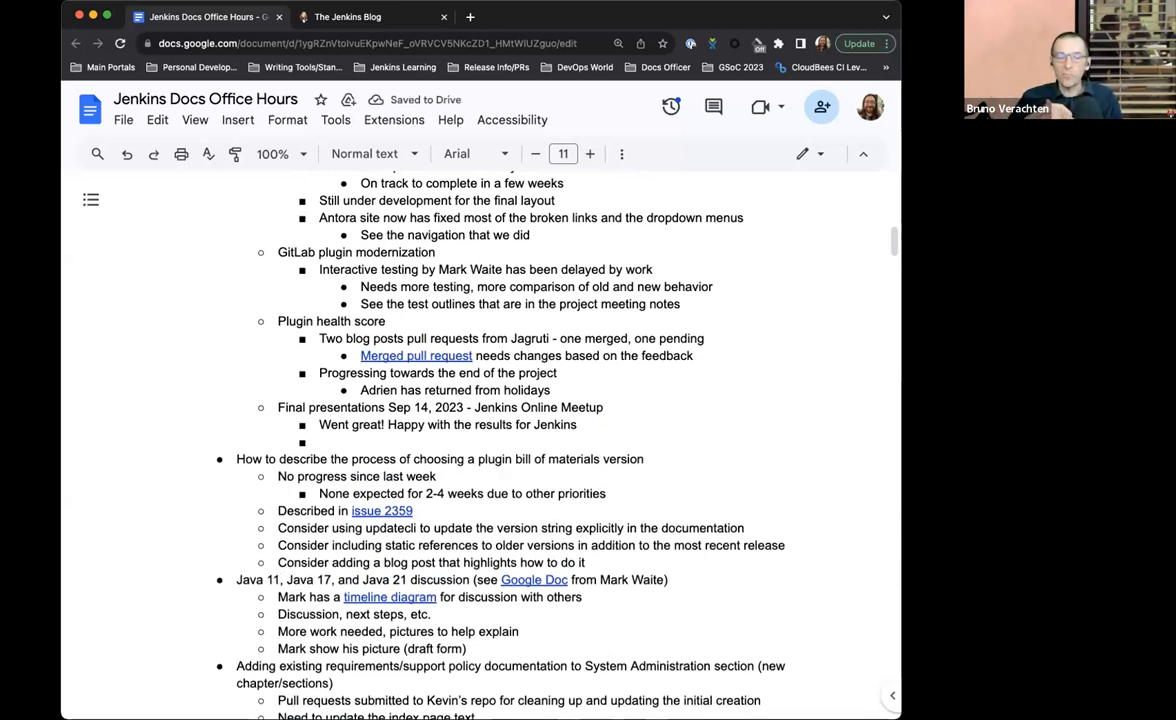
{"action": "type", "text": "Recording wil"}
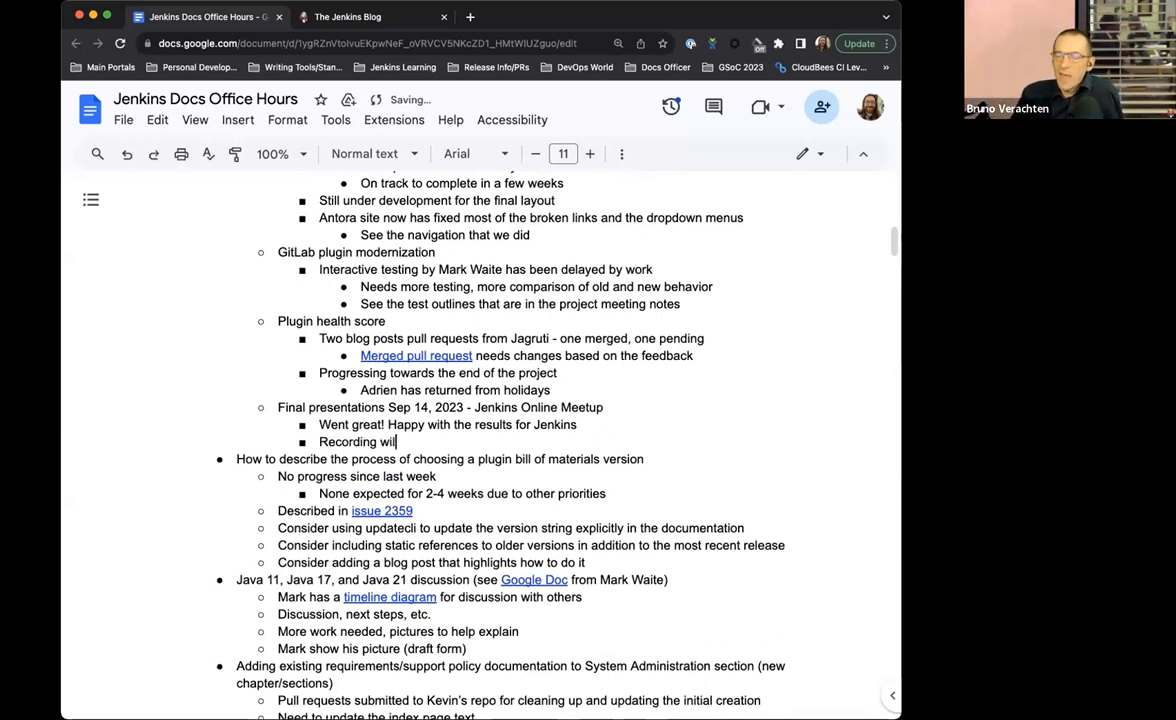
{"action": "type", "text": "be available later"}
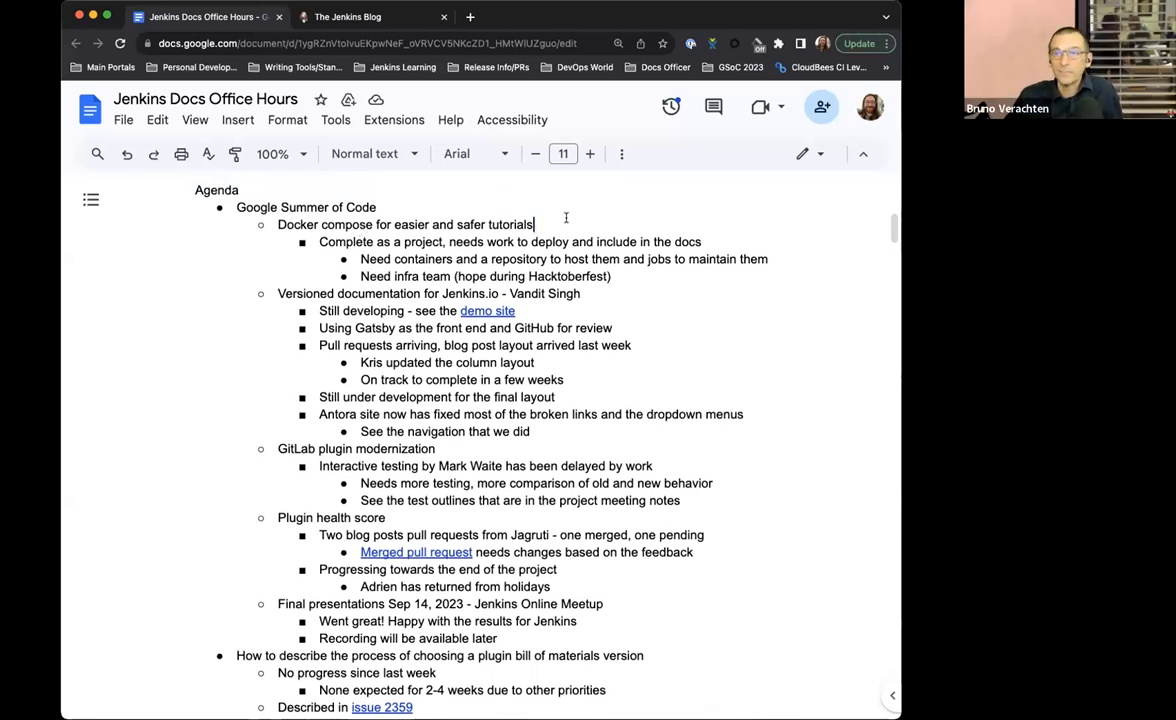
- Append the contributor credit '- Ashut…' to the Docker compose tutorial item
{"action": "type", "text": "- Ashut"}
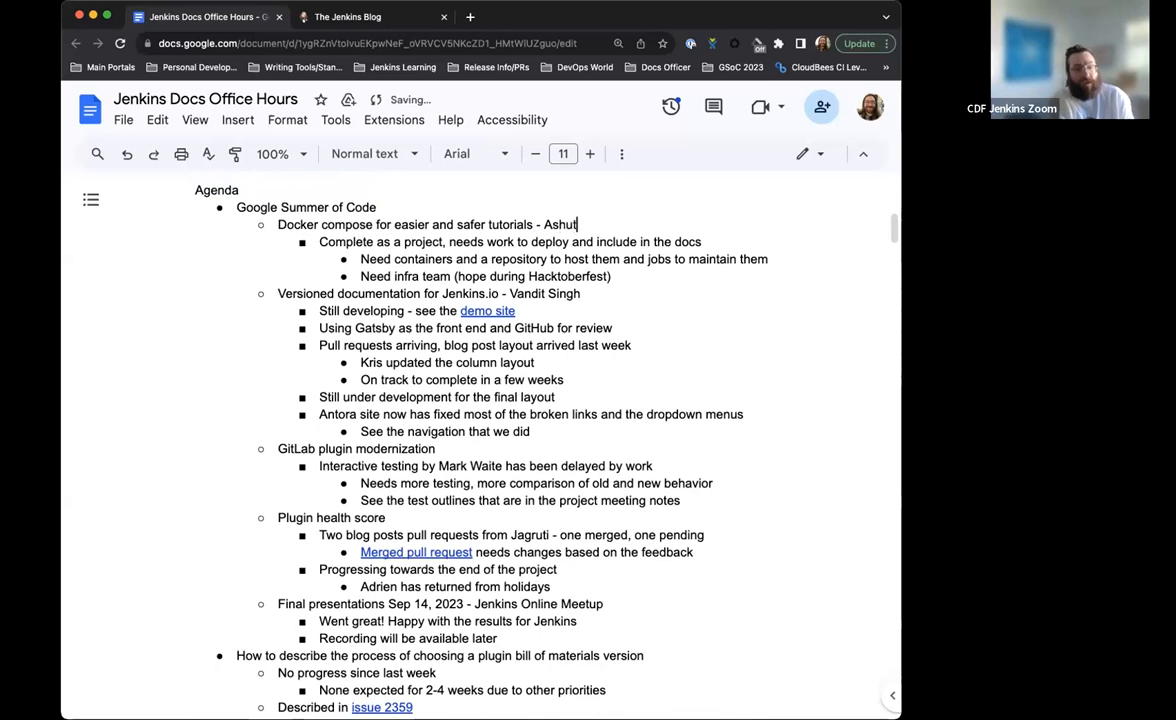
{"action": "scroll", "scroll_direction": "down", "scroll_amount": 3}
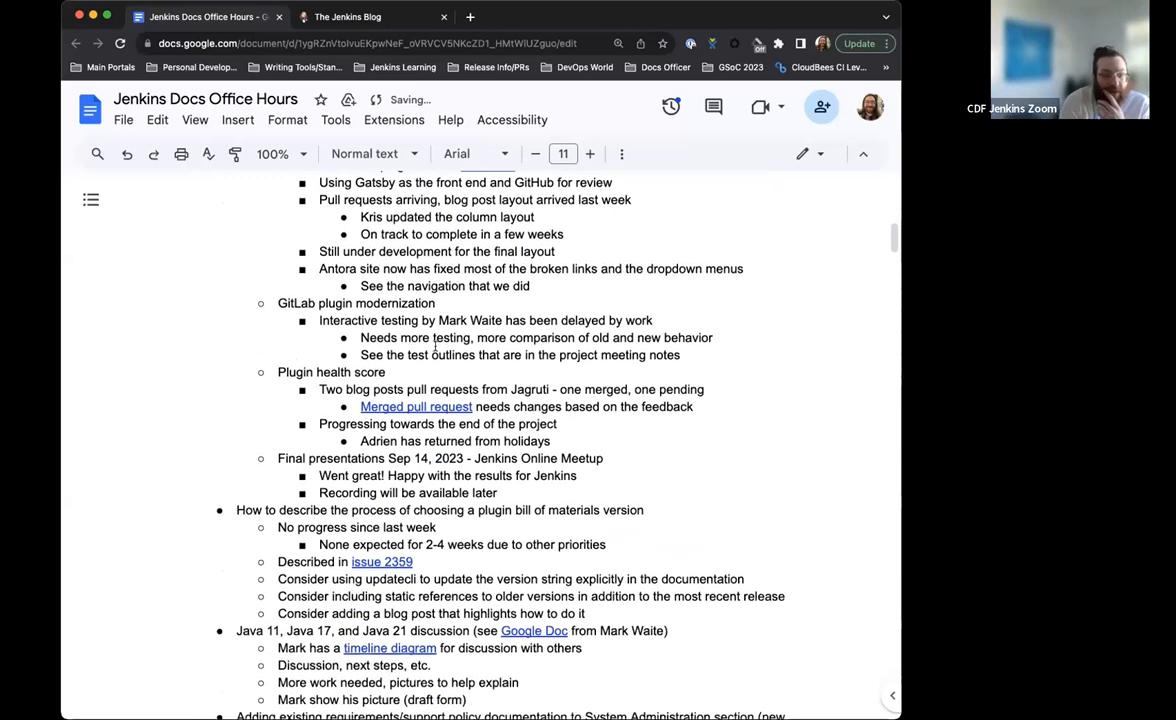
{"action": "scroll", "scroll_direction": "down", "scroll_amount": 3}
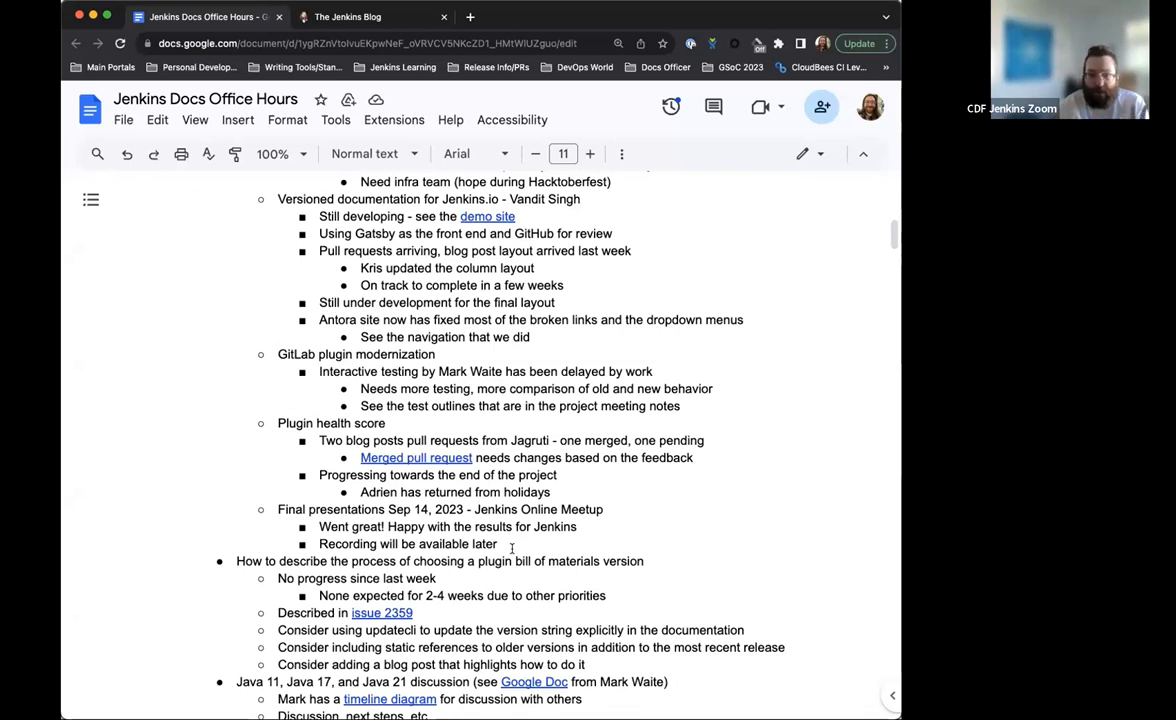
{"action": "scroll", "scroll_direction": "down", "scroll_amount": 3}
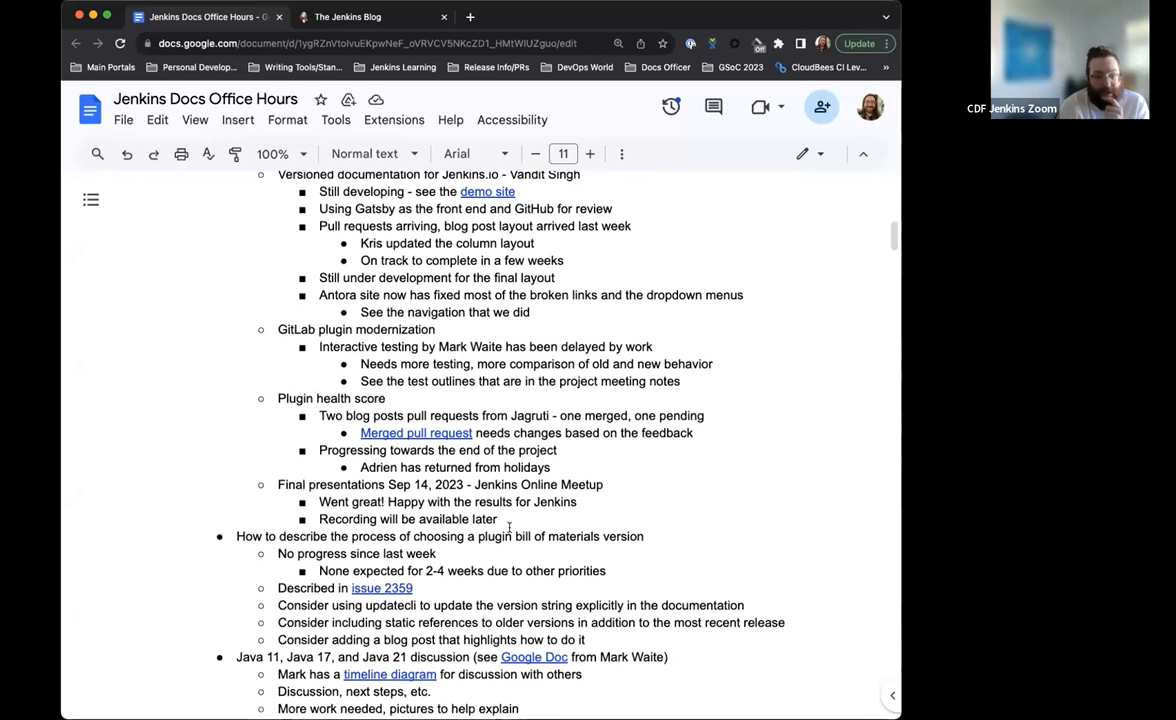
{"action": "scroll", "scroll_direction": "down", "scroll_amount": 3}
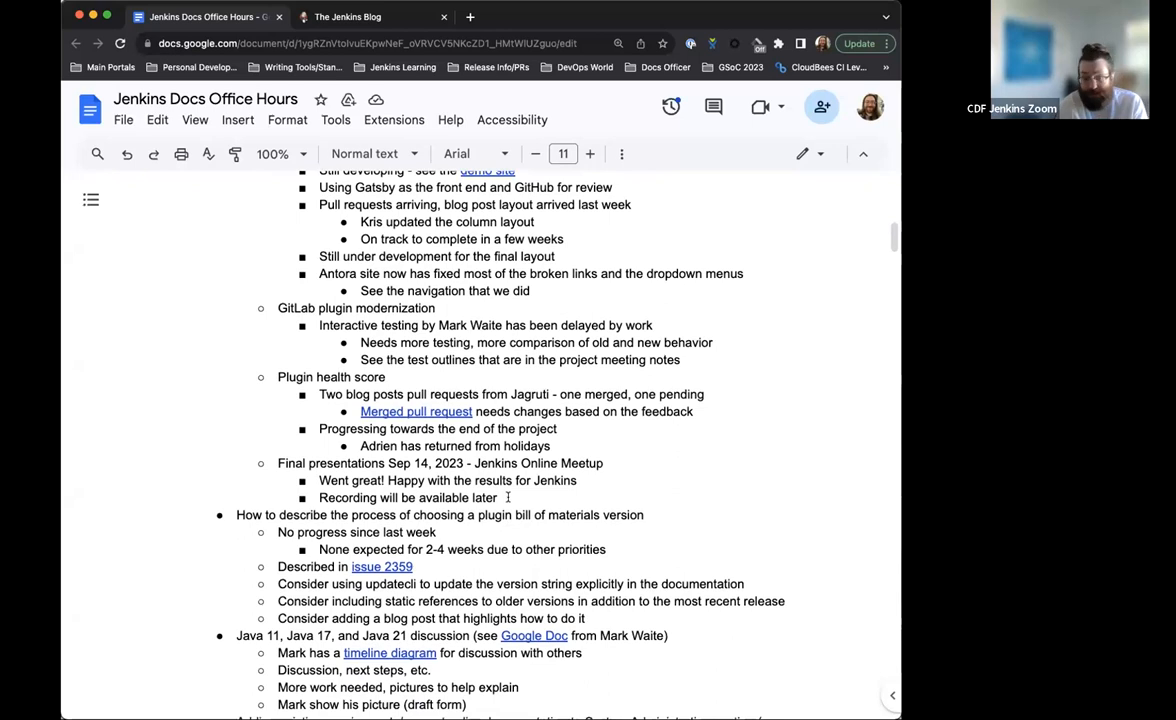
{"action": "scroll", "scroll_direction": "down", "scroll_amount": 3}
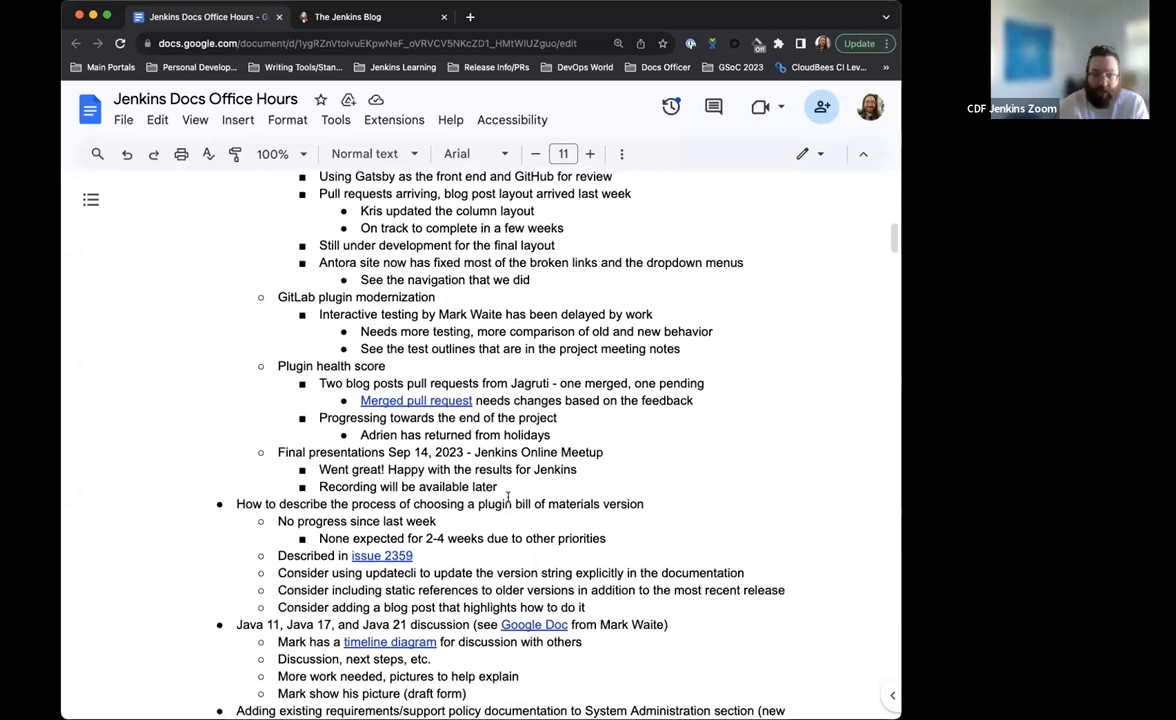
{"action": "scroll", "scroll_direction": "down", "scroll_amount": 3}
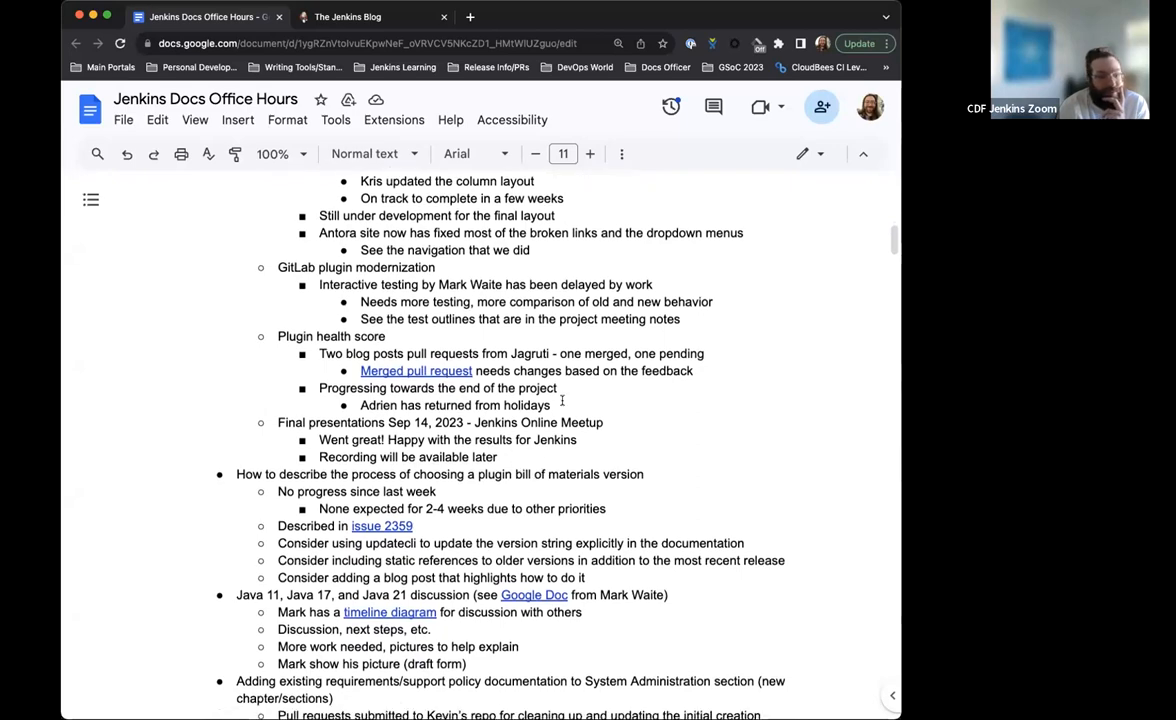
{"action": "scroll", "scroll_direction": "down", "scroll_amount": 3}
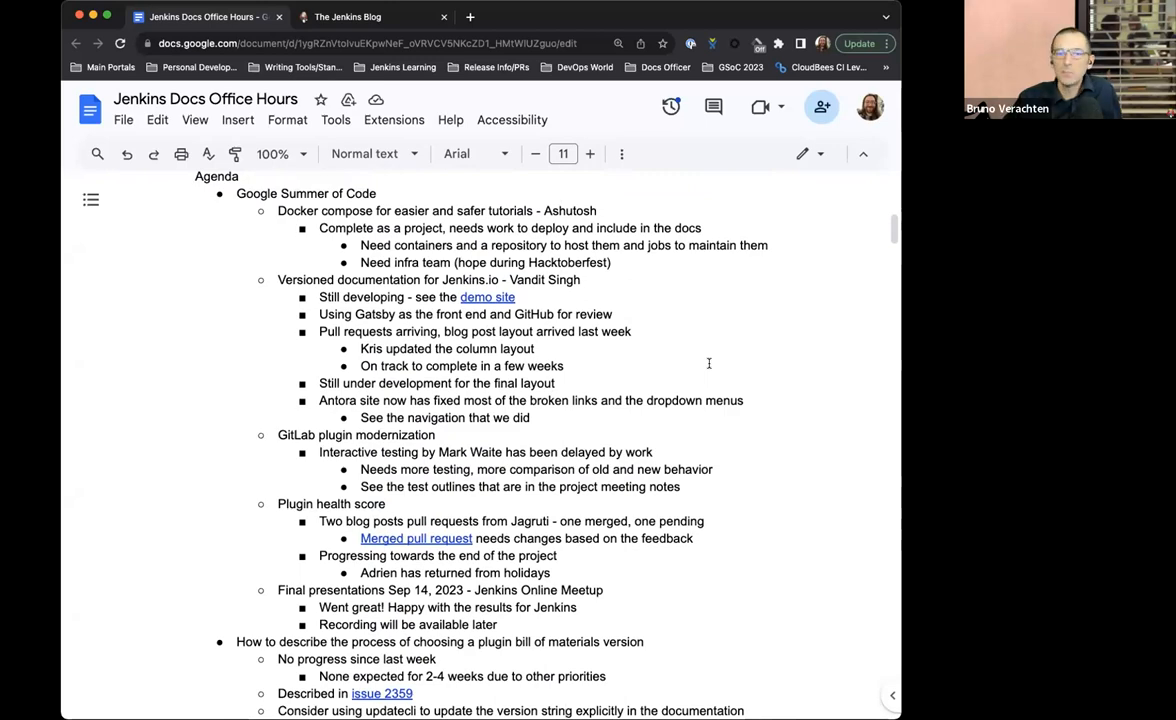
{"action": "scroll", "scroll_direction": "down", "scroll_amount": 3}
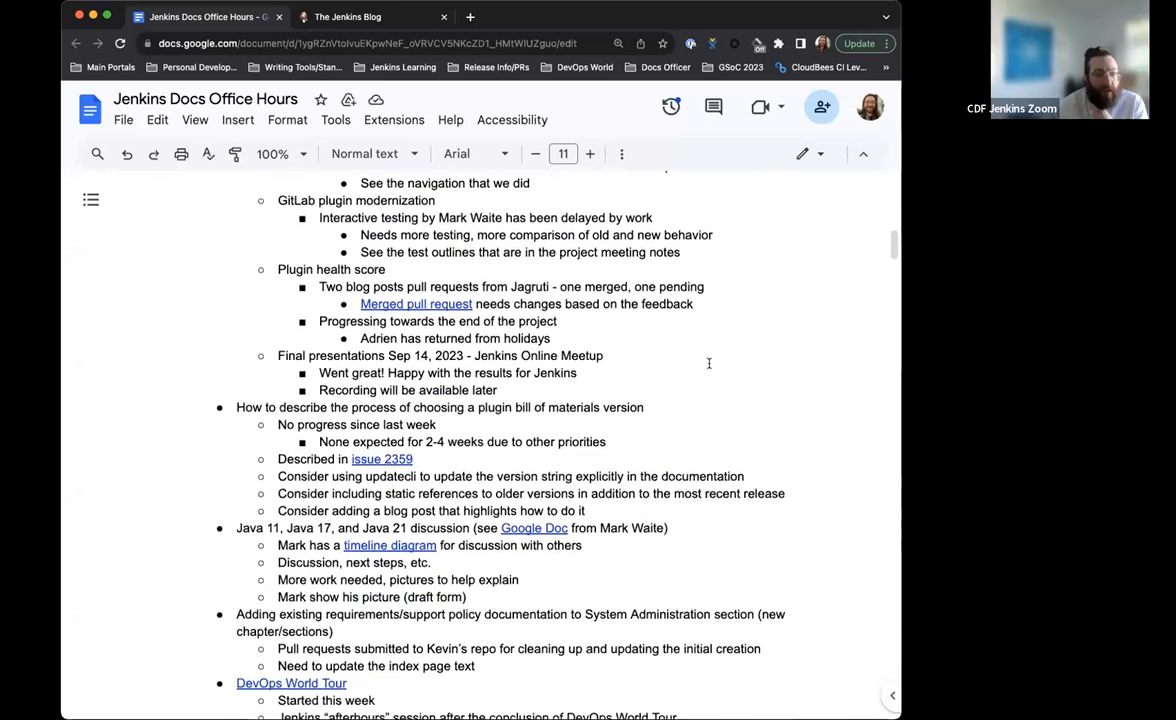
{"action": "scroll", "scroll_direction": "down", "scroll_amount": 3}
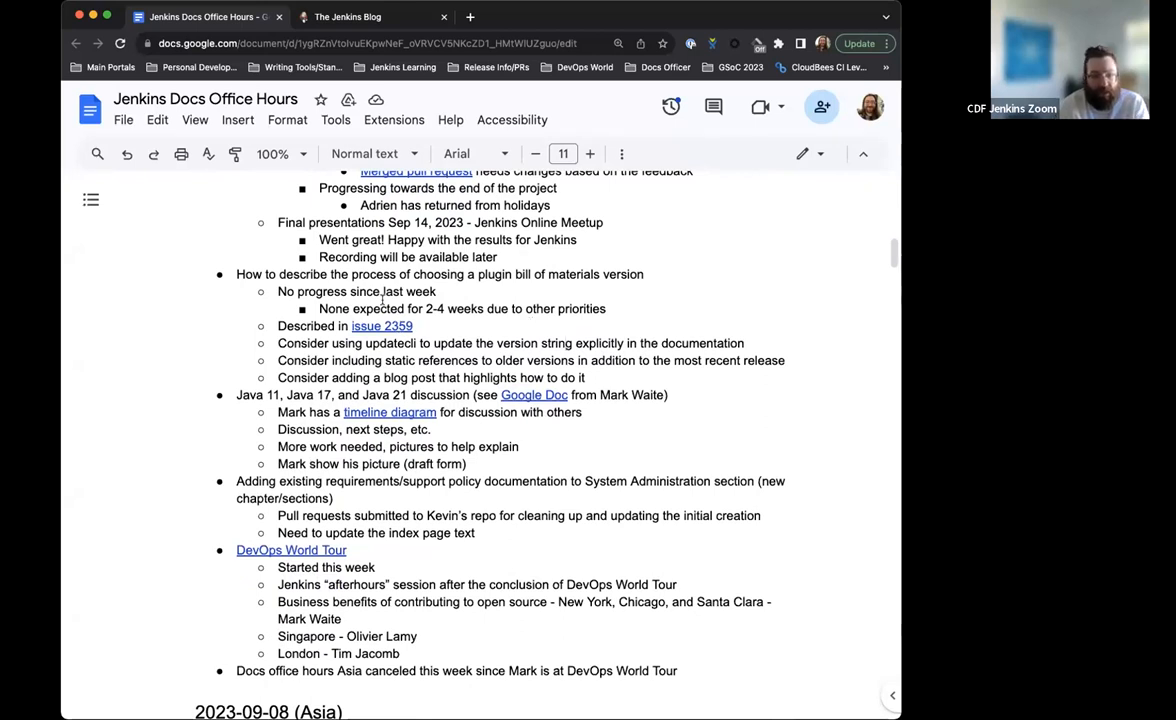
- Read through BOM issue #2359 'How to select a BOM version?' down to the merged PR #2426 mention
{"action": "left_click", "coordinate": [380, 326]}
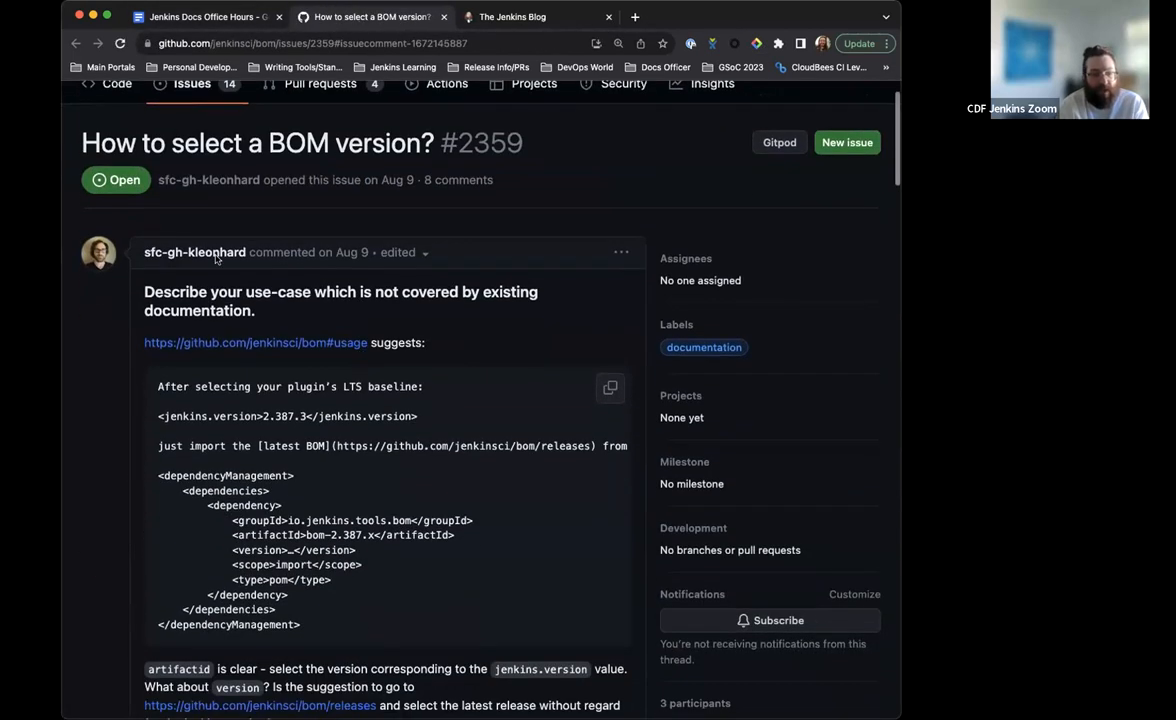
{"action": "scroll", "scroll_direction": "down", "scroll_amount": 3}
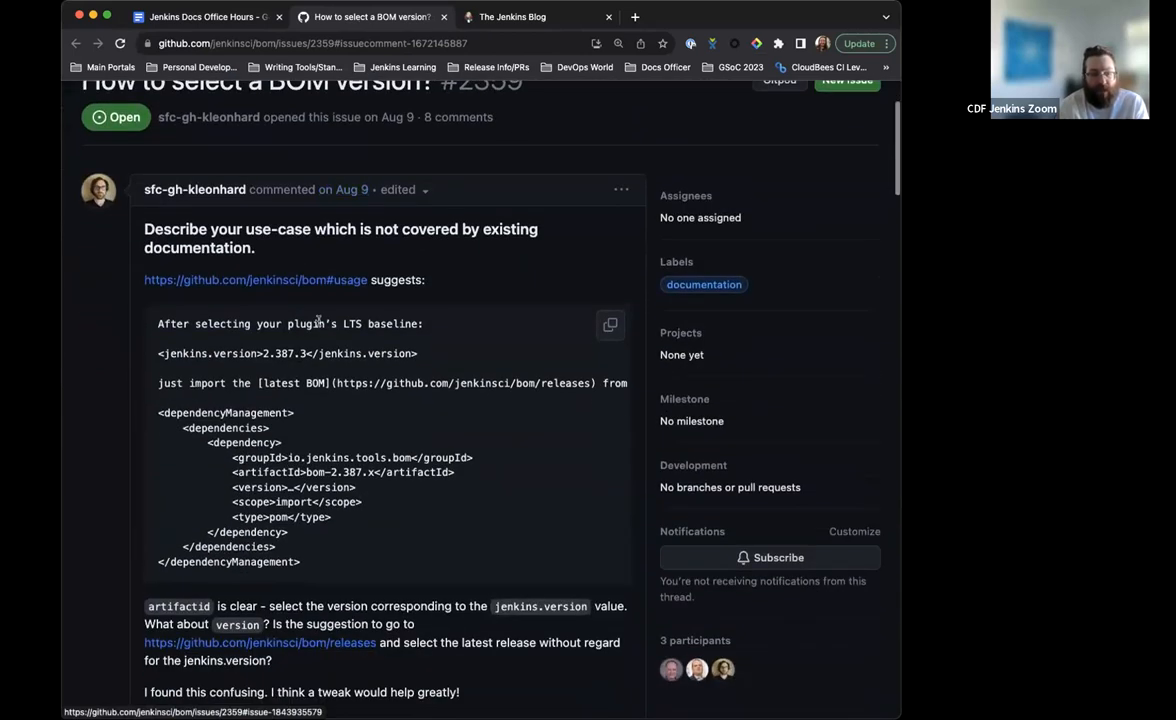
{"action": "scroll", "scroll_direction": "down", "scroll_amount": 3}
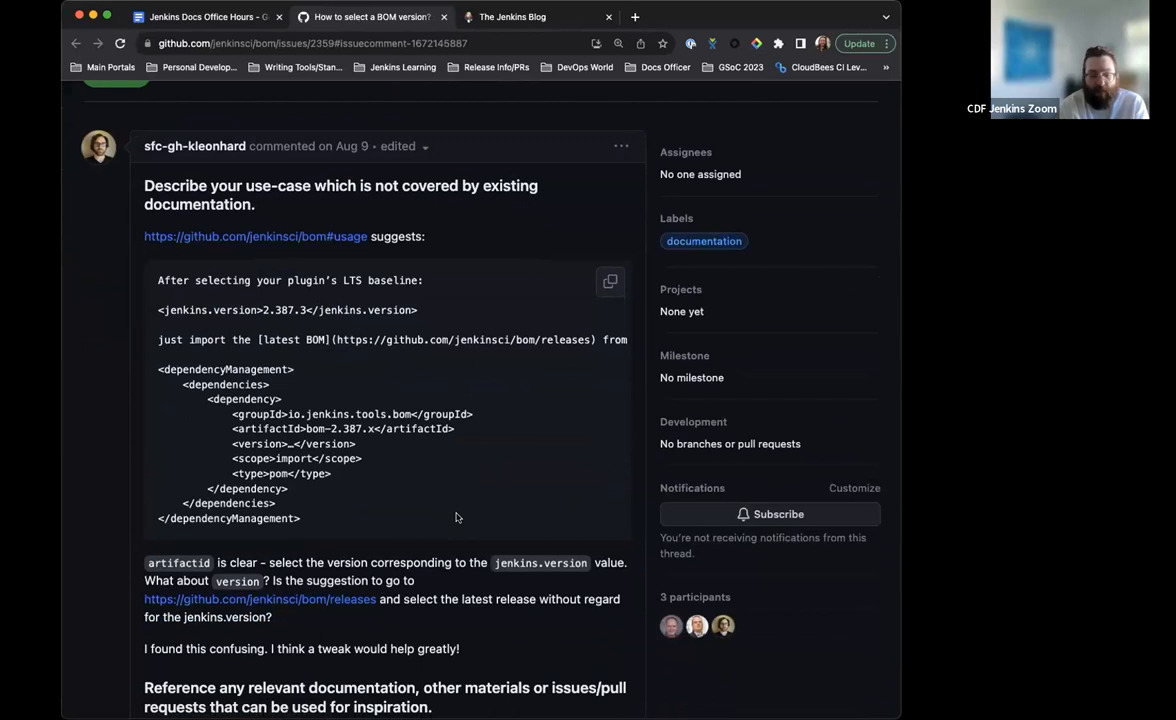
{"action": "scroll", "scroll_direction": "down", "scroll_amount": 3}
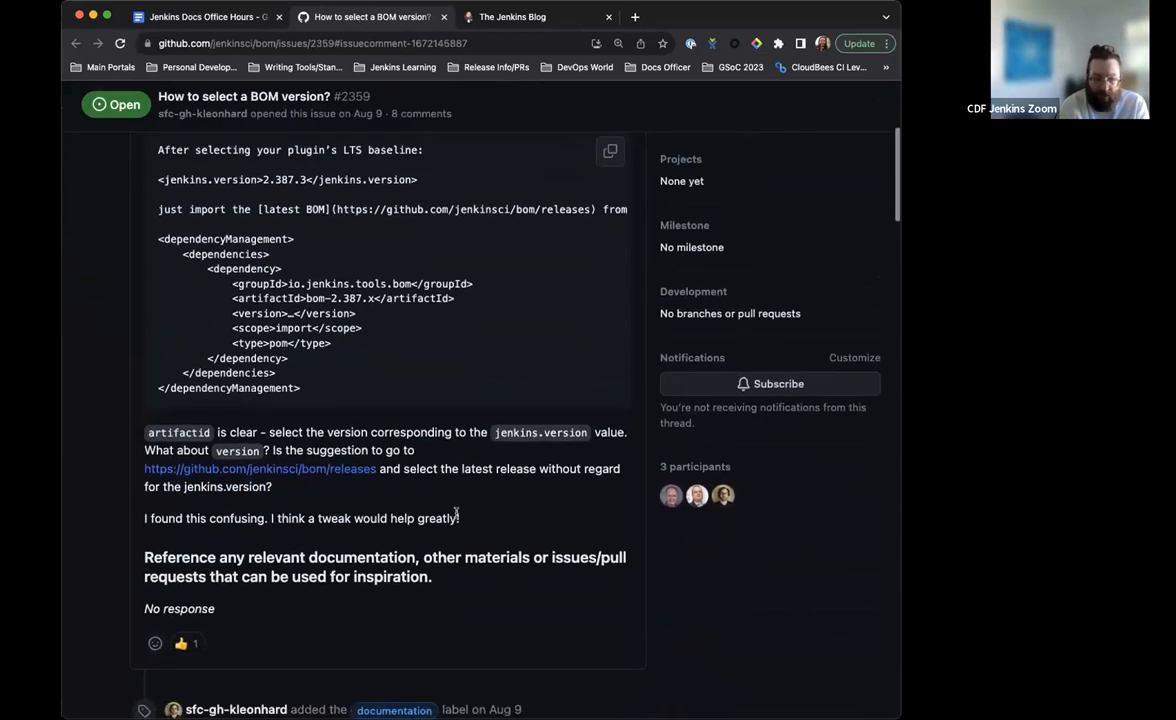
{"action": "scroll", "scroll_direction": "down", "scroll_amount": 3}
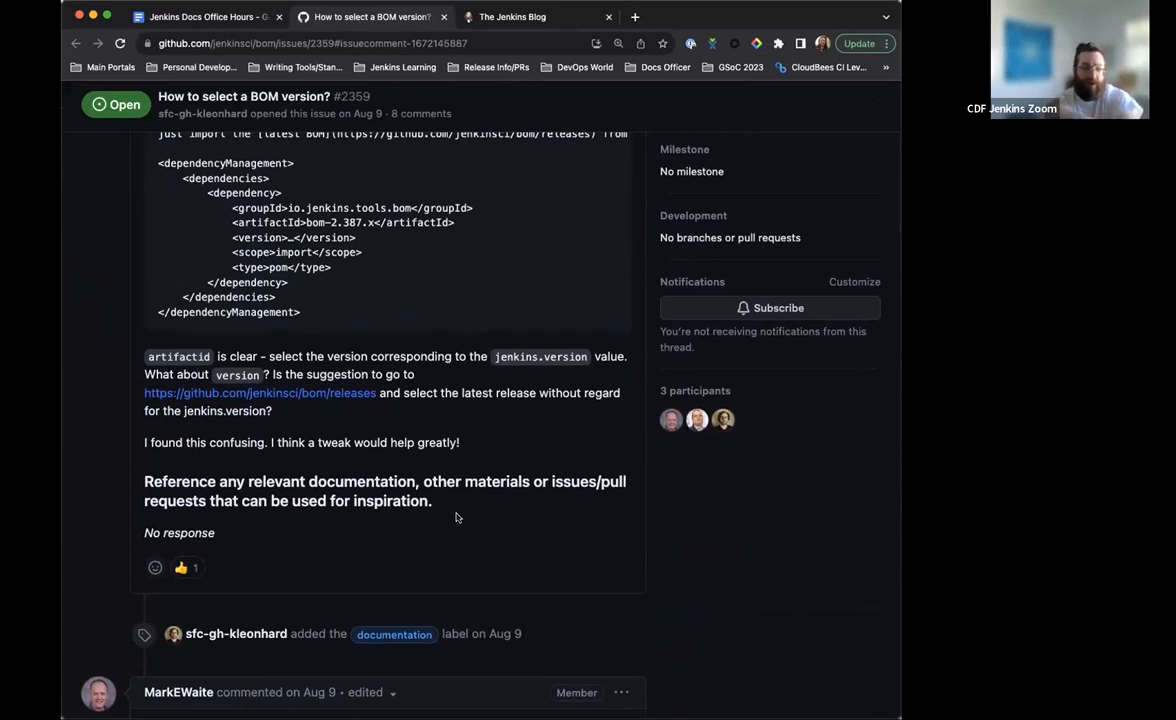
{"action": "scroll", "scroll_direction": "down", "scroll_amount": 3}
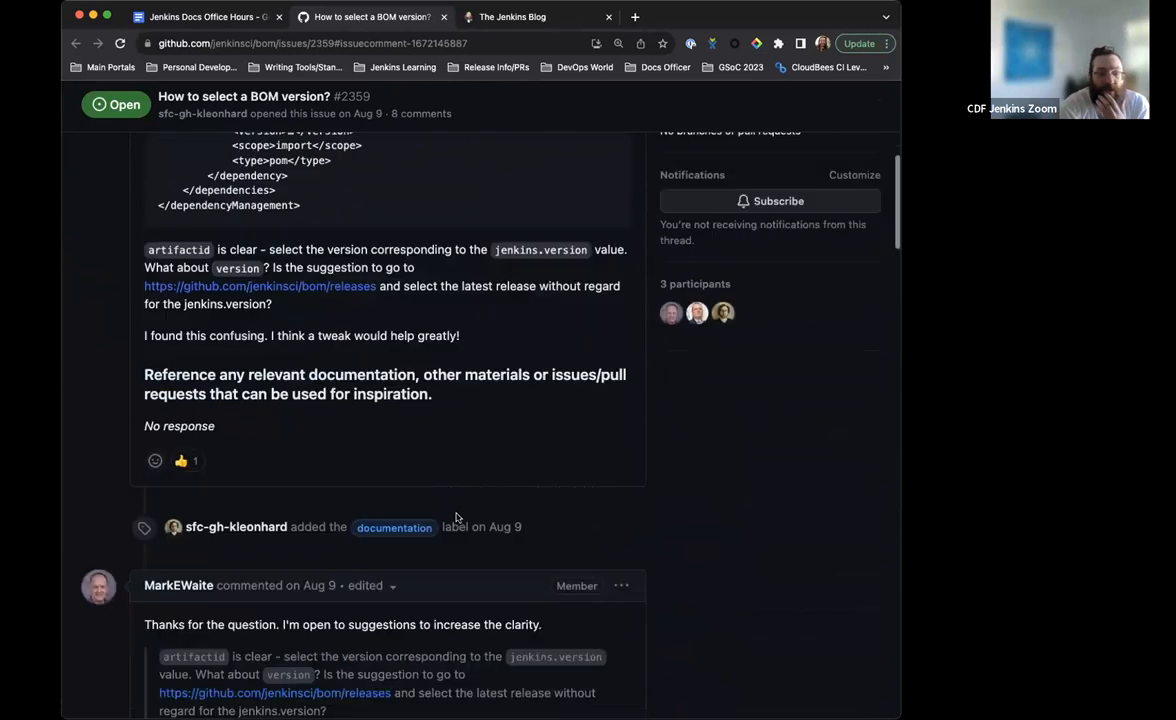
{"action": "scroll", "scroll_direction": "down", "scroll_amount": 3}
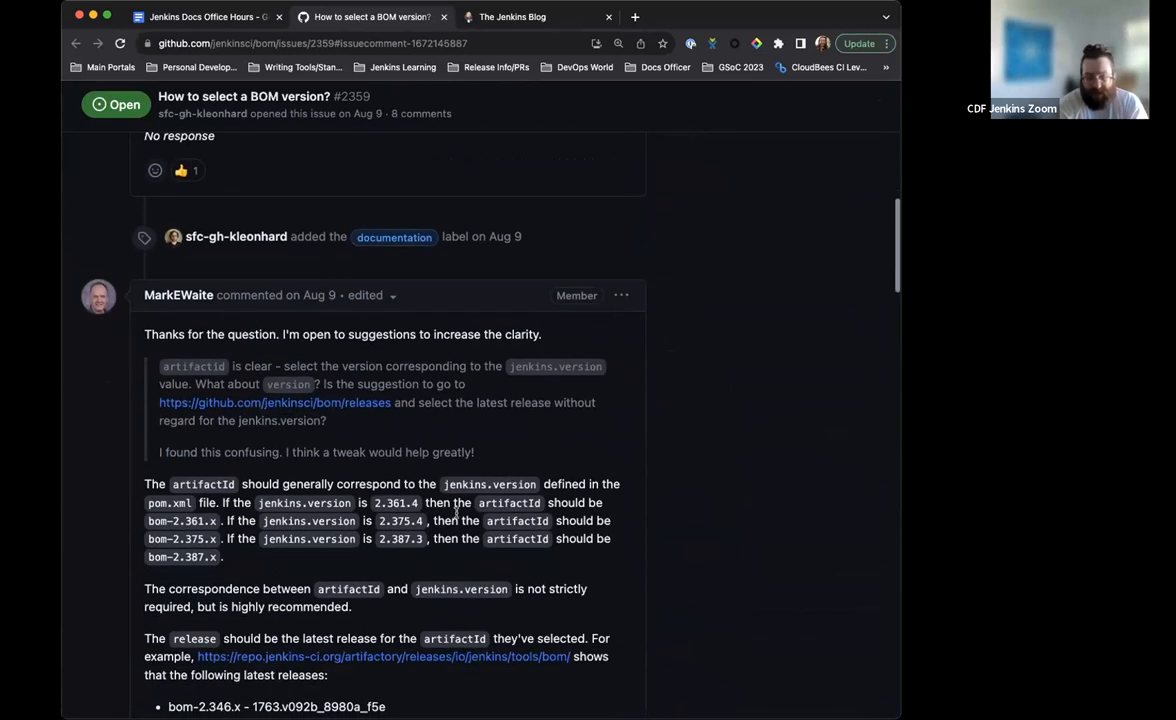
{"action": "scroll", "scroll_direction": "down", "scroll_amount": 3}
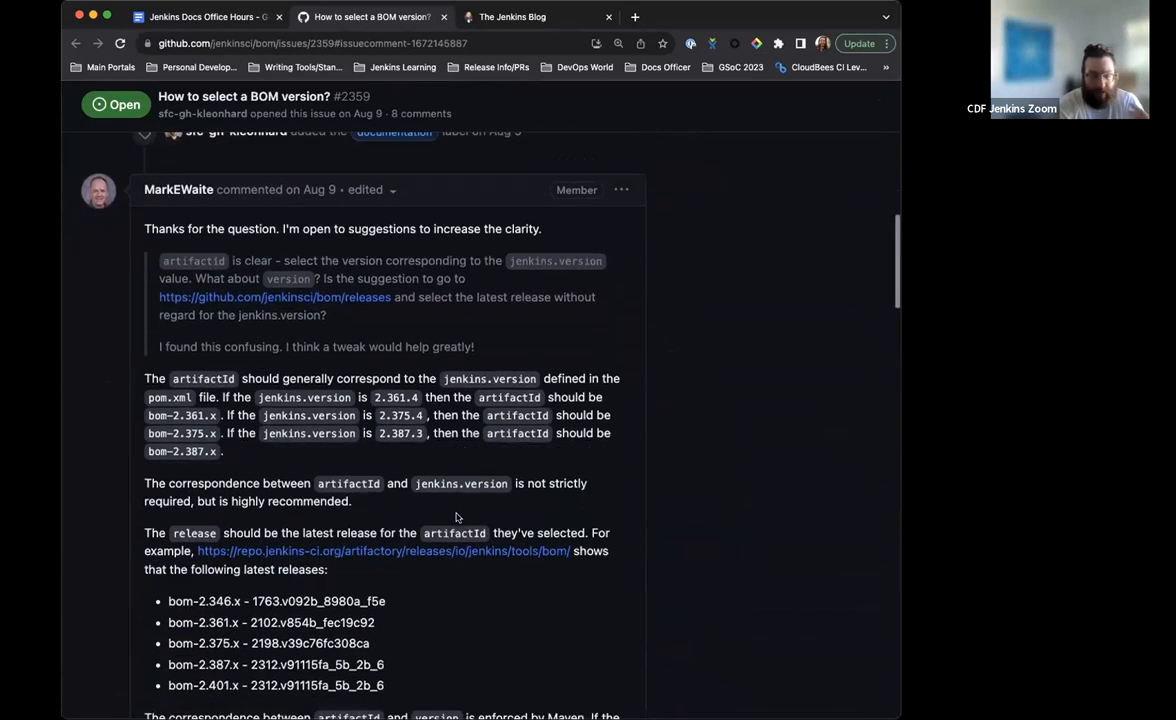
{"action": "scroll", "scroll_direction": "down", "scroll_amount": 3}
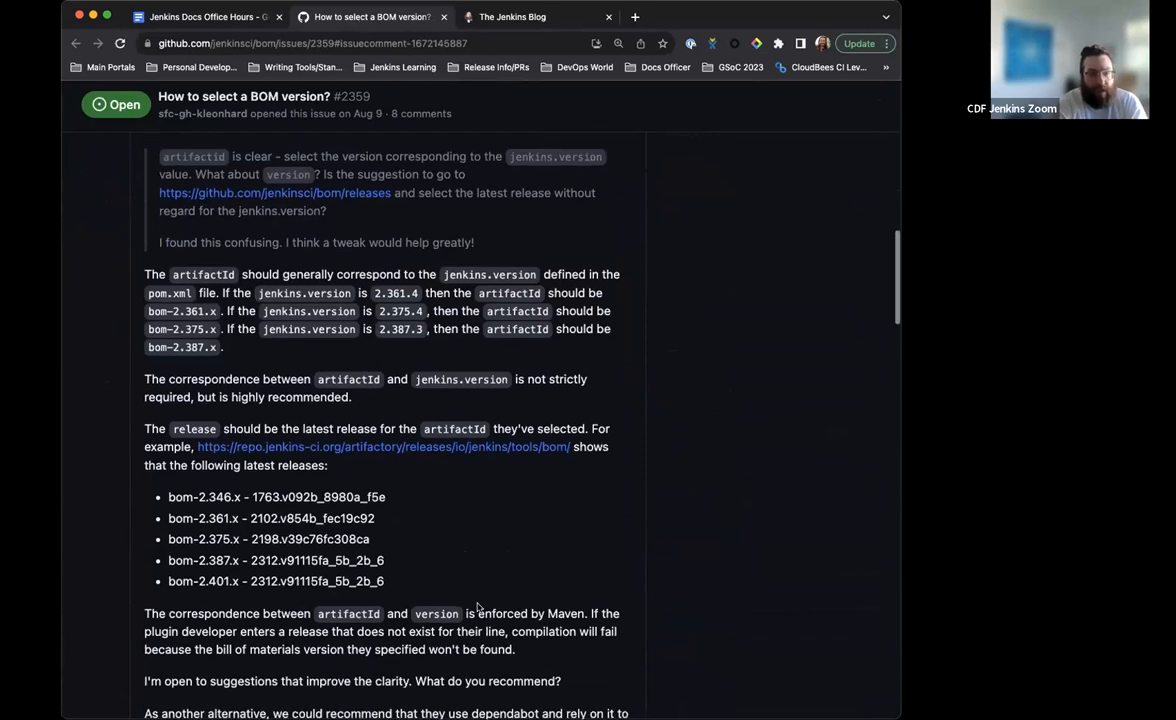
{"action": "scroll", "scroll_direction": "down", "scroll_amount": 3}
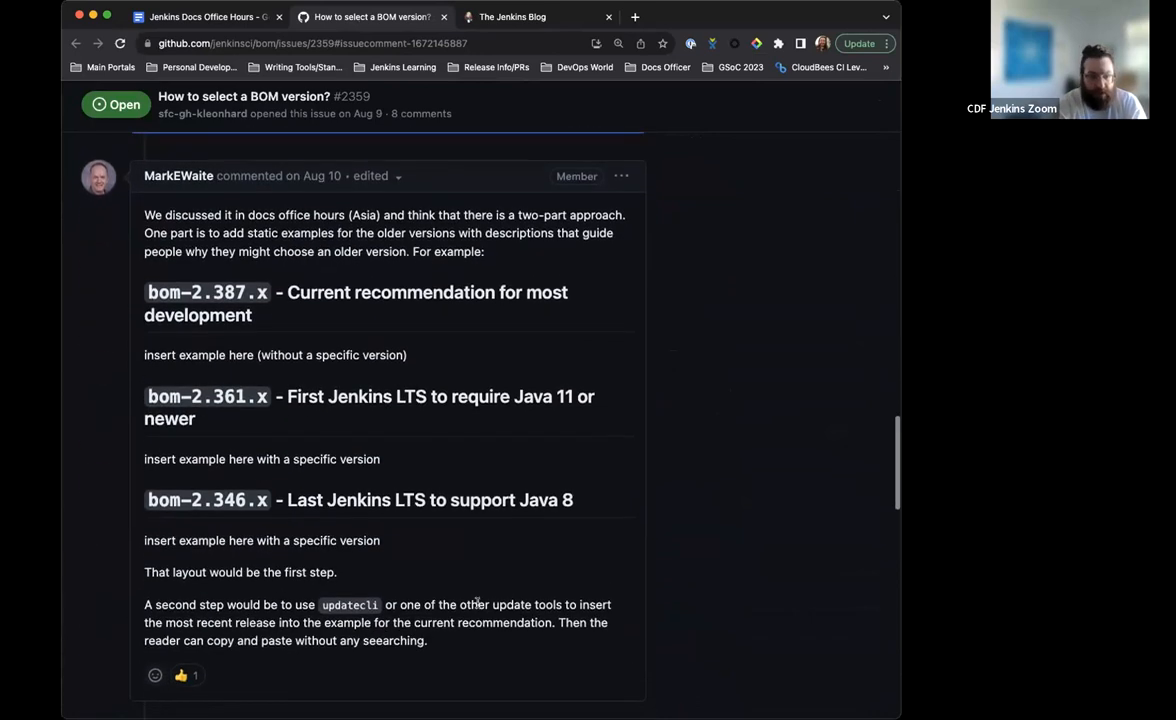
{"action": "scroll", "scroll_direction": "down", "scroll_amount": 3}
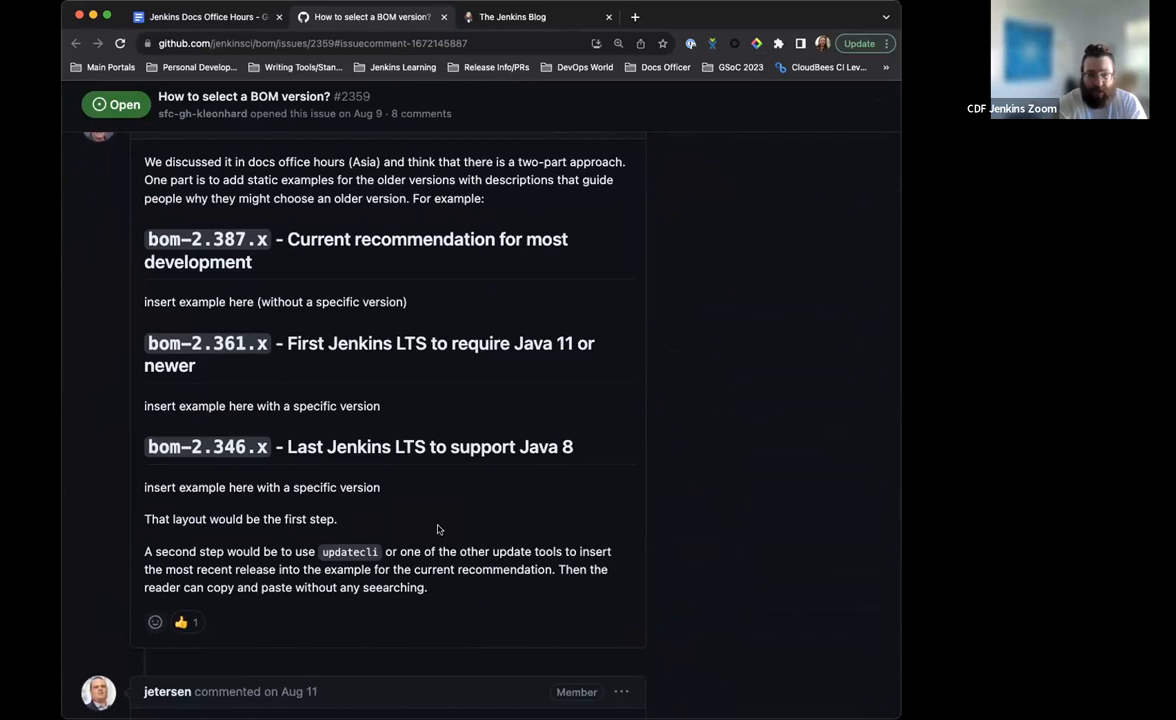
{"action": "scroll", "scroll_direction": "down", "scroll_amount": 3}
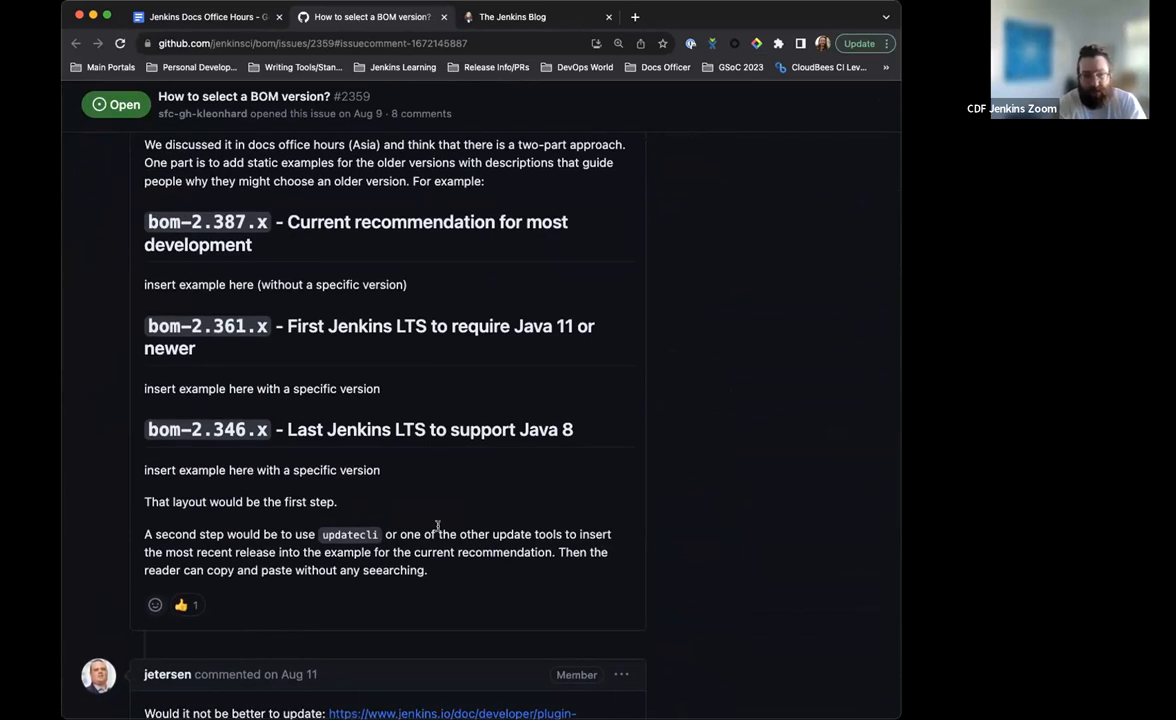
{"action": "mouse_move", "coordinate": [424, 442]}
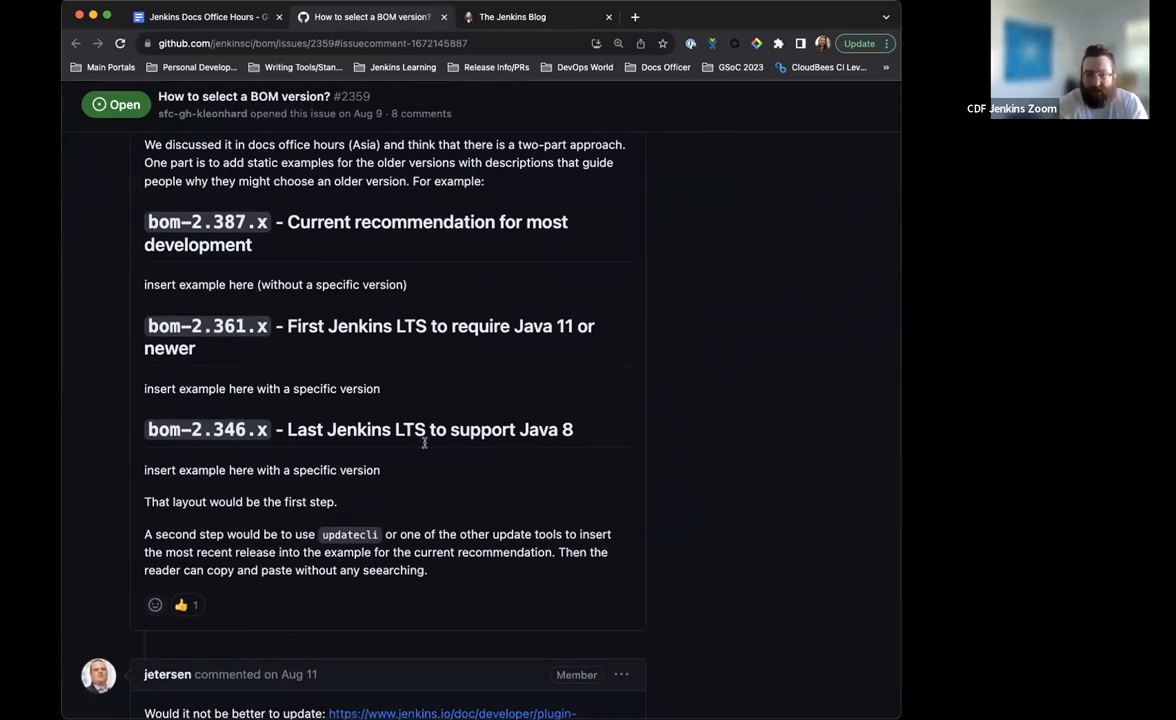
{"action": "mouse_move", "coordinate": [416, 360]}
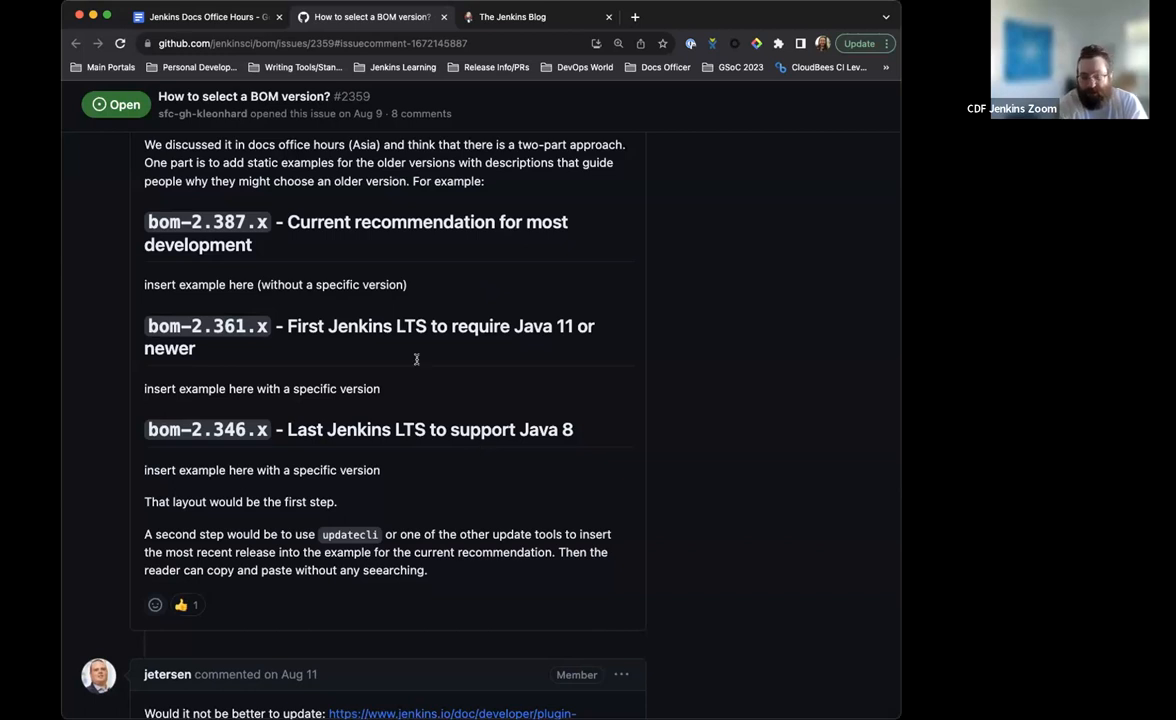
{"action": "mouse_move", "coordinate": [388, 332]}
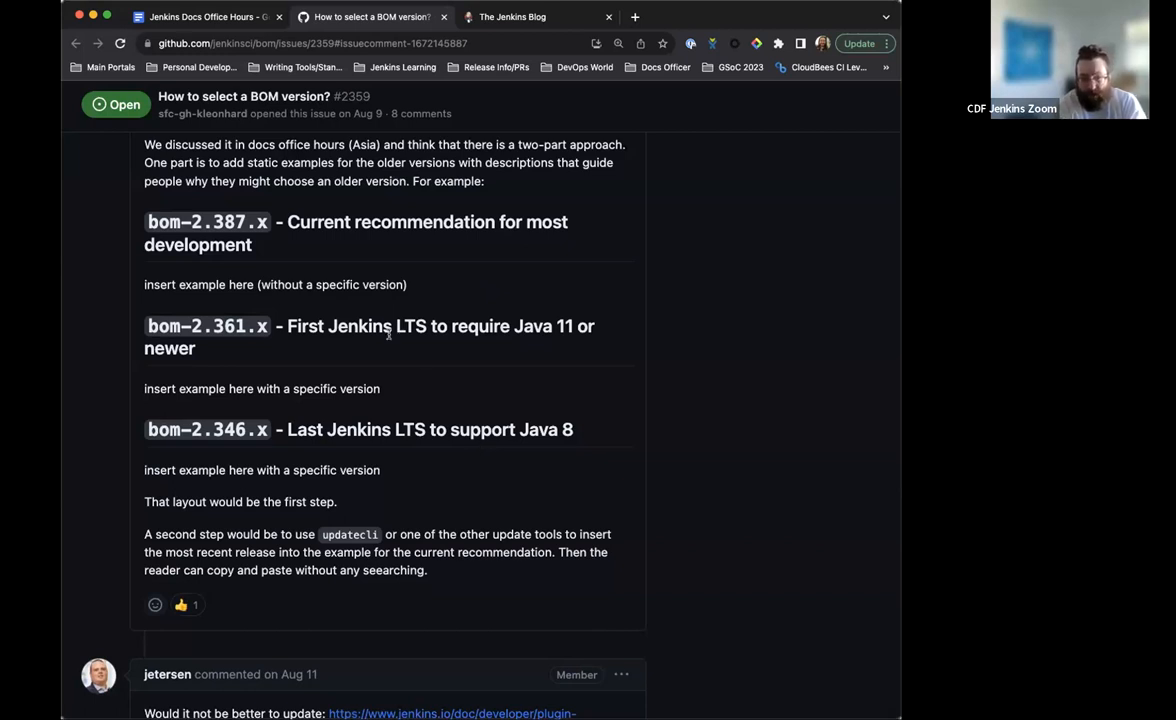
{"action": "scroll", "scroll_direction": "down", "scroll_amount": 3}
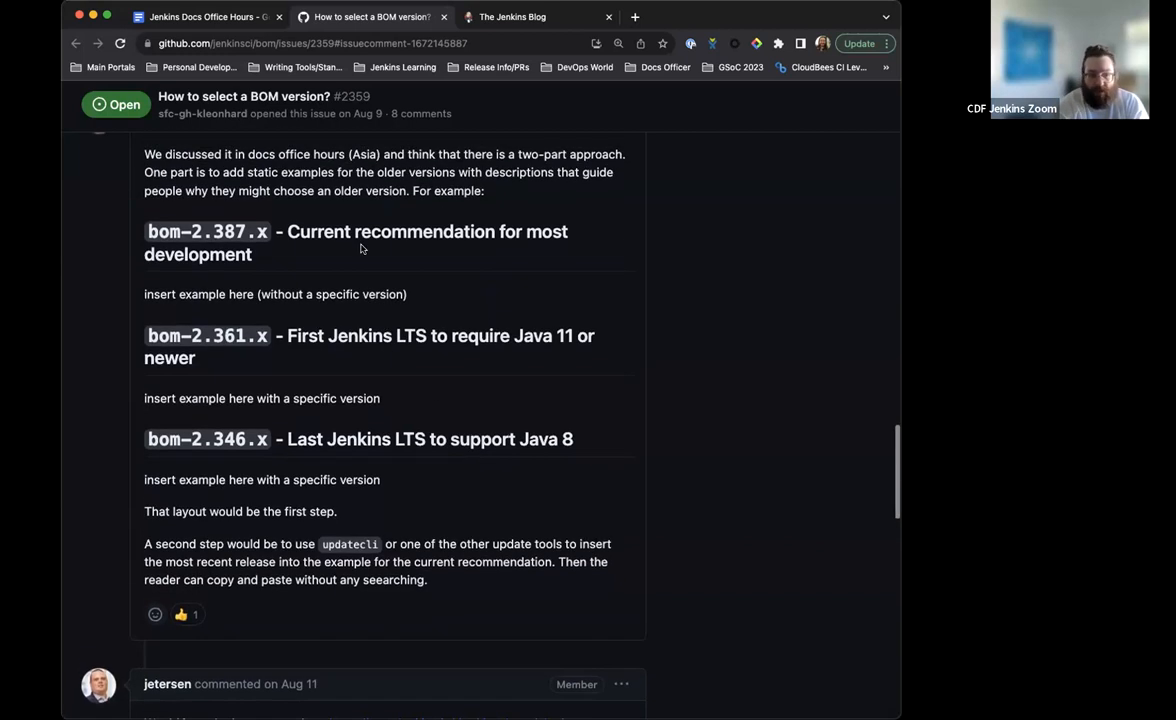
{"action": "mouse_move", "coordinate": [424, 274]}
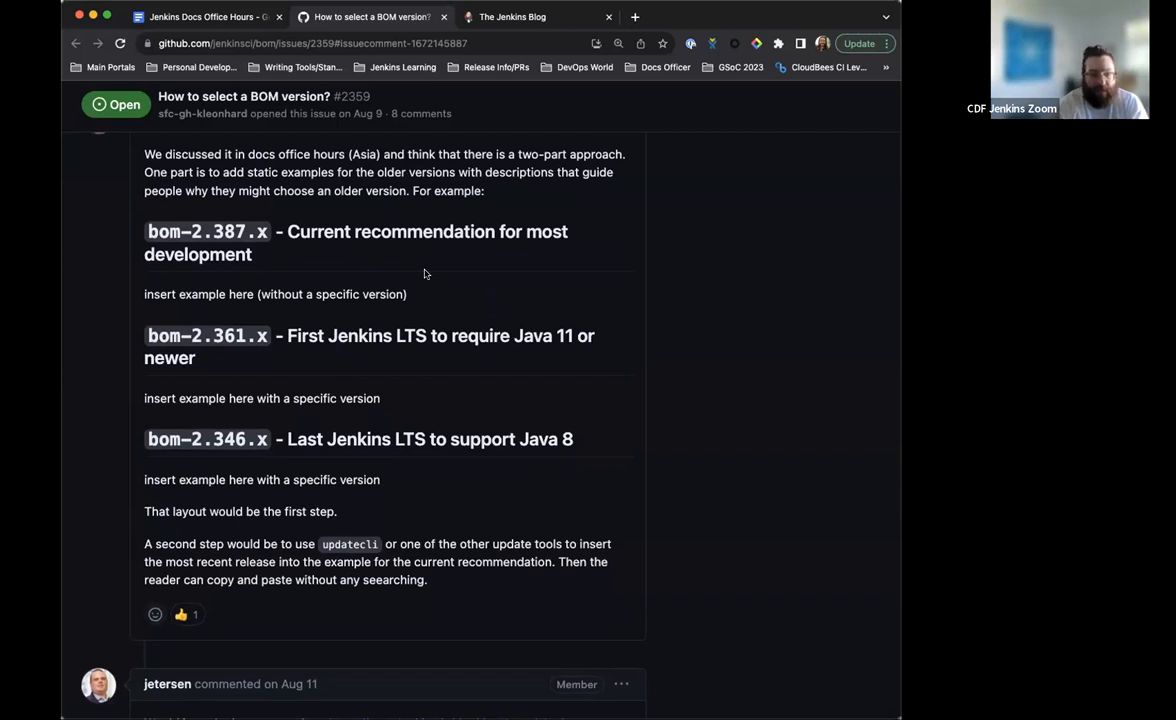
{"action": "scroll", "scroll_direction": "down", "scroll_amount": 3}
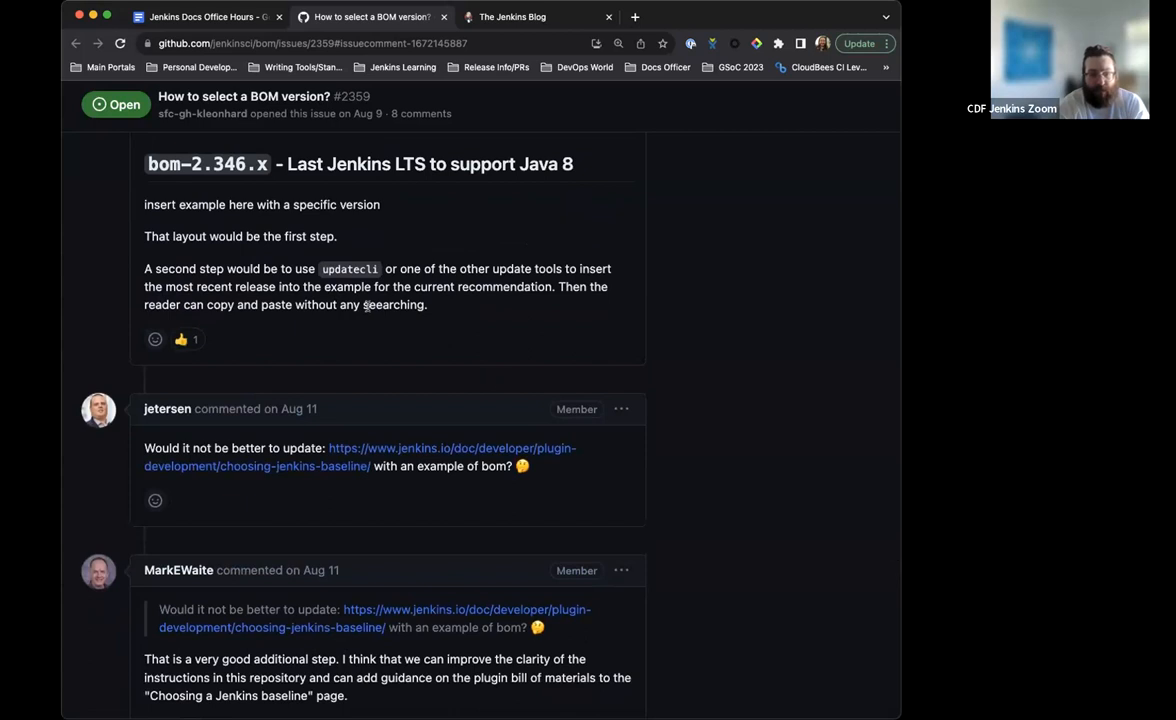
{"action": "mouse_move", "coordinate": [544, 332]}
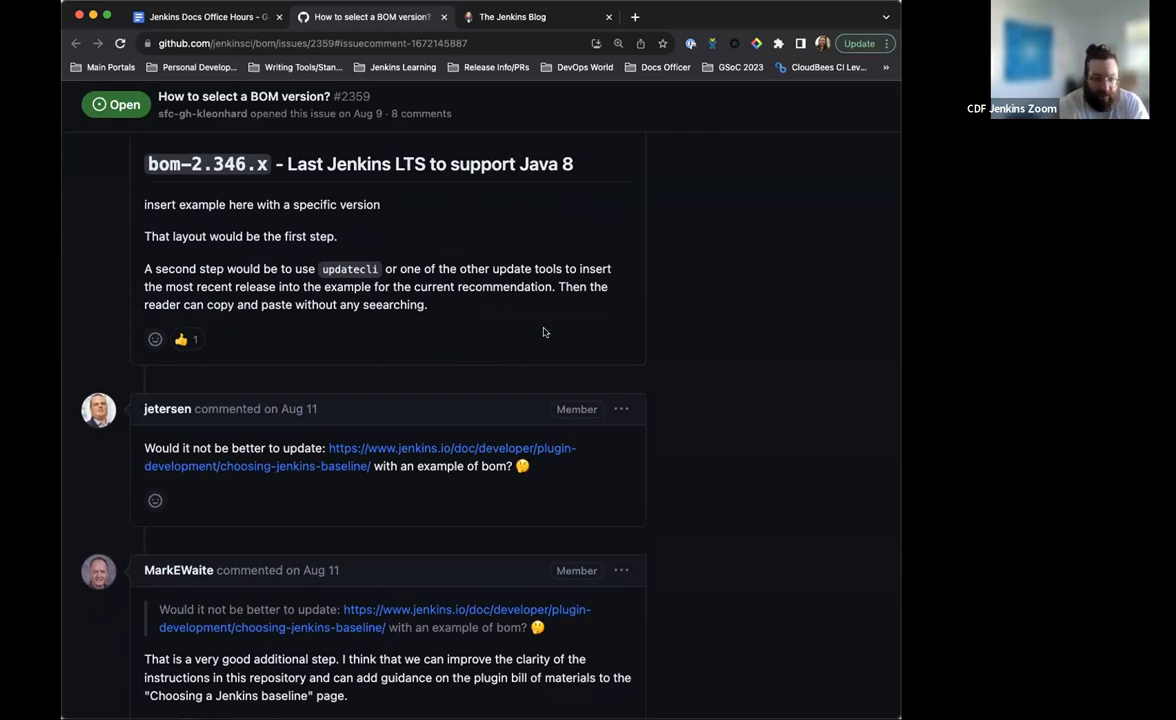
{"action": "scroll", "scroll_direction": "down", "scroll_amount": 3}
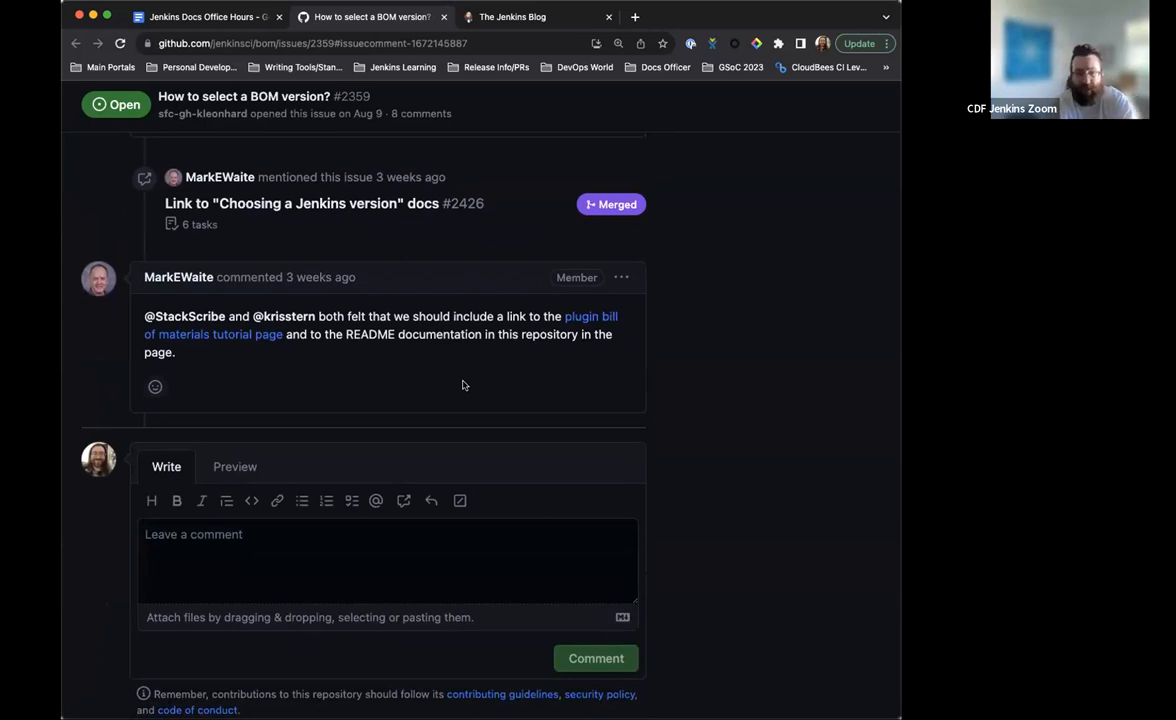
{"action": "scroll", "scroll_direction": "down", "scroll_amount": 3}
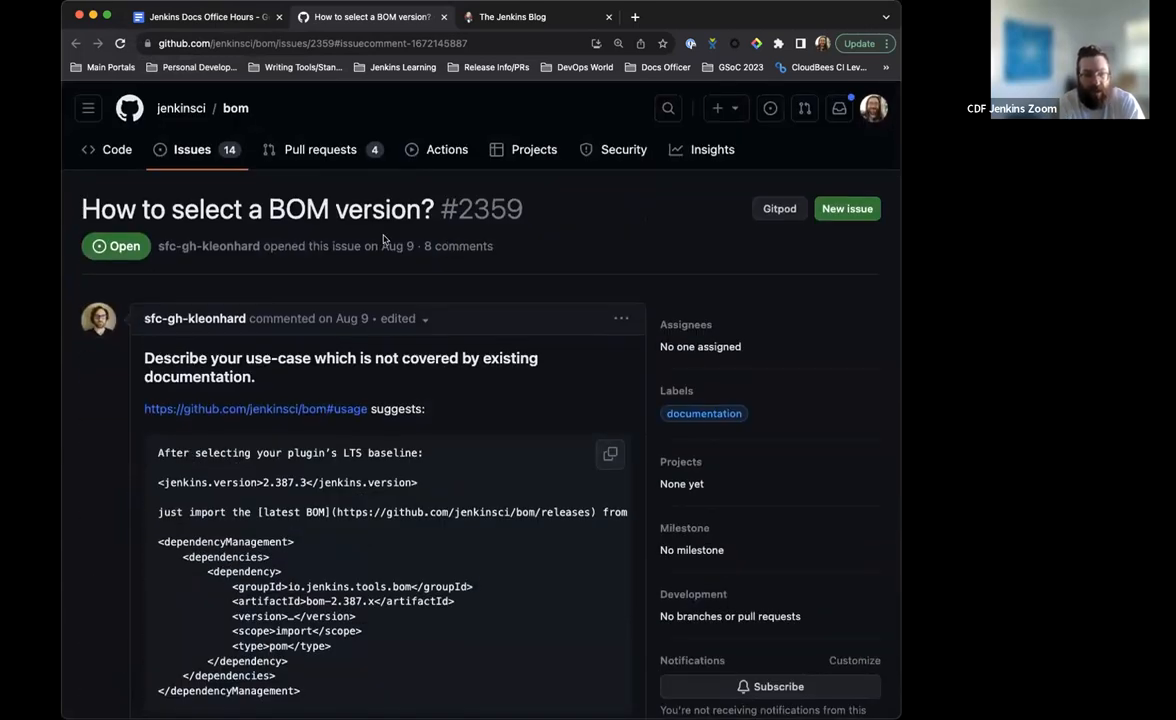
{"action": "scroll", "scroll_direction": "down", "scroll_amount": 3}
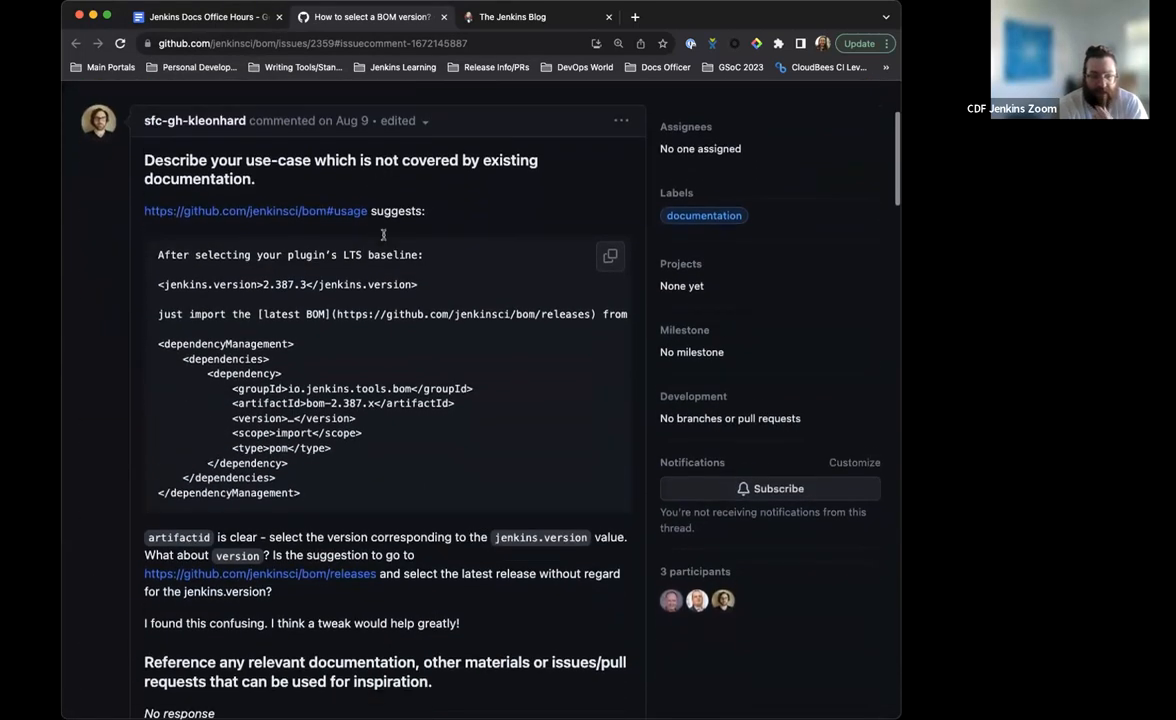
{"action": "scroll", "scroll_direction": "down", "scroll_amount": 3}
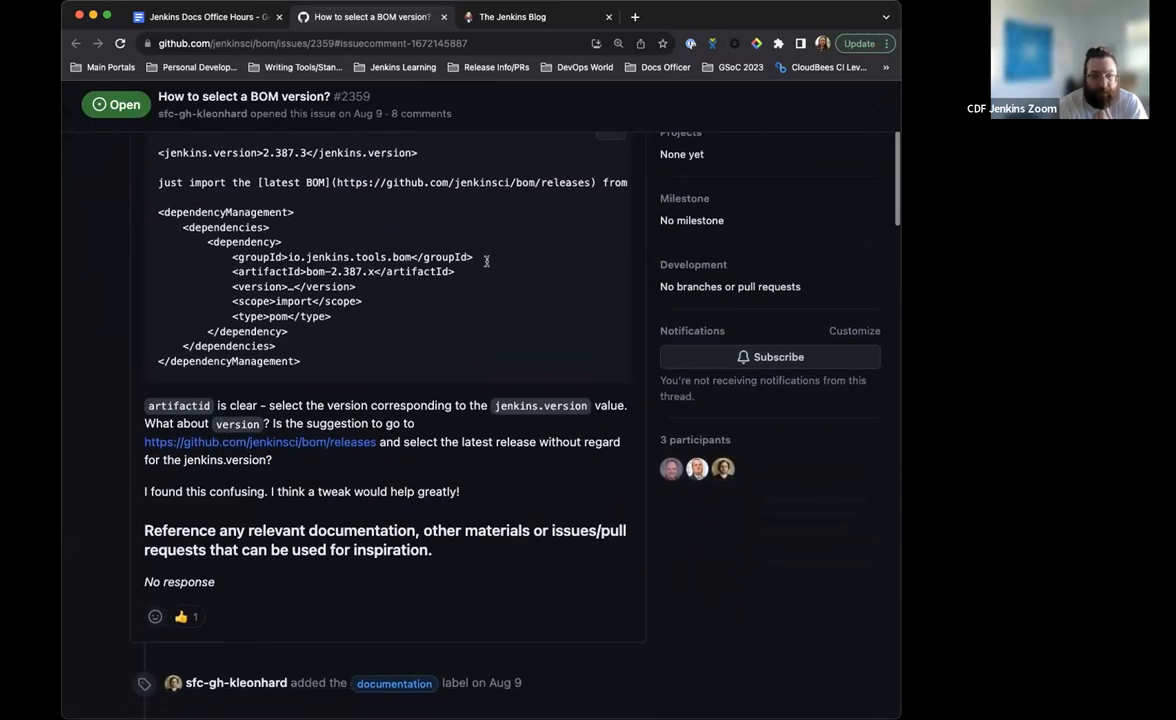
{"action": "scroll", "scroll_direction": "down", "scroll_amount": 3}
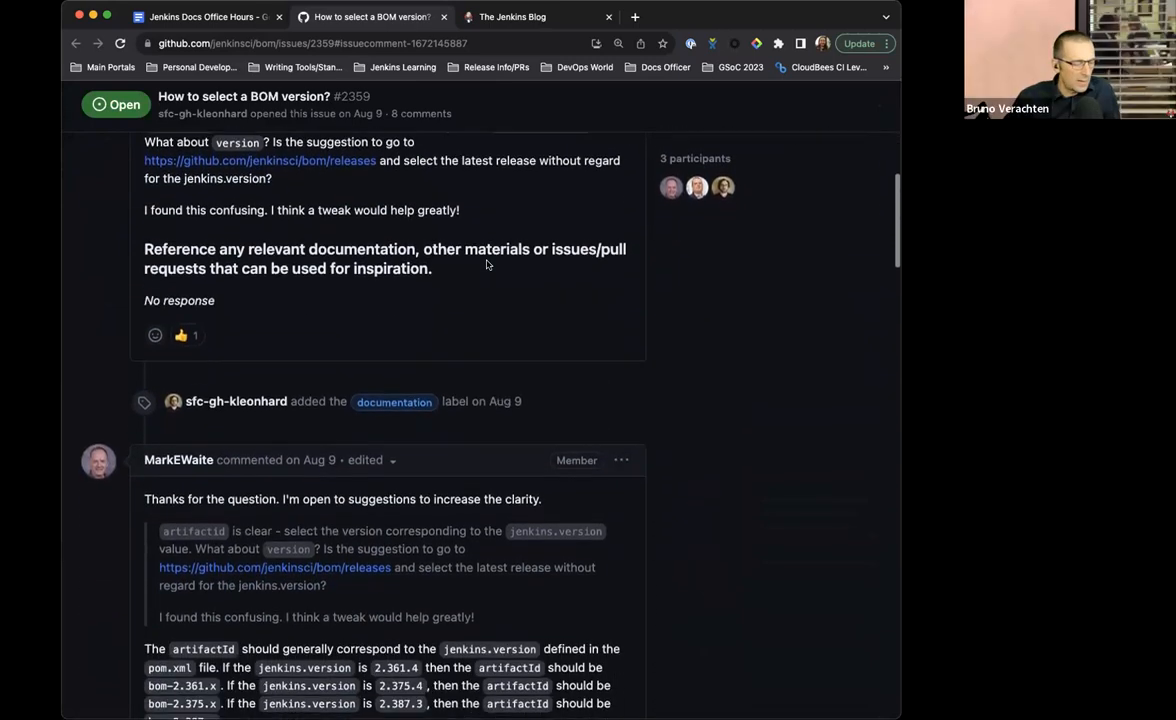
{"action": "scroll", "scroll_direction": "down", "scroll_amount": 3}
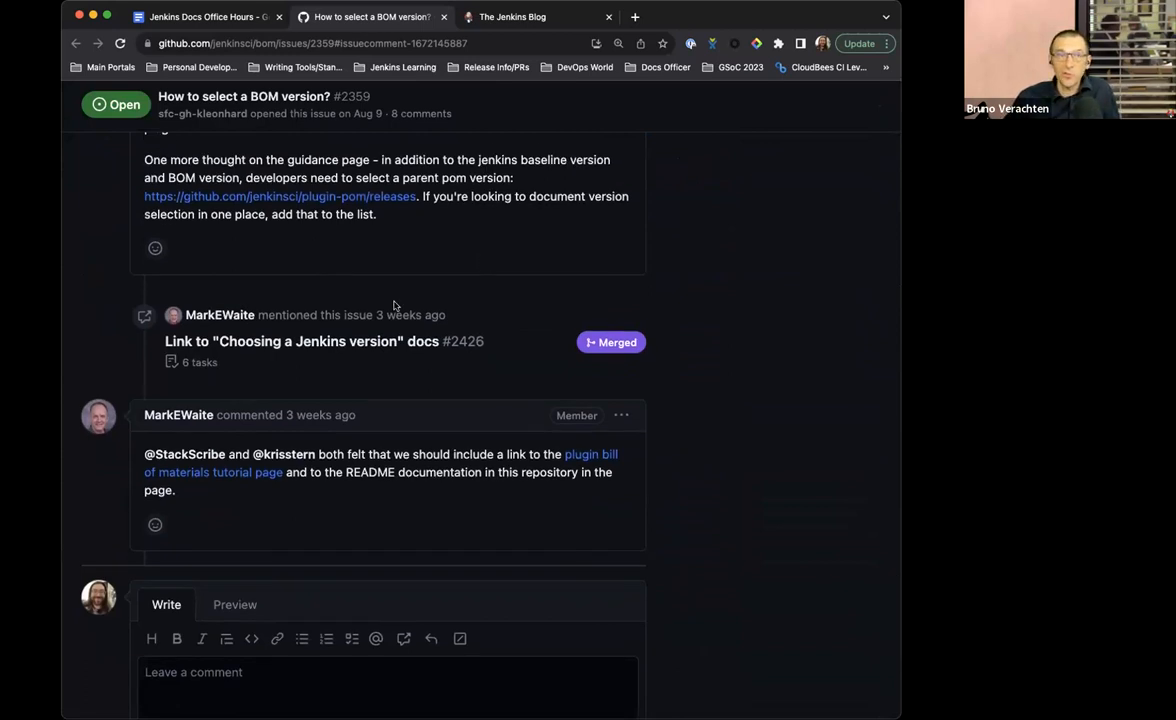
{"action": "scroll", "scroll_direction": "down", "scroll_amount": 3}
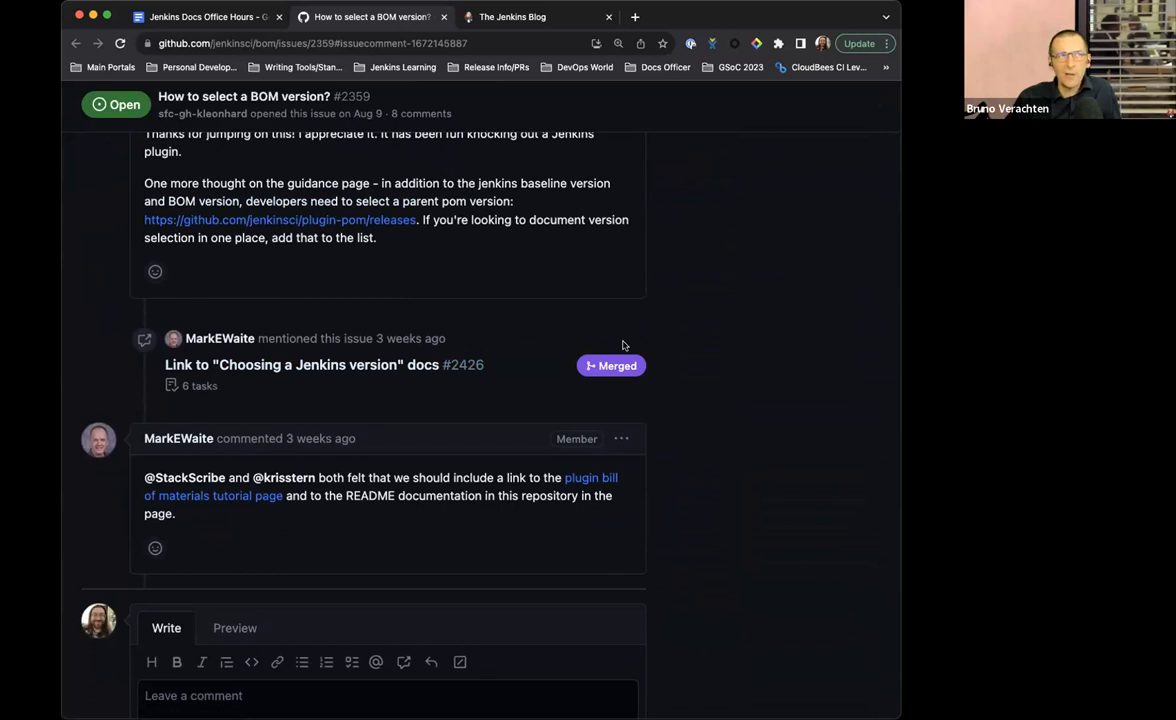
{"action": "mouse_move", "coordinate": [476, 340]}
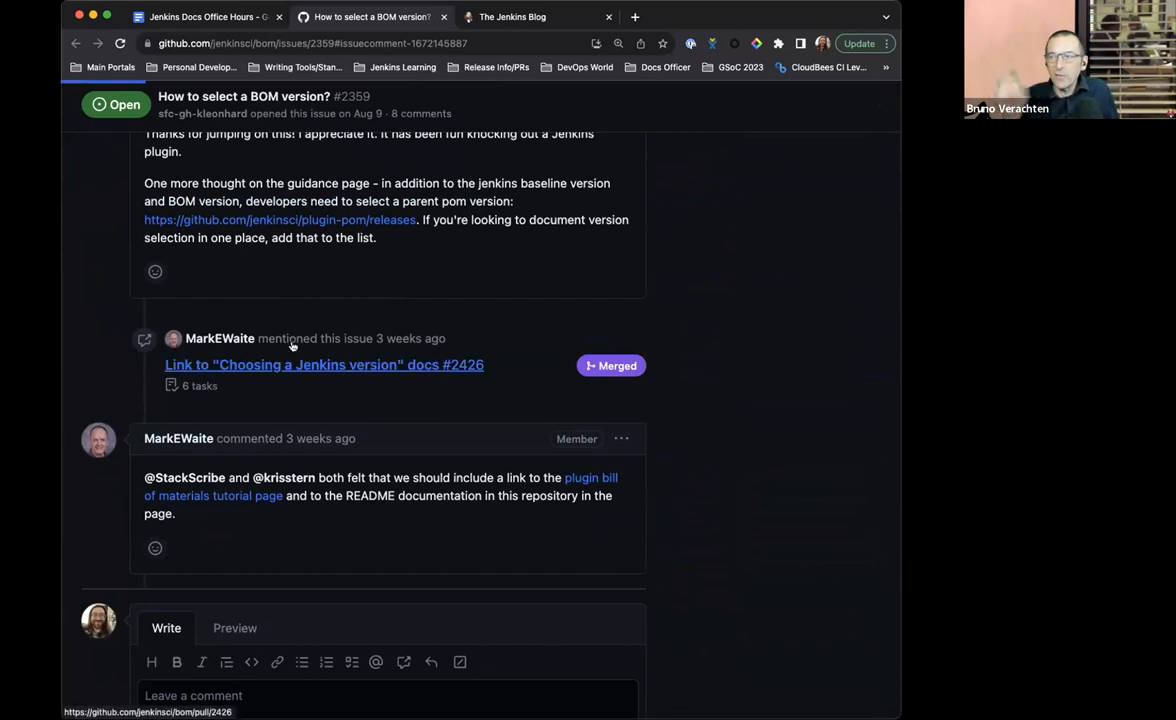
{"action": "left_click", "coordinate": [324, 364]}
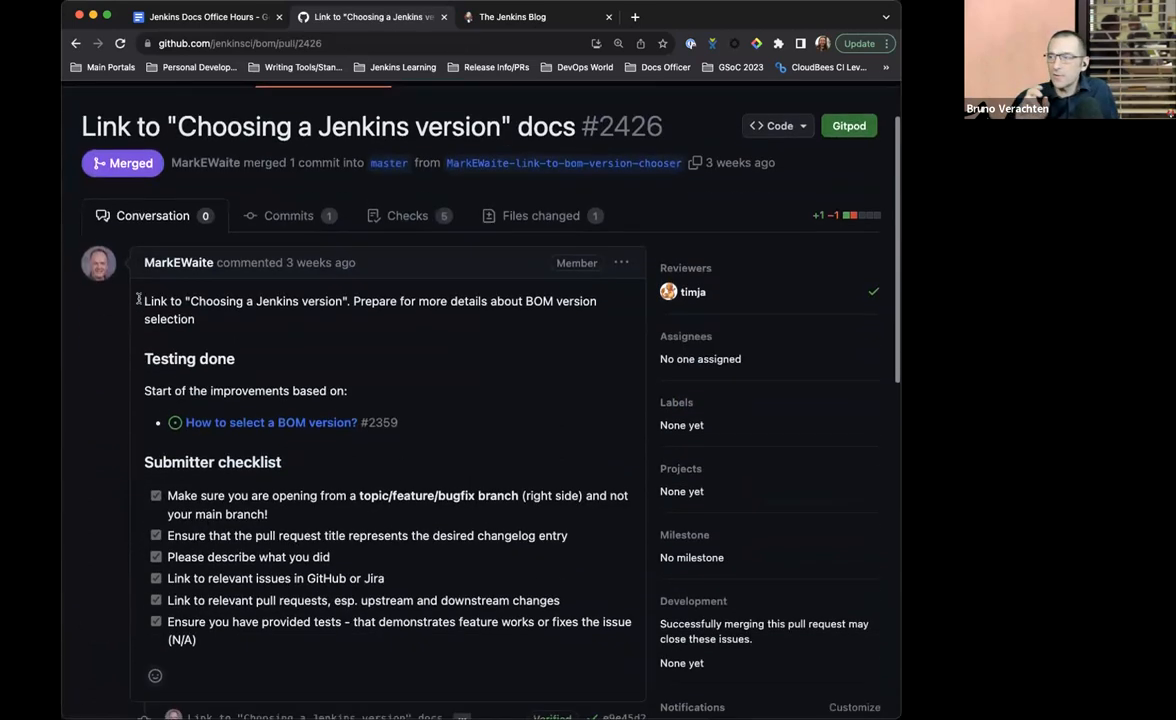
{"action": "scroll", "scroll_direction": "down", "scroll_amount": 3}
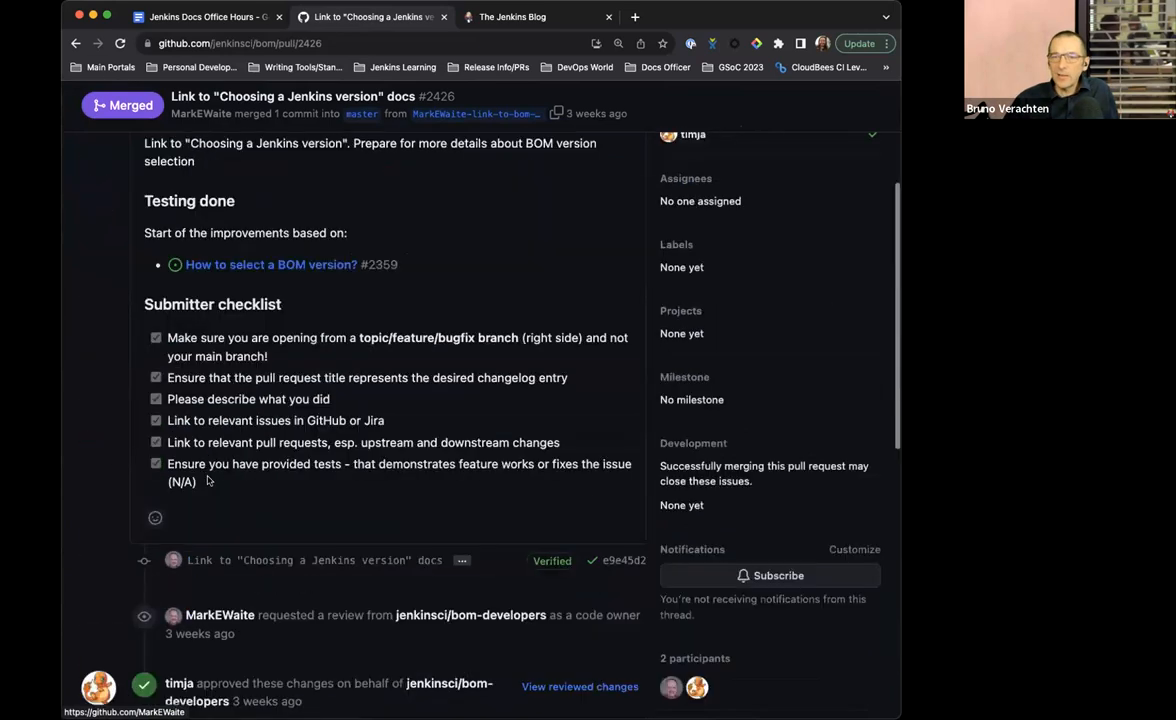
{"action": "scroll", "scroll_direction": "up", "scroll_amount": 3}
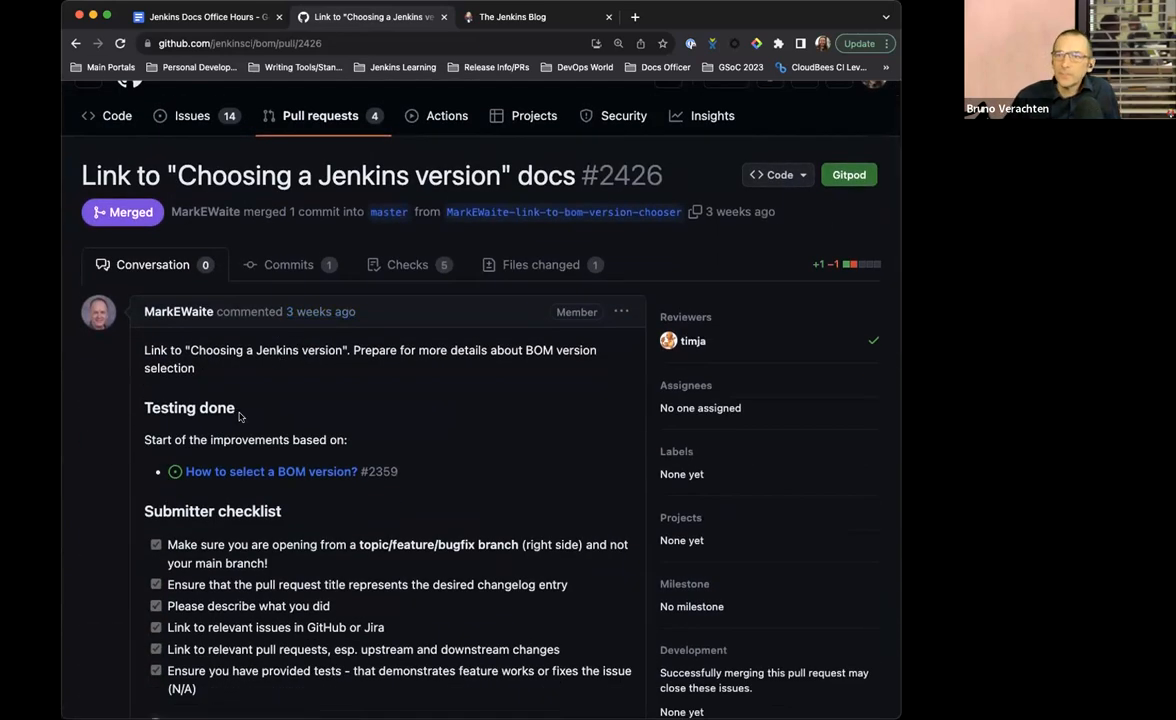
{"action": "scroll", "scroll_direction": "down", "scroll_amount": 3}
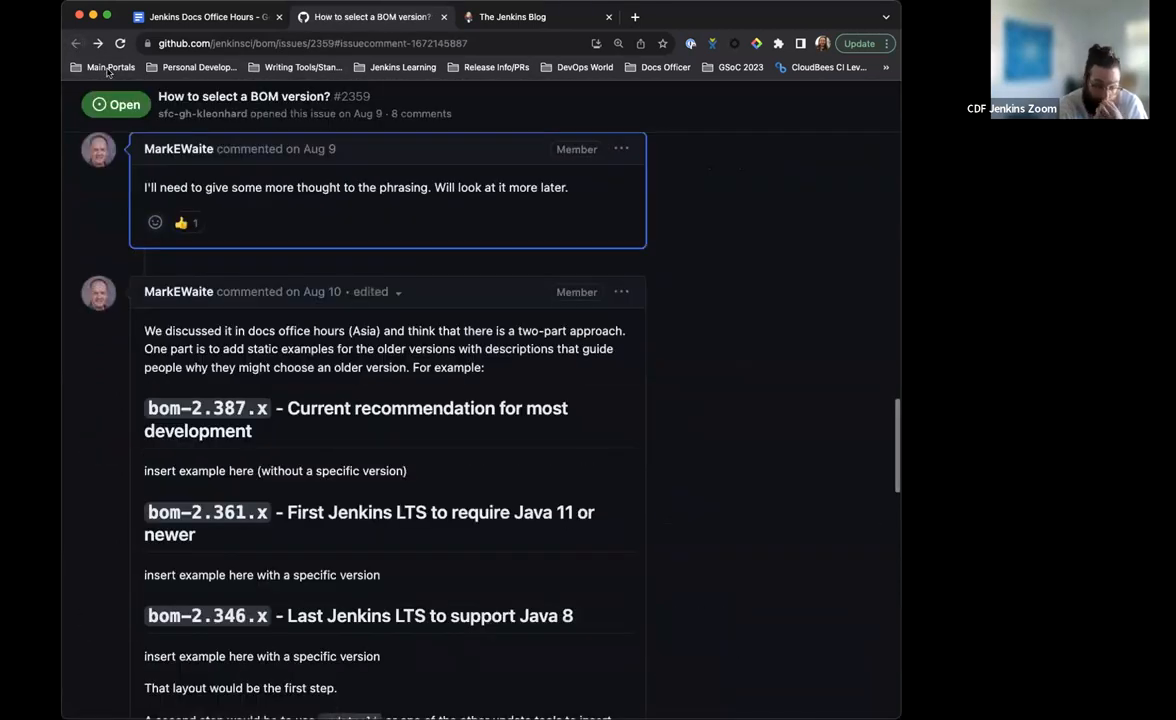
{"action": "scroll", "scroll_direction": "down", "scroll_amount": 3}
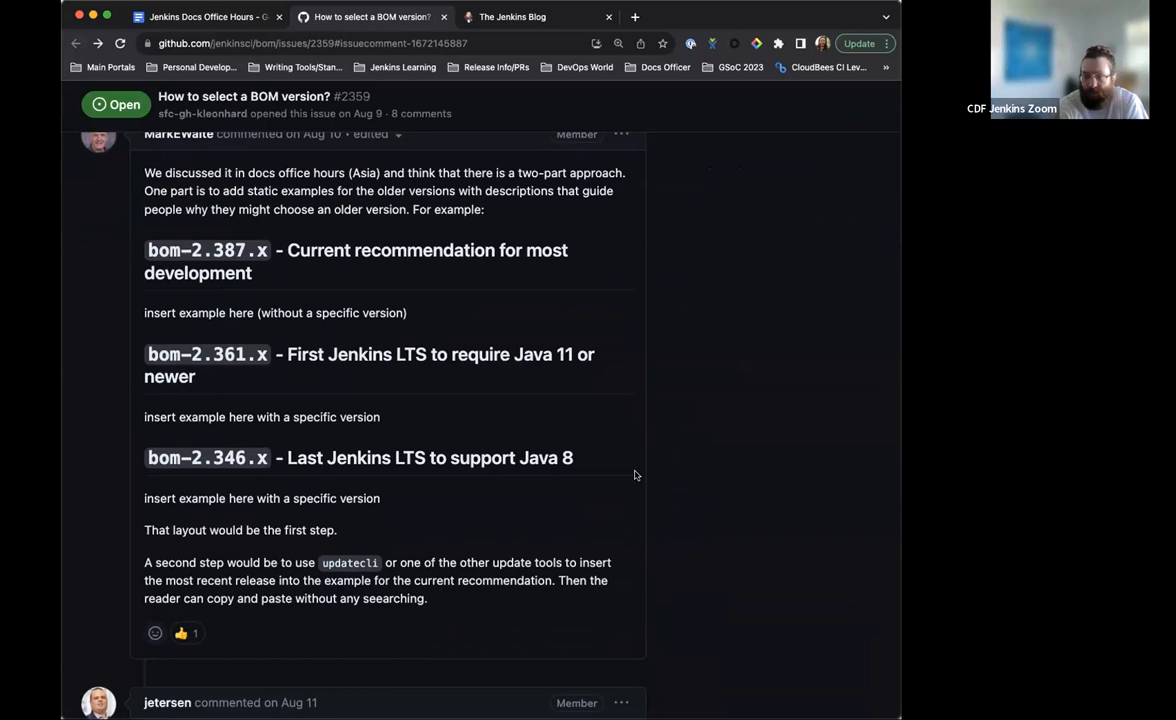
{"action": "scroll", "scroll_direction": "down", "scroll_amount": 3}
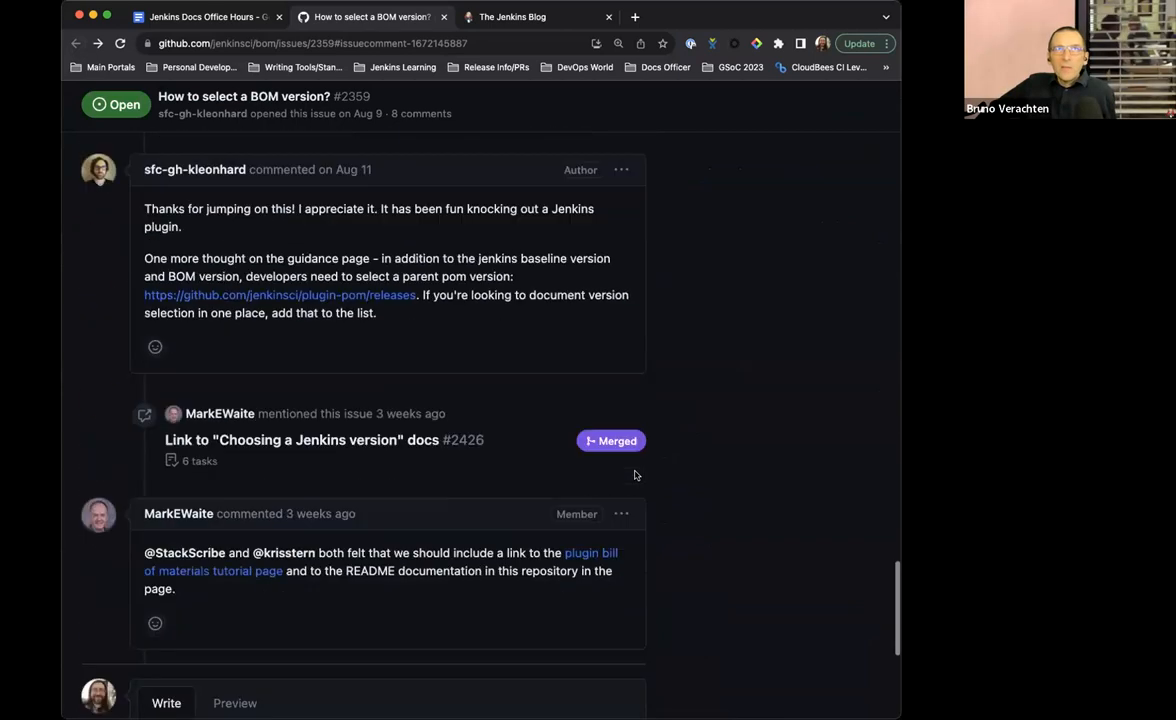
{"action": "scroll", "scroll_direction": "down", "scroll_amount": 3}
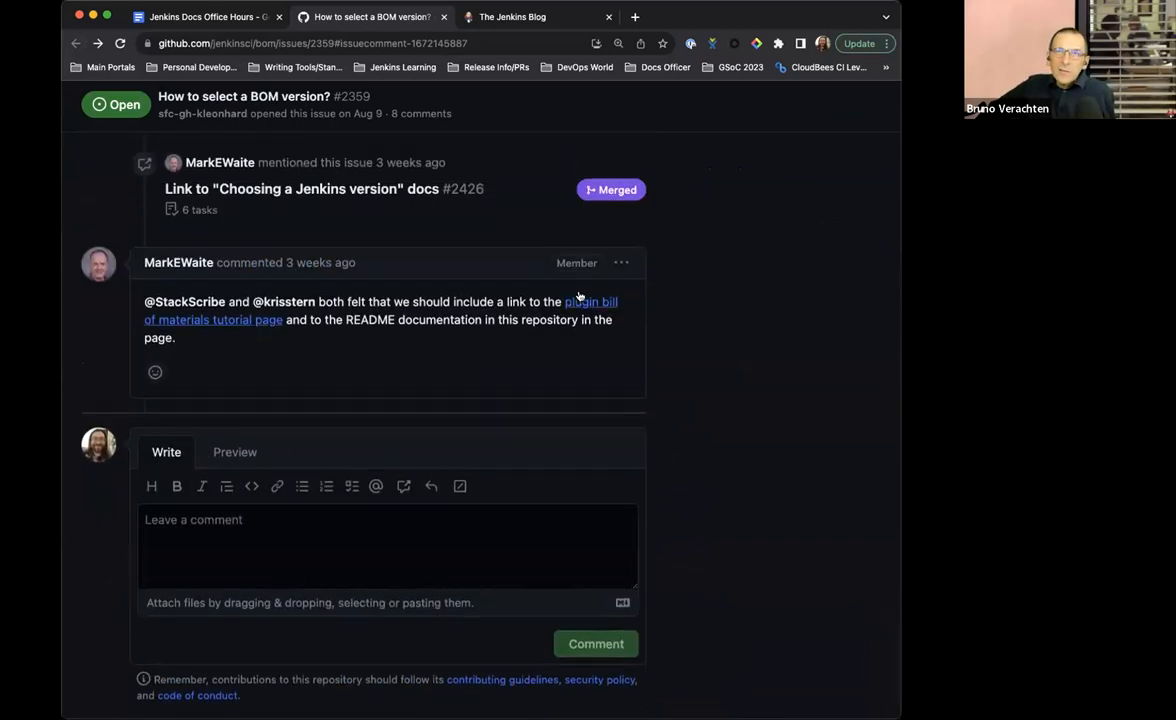
{"action": "left_click", "coordinate": [576, 300]}
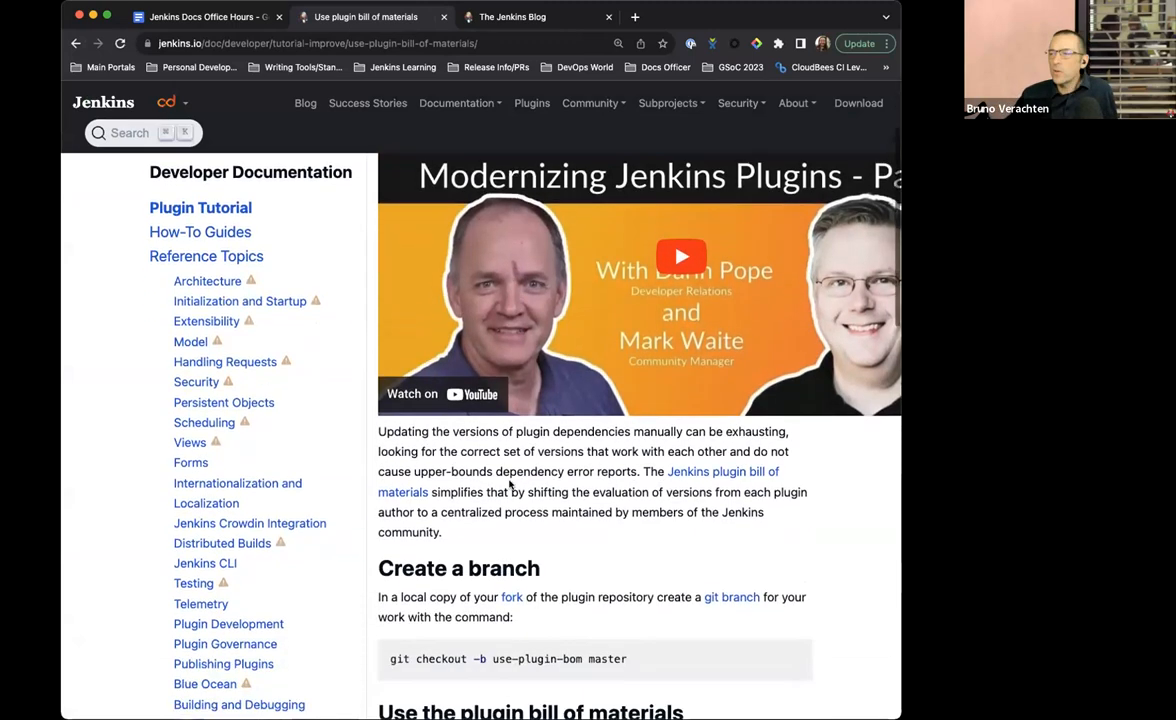
{"action": "scroll", "scroll_direction": "down", "scroll_amount": 3}
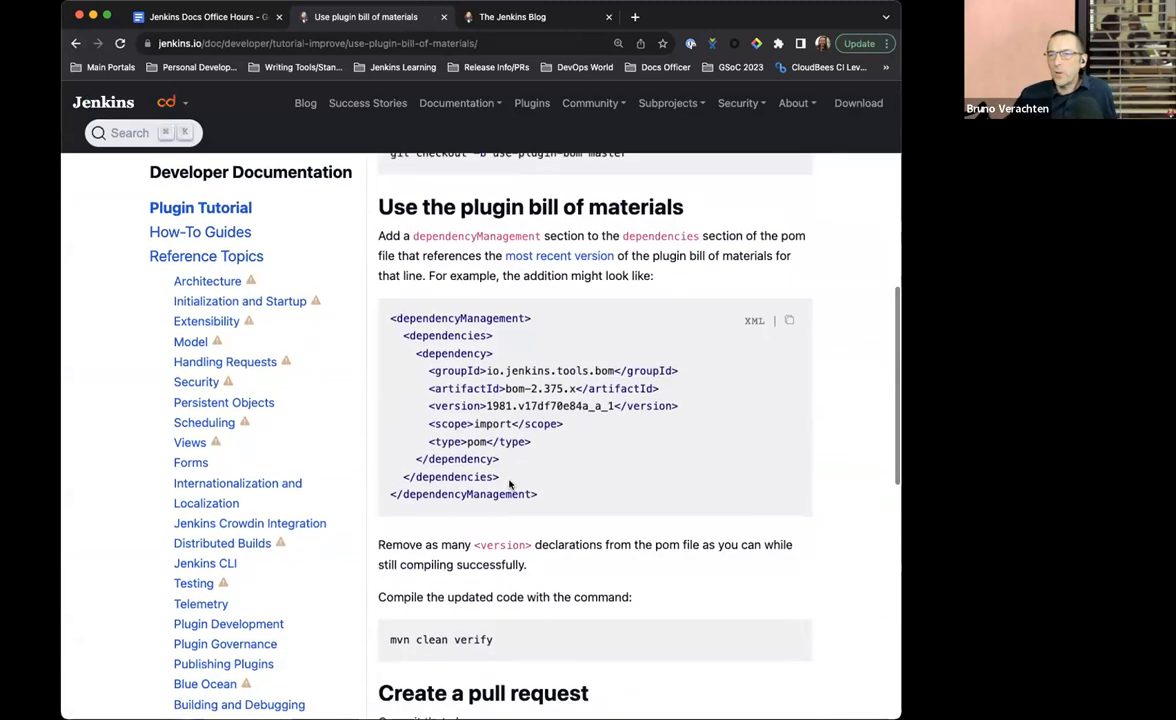
{"action": "left_click", "coordinate": [558, 256]}
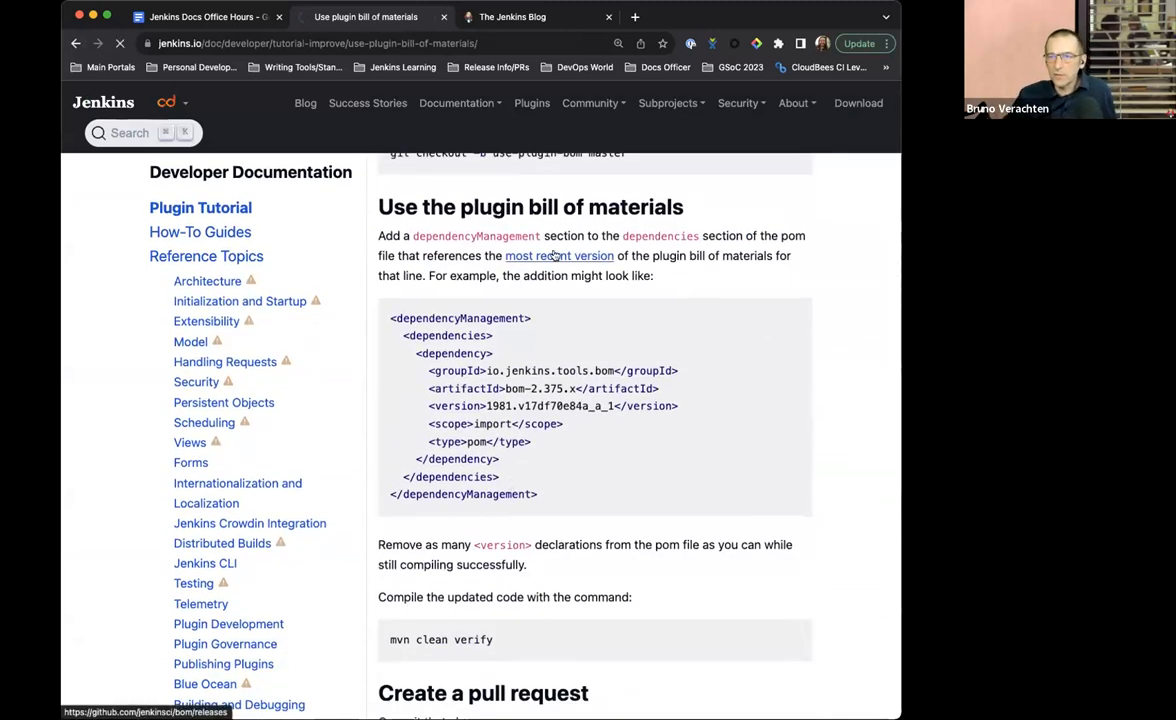
{"action": "left_click", "coordinate": [560, 256]}
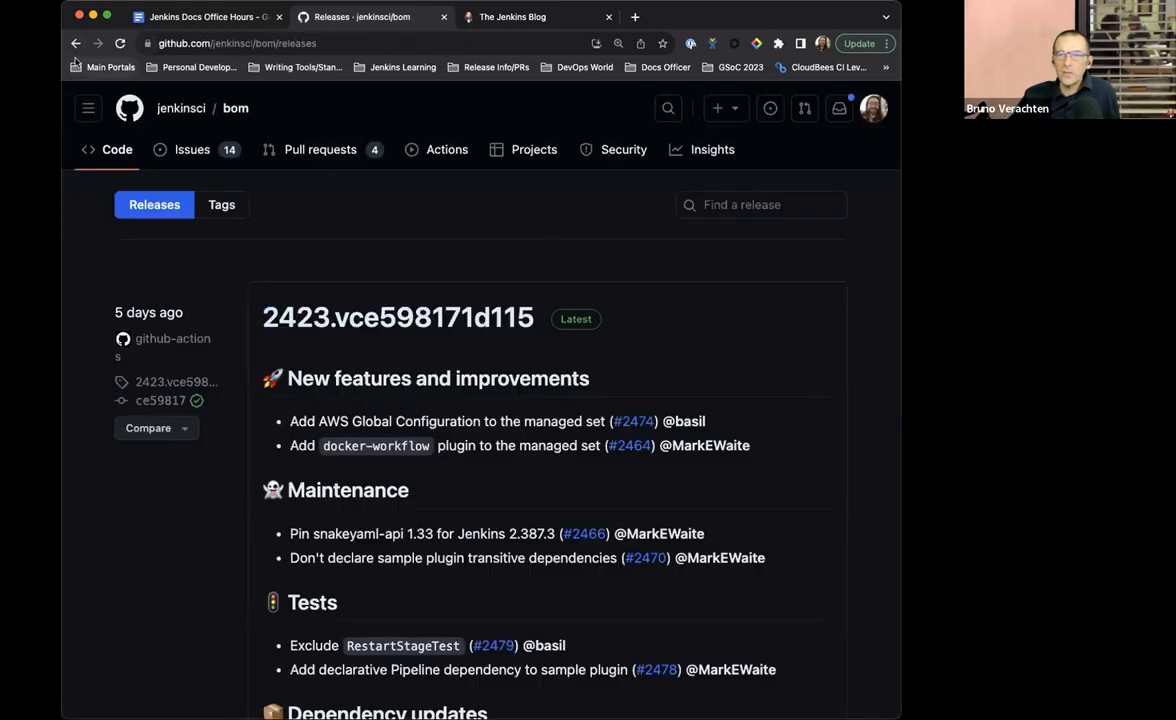
{"action": "left_click", "coordinate": [364, 16]}
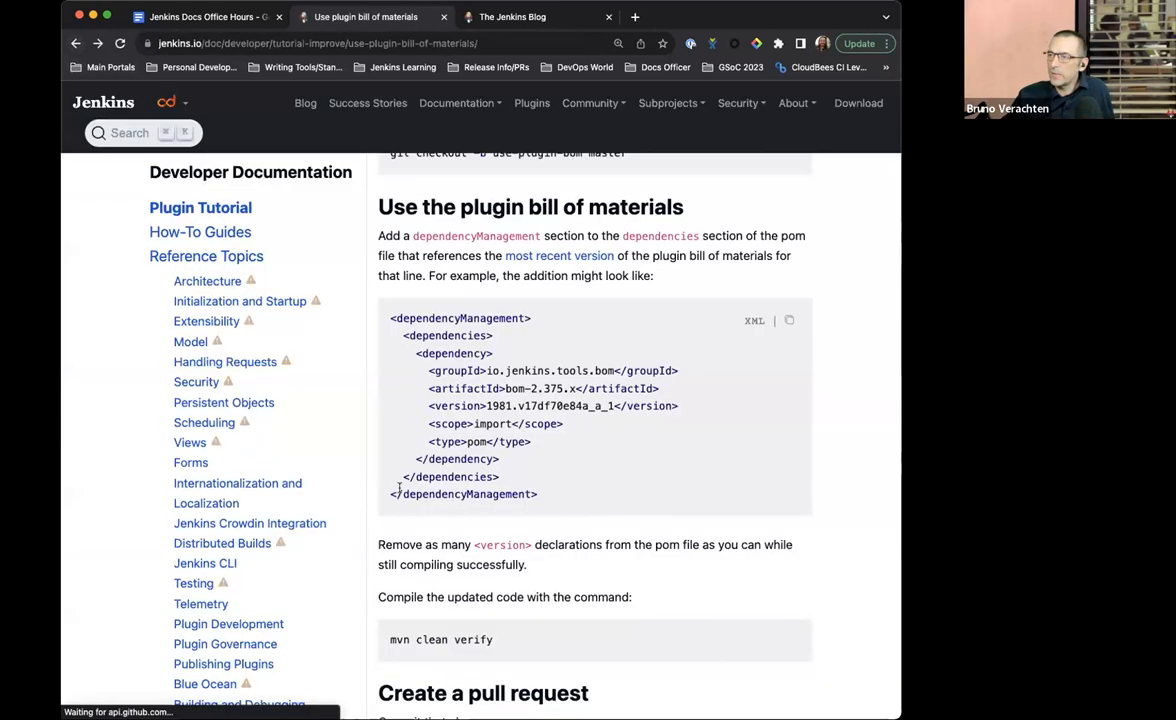
{"action": "double_click", "coordinate": [548, 388]}
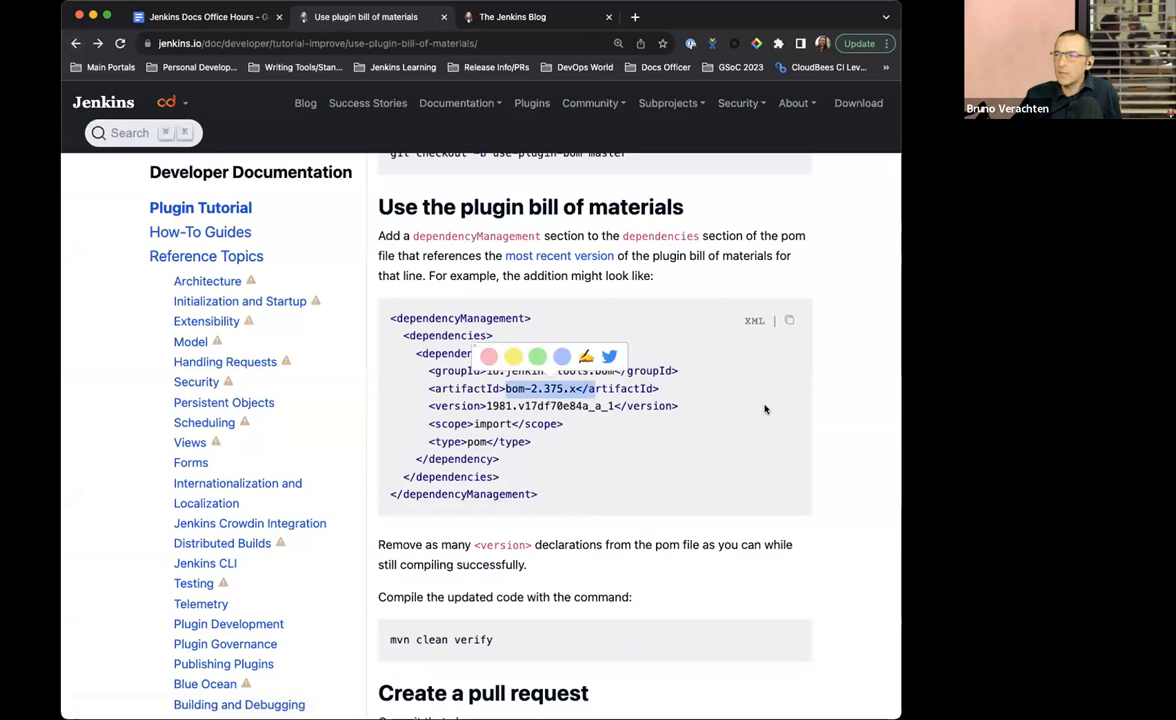
{"action": "scroll", "scroll_direction": "down", "scroll_amount": 3}
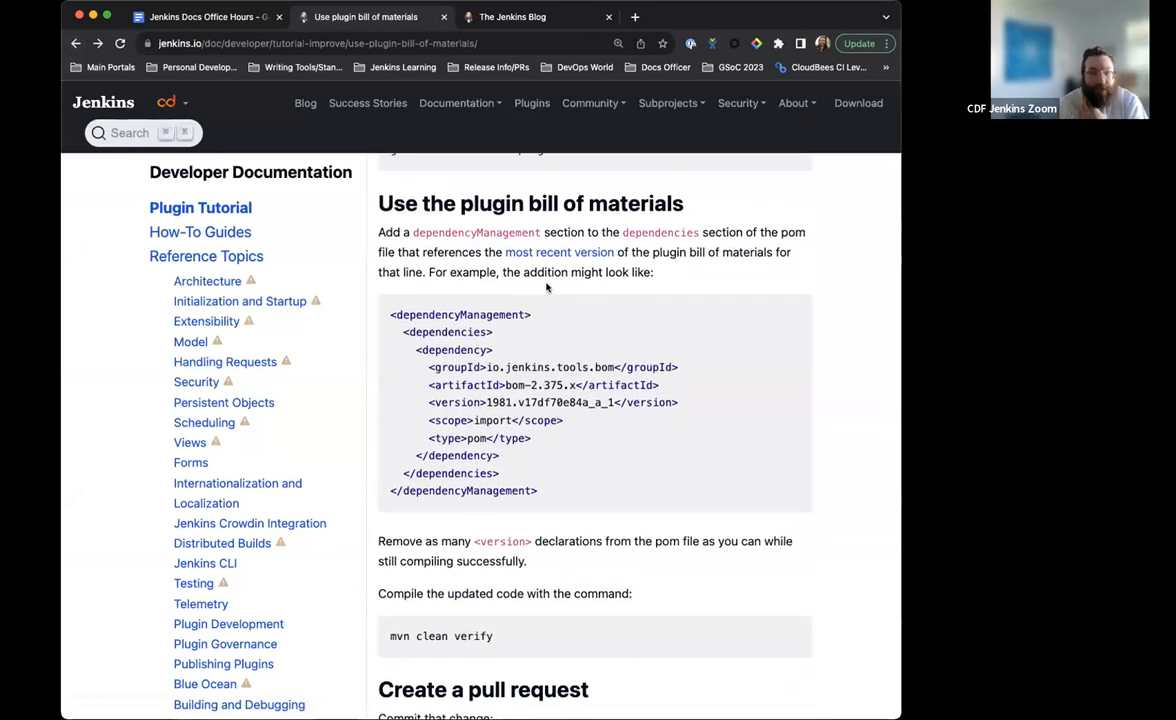
{"action": "left_click", "coordinate": [558, 252]}
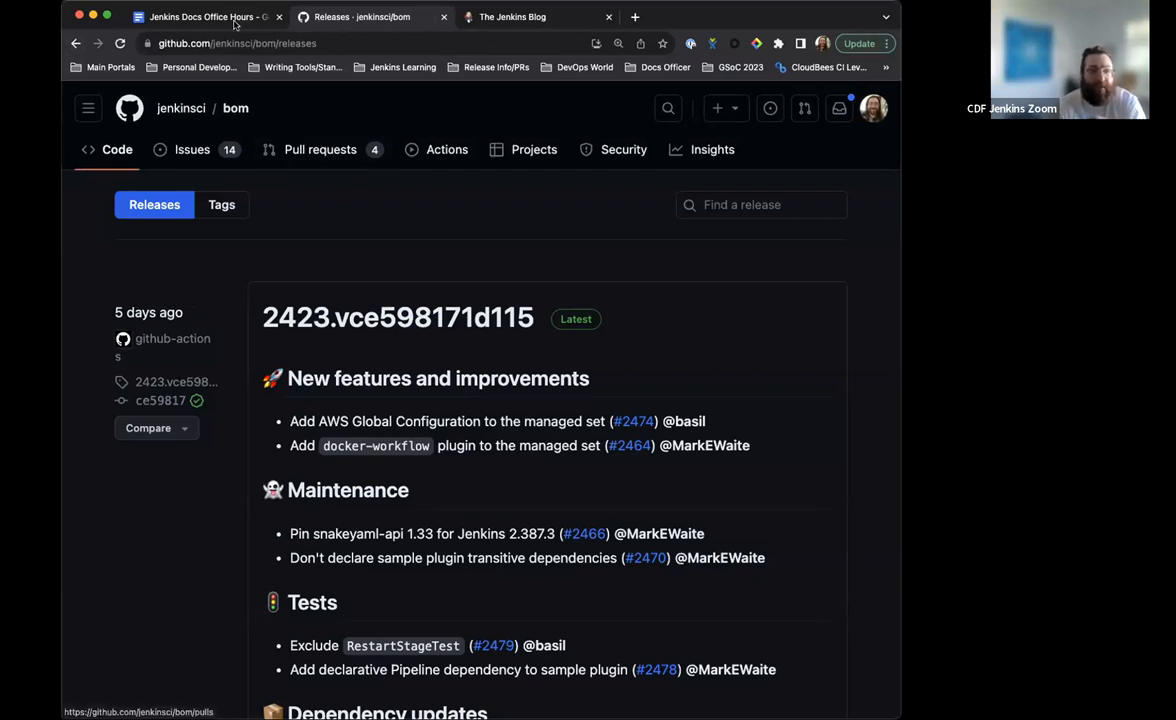
{"action": "left_click", "coordinate": [204, 16]}
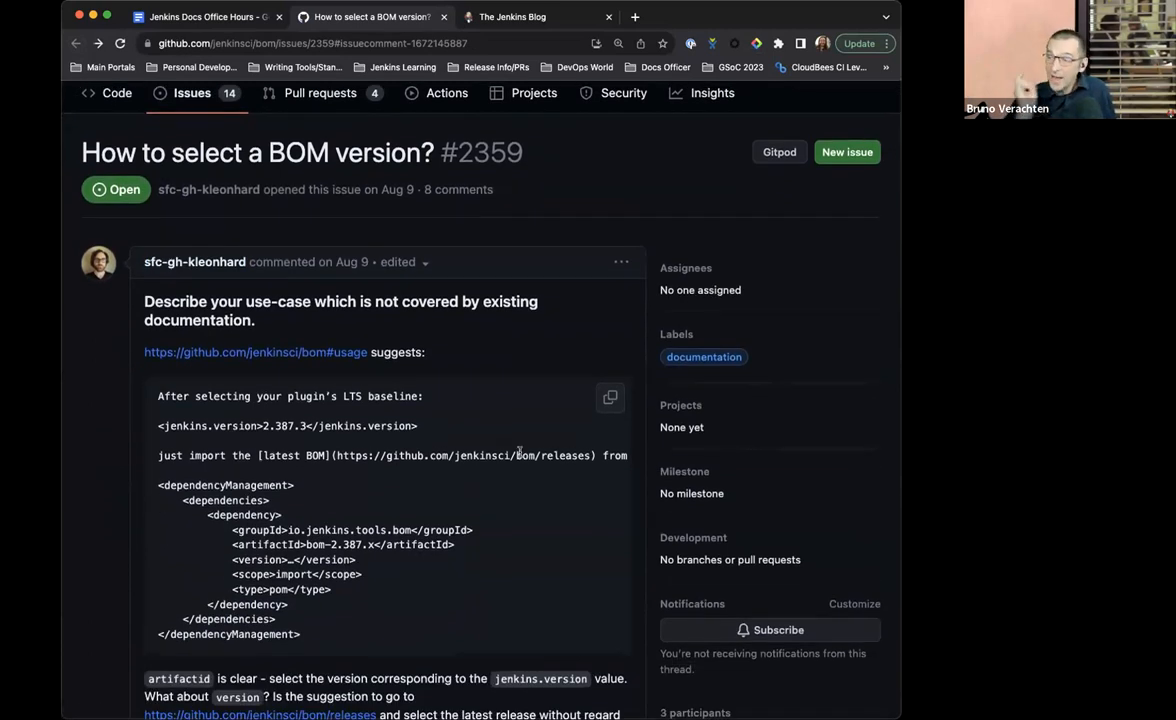
- Review issue #2359 through MarkEWaite's artifactId/jenkins.version reply, then return to the notes
{"action": "scroll", "scroll_direction": "down", "scroll_amount": 3}
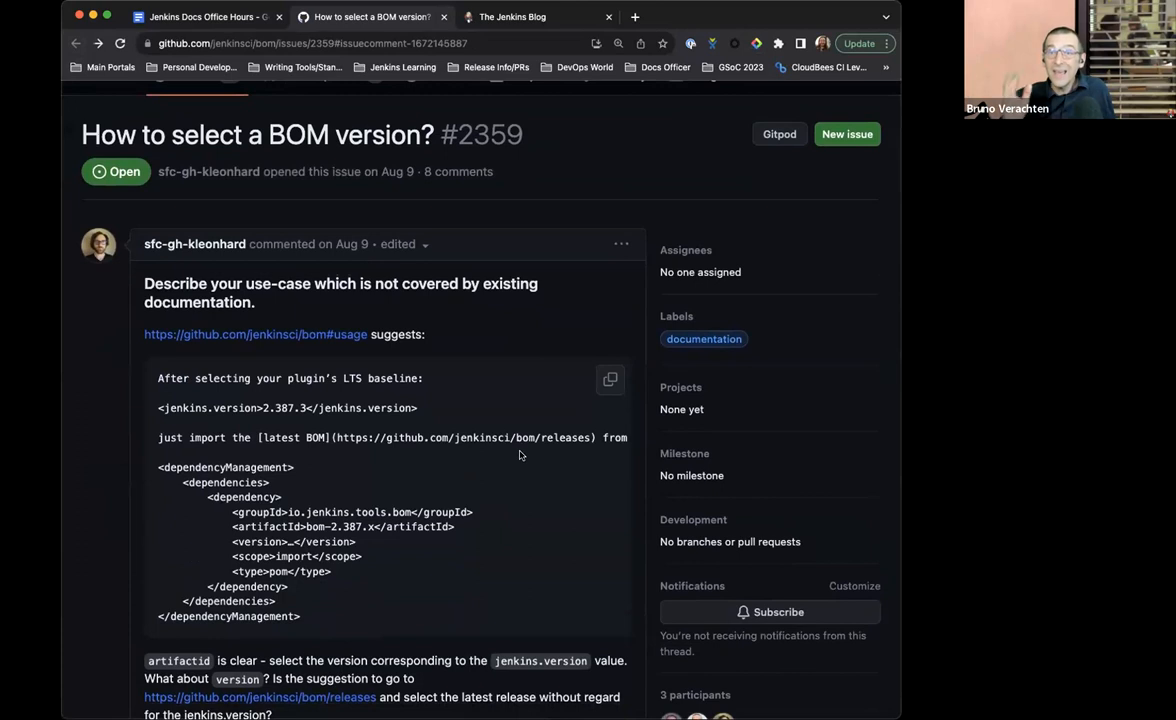
{"action": "scroll", "scroll_direction": "down", "scroll_amount": 3}
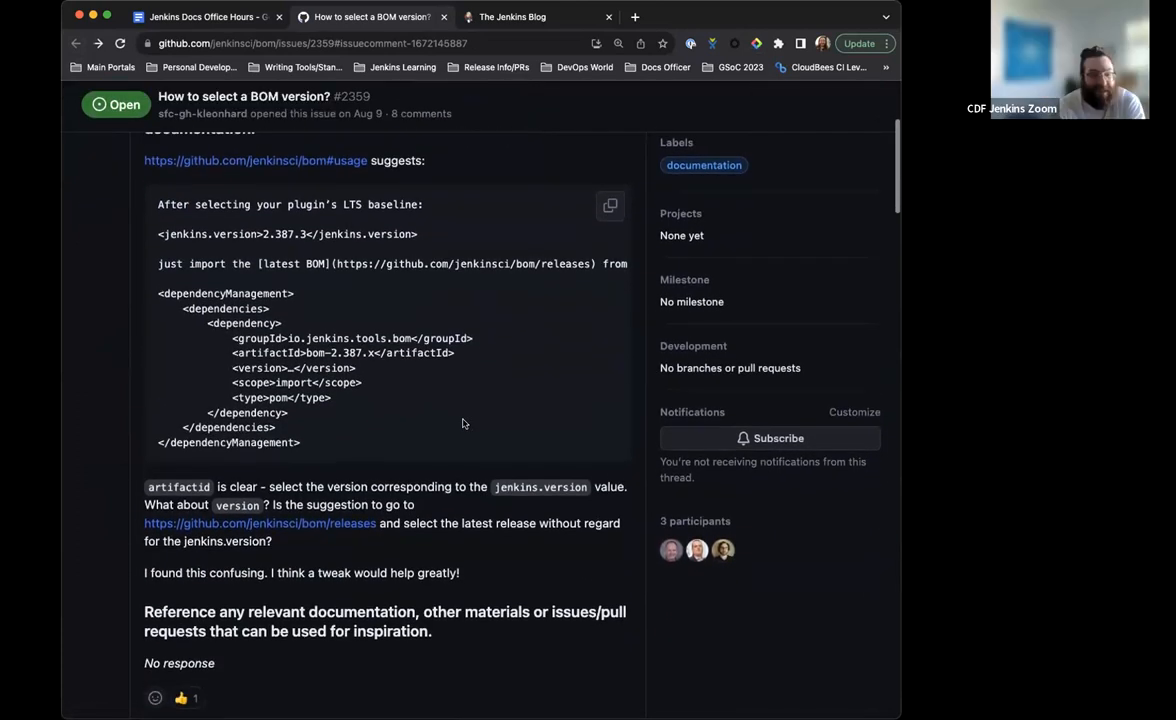
{"action": "scroll", "scroll_direction": "down", "scroll_amount": 3}
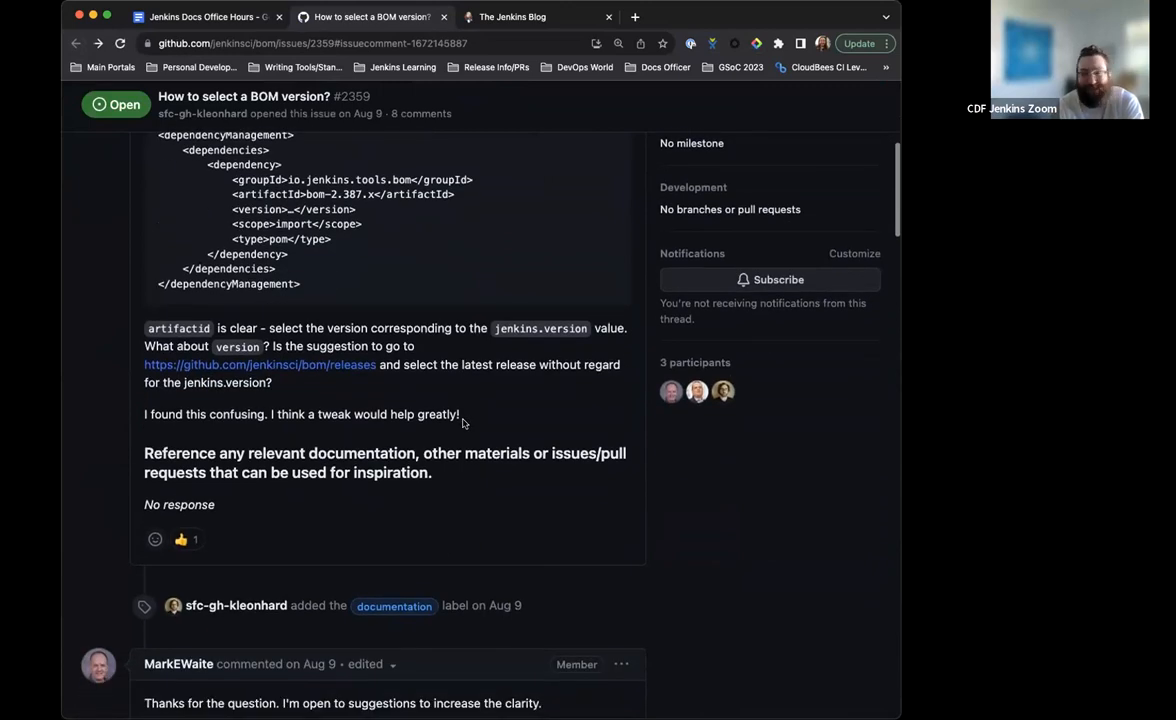
{"action": "scroll", "scroll_direction": "down", "scroll_amount": 3}
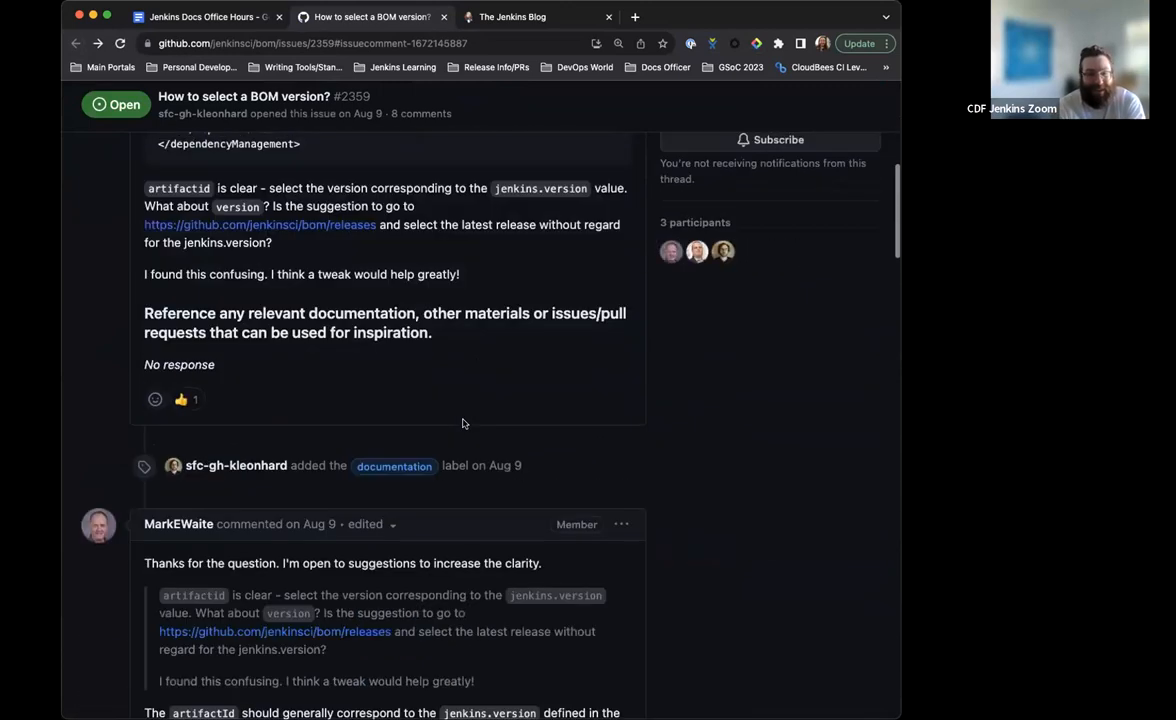
{"action": "scroll", "scroll_direction": "down", "scroll_amount": 3}
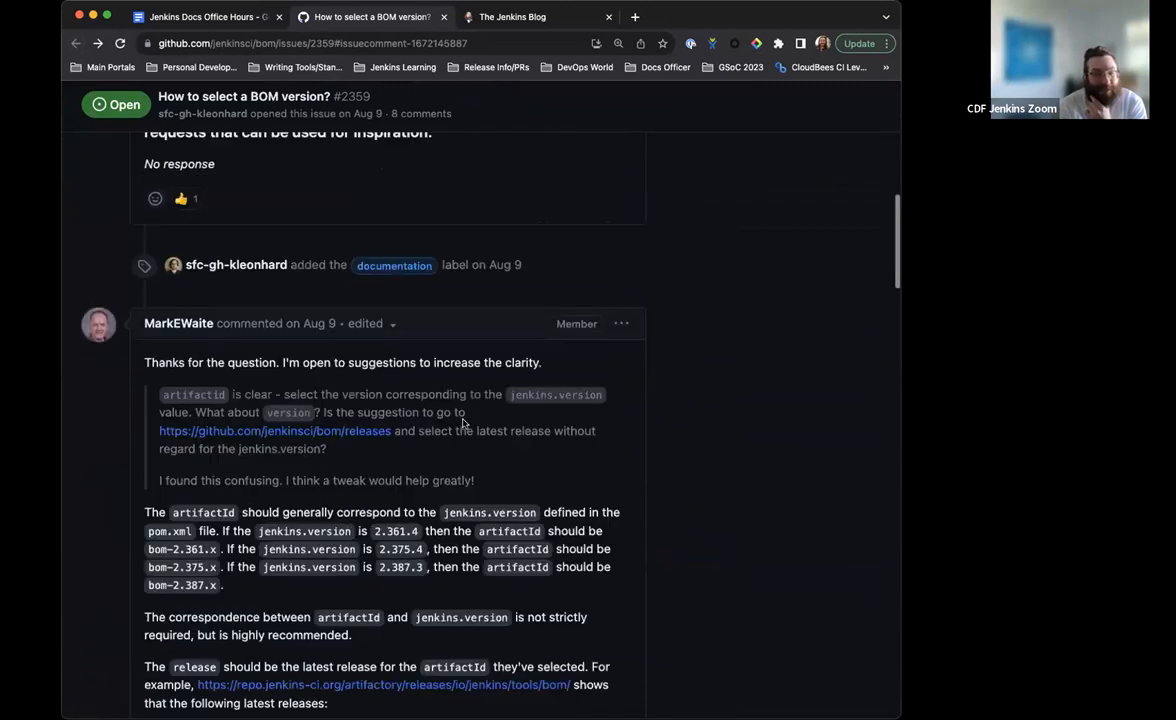
{"action": "scroll", "scroll_direction": "down", "scroll_amount": 3}
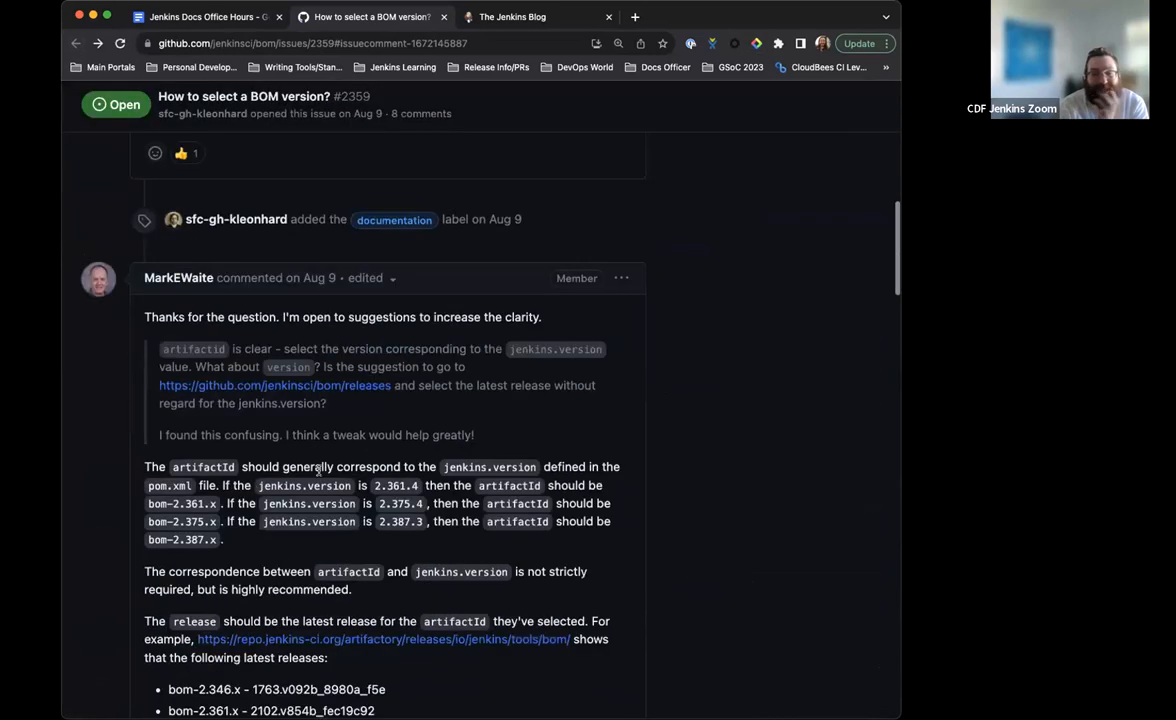
{"action": "left_click", "coordinate": [200, 16]}
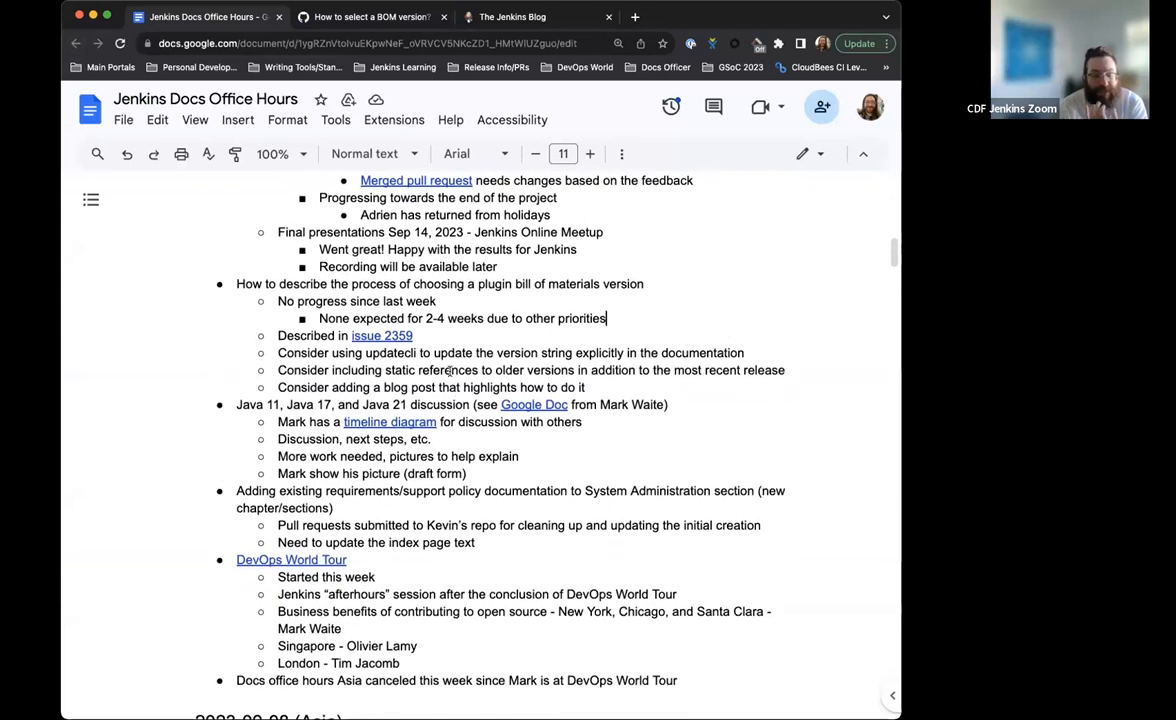
- From the Java 21 bullet, open the linked 'Java 11, 17, and 21 in Jenkins' document
{"action": "scroll", "scroll_direction": "down", "scroll_amount": 3}
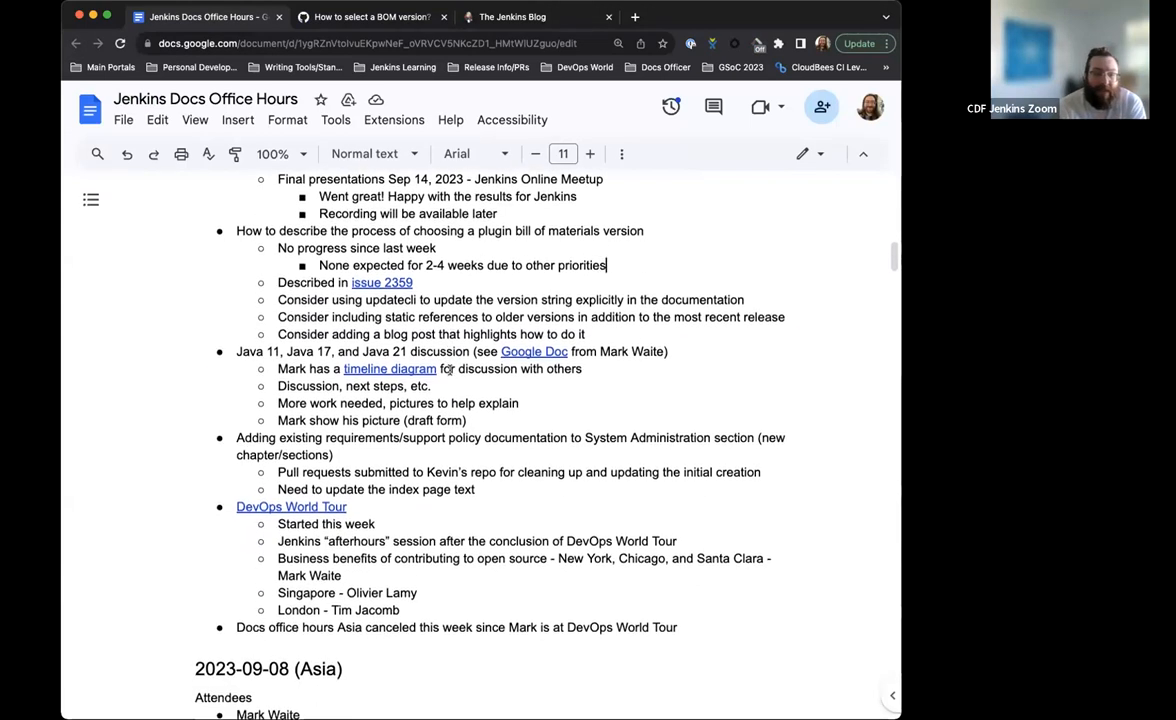
{"action": "scroll", "scroll_direction": "down", "scroll_amount": 3}
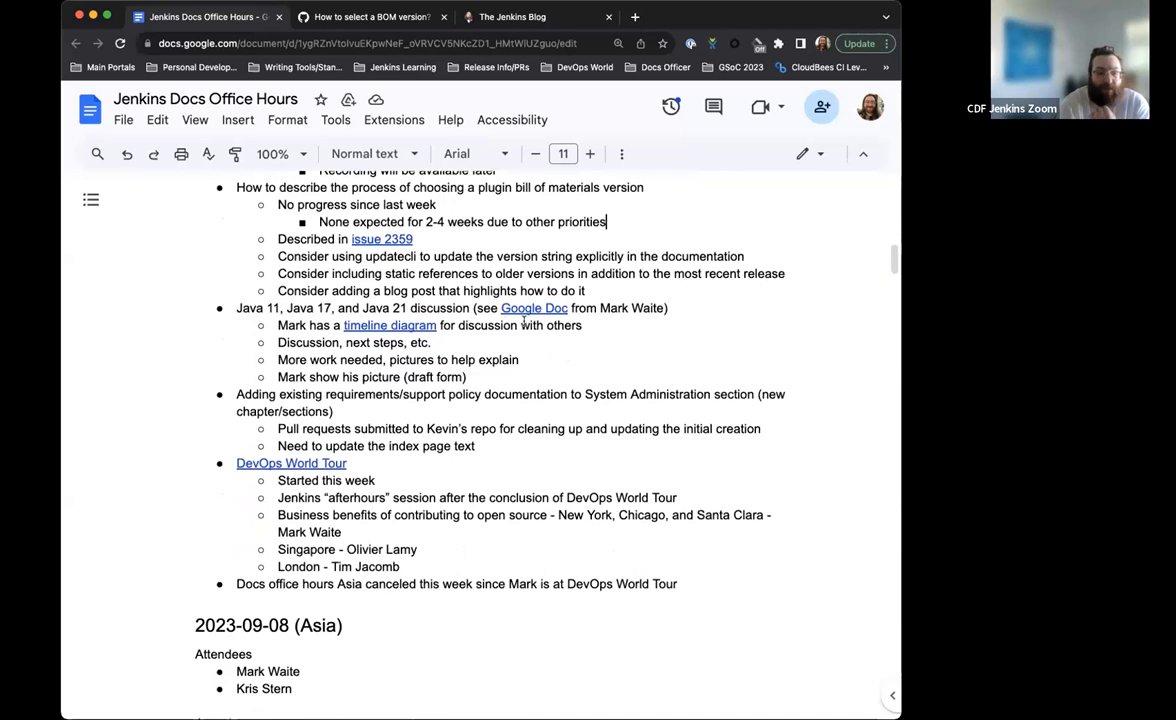
{"action": "left_click", "coordinate": [534, 308]}
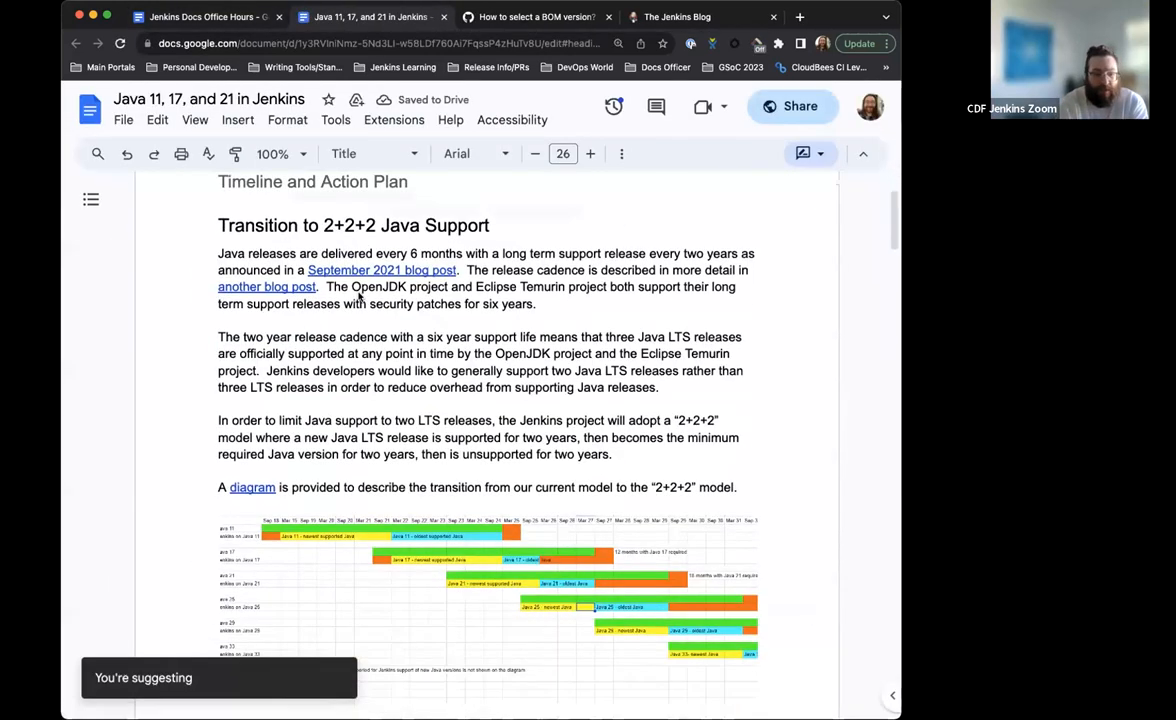
- Follow the 2+2+2 transition 'diagram' link to the Java versions spreadsheet
{"action": "scroll", "scroll_direction": "down", "scroll_amount": 3}
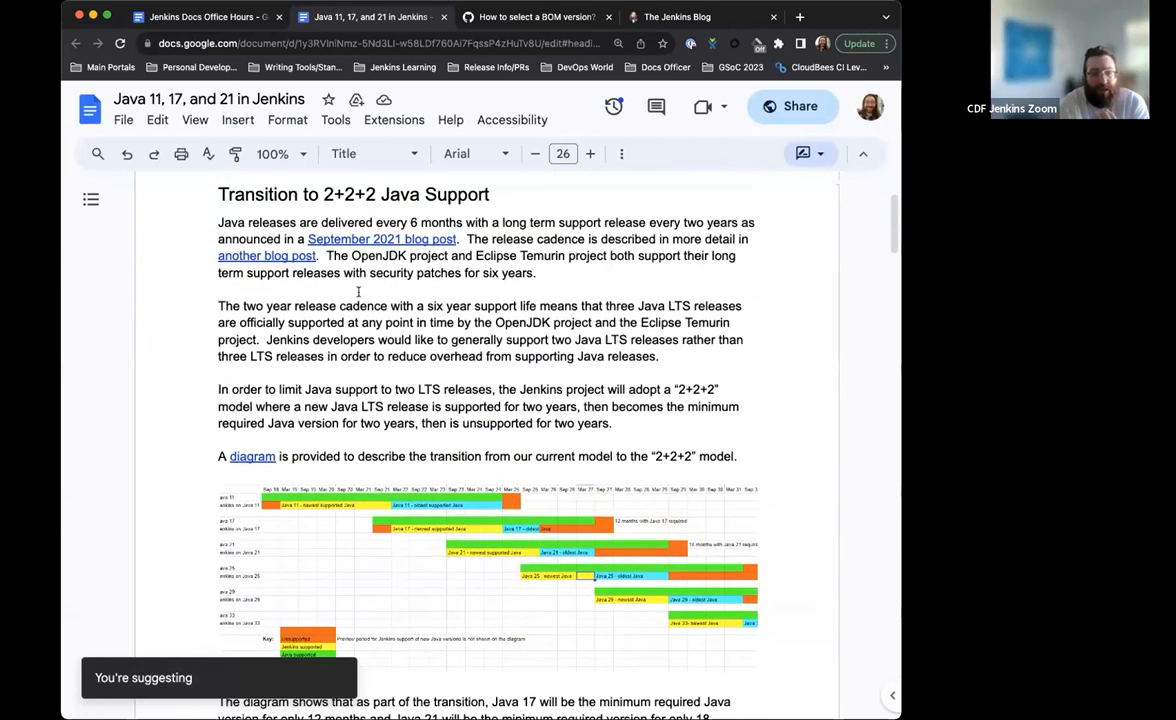
{"action": "scroll", "scroll_direction": "up", "scroll_amount": 3}
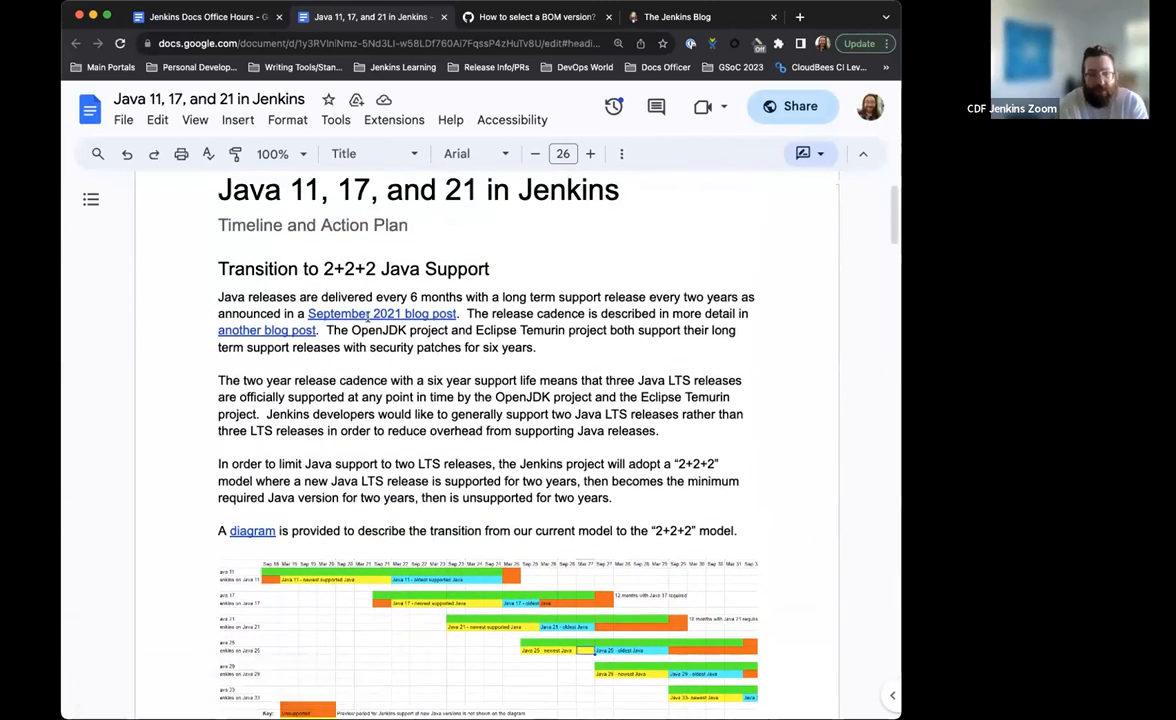
{"action": "scroll", "scroll_direction": "down", "scroll_amount": 3}
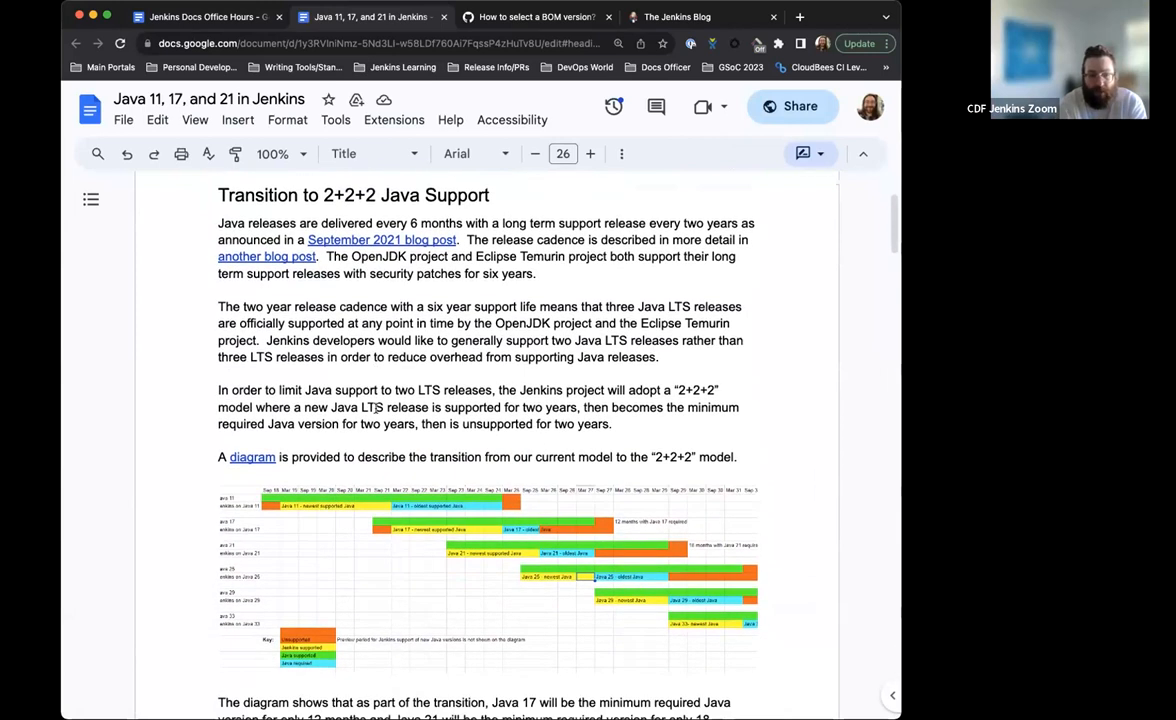
{"action": "scroll", "scroll_direction": "down", "scroll_amount": 3}
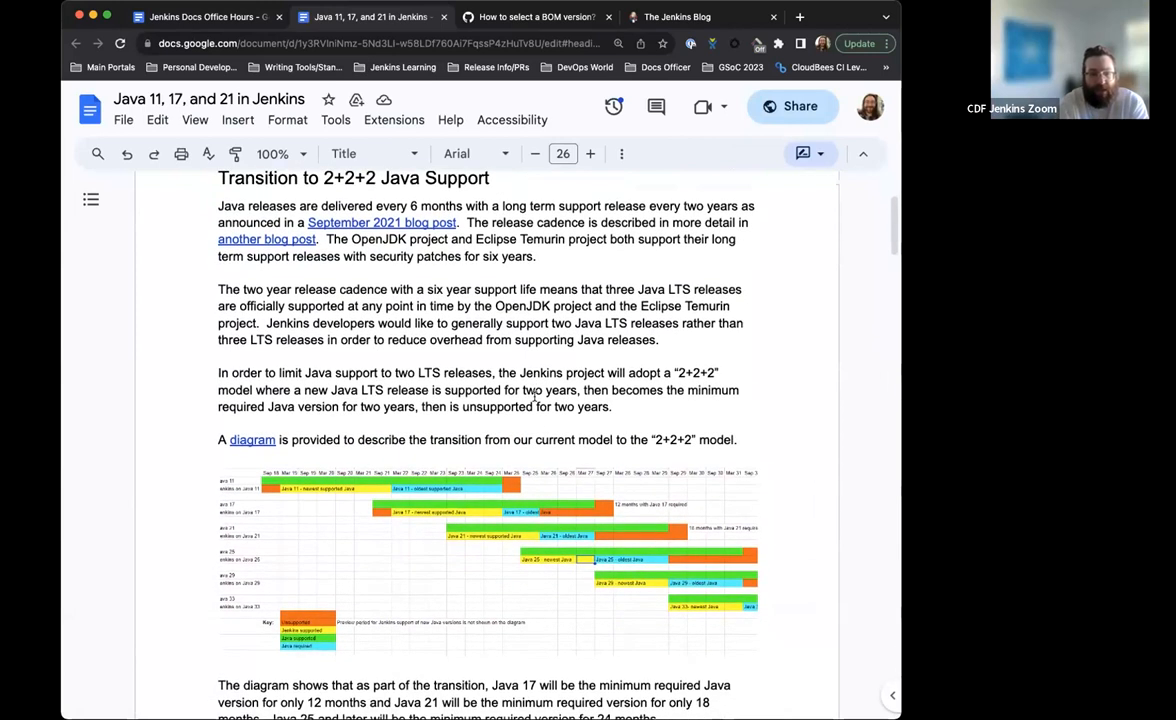
{"action": "scroll", "scroll_direction": "down", "scroll_amount": 3}
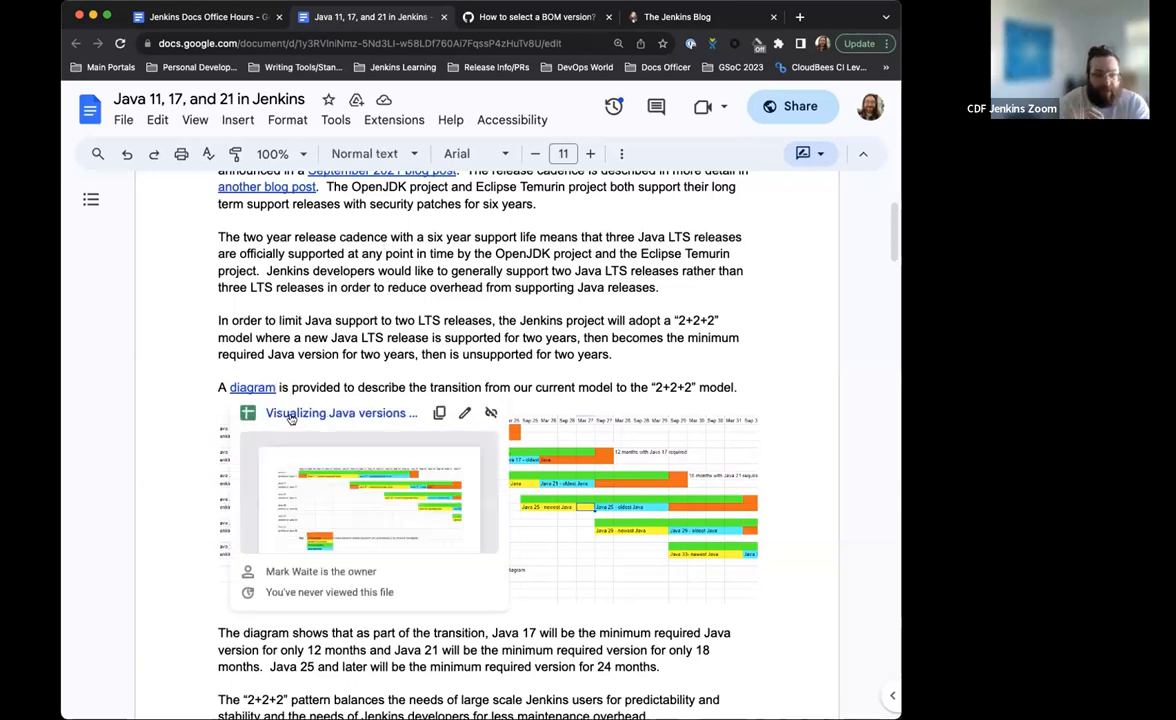
{"action": "left_click", "coordinate": [340, 412]}
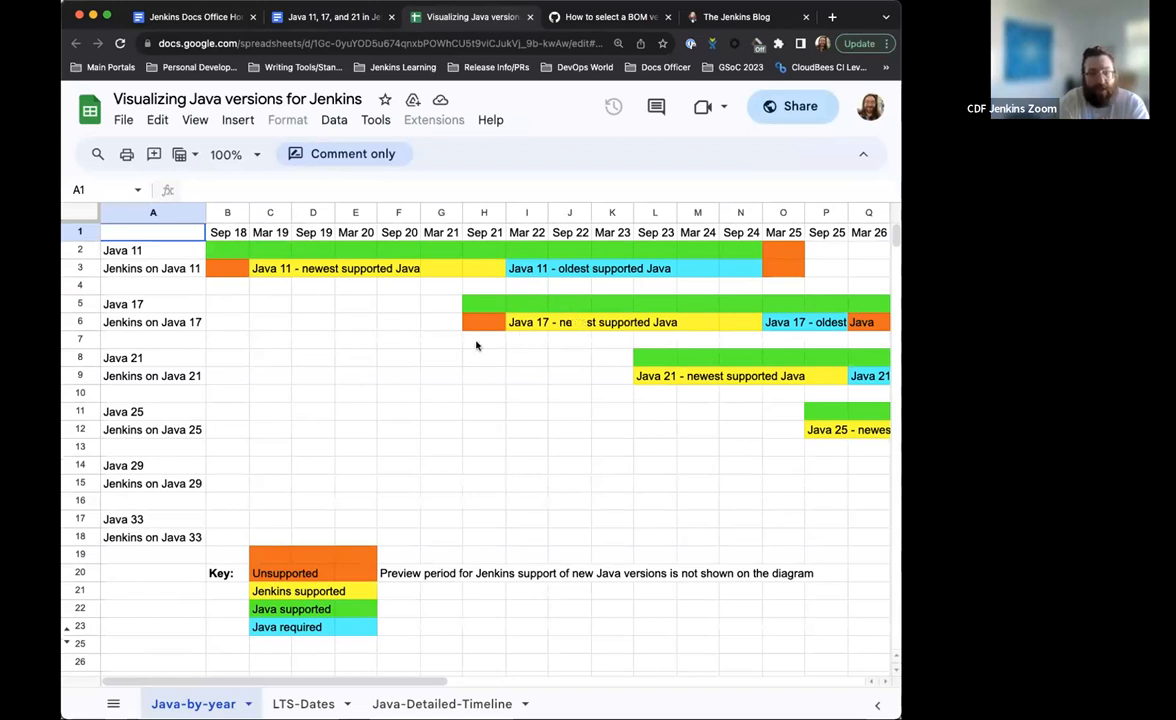
- Review the Java-by-year support timeline and colour key, then return to the Java plan document
{"action": "scroll", "scroll_direction": "right", "scroll_amount": 3}
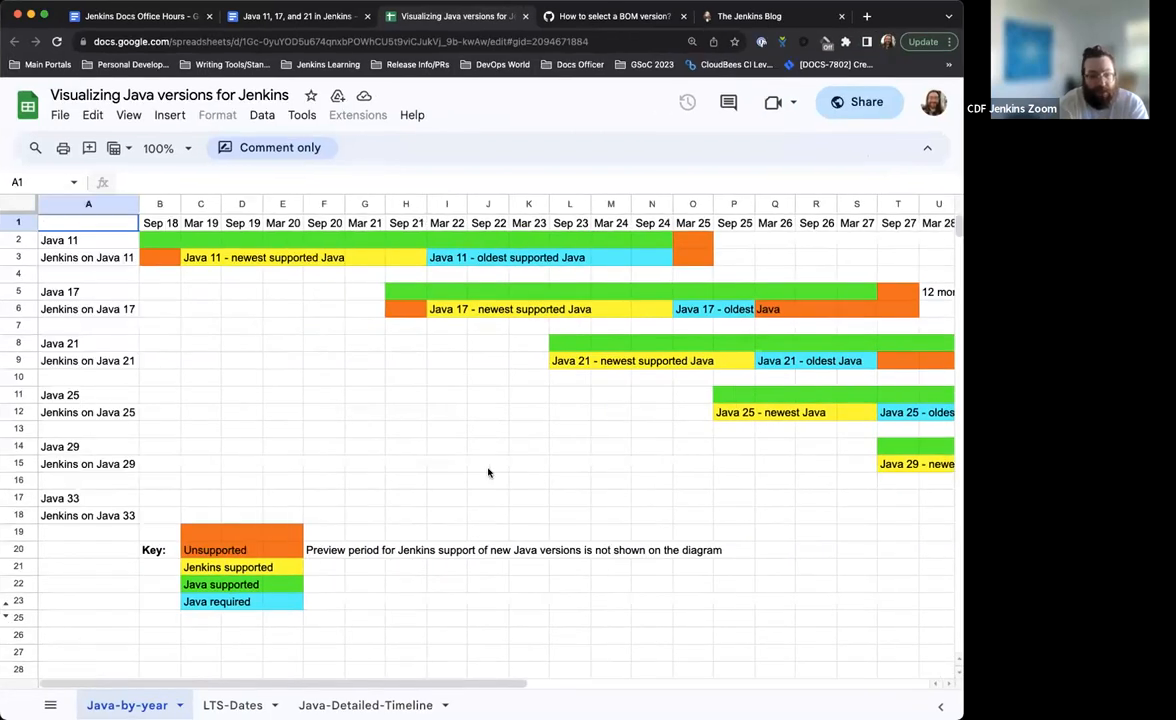
{"action": "mouse_move", "coordinate": [110, 516]}
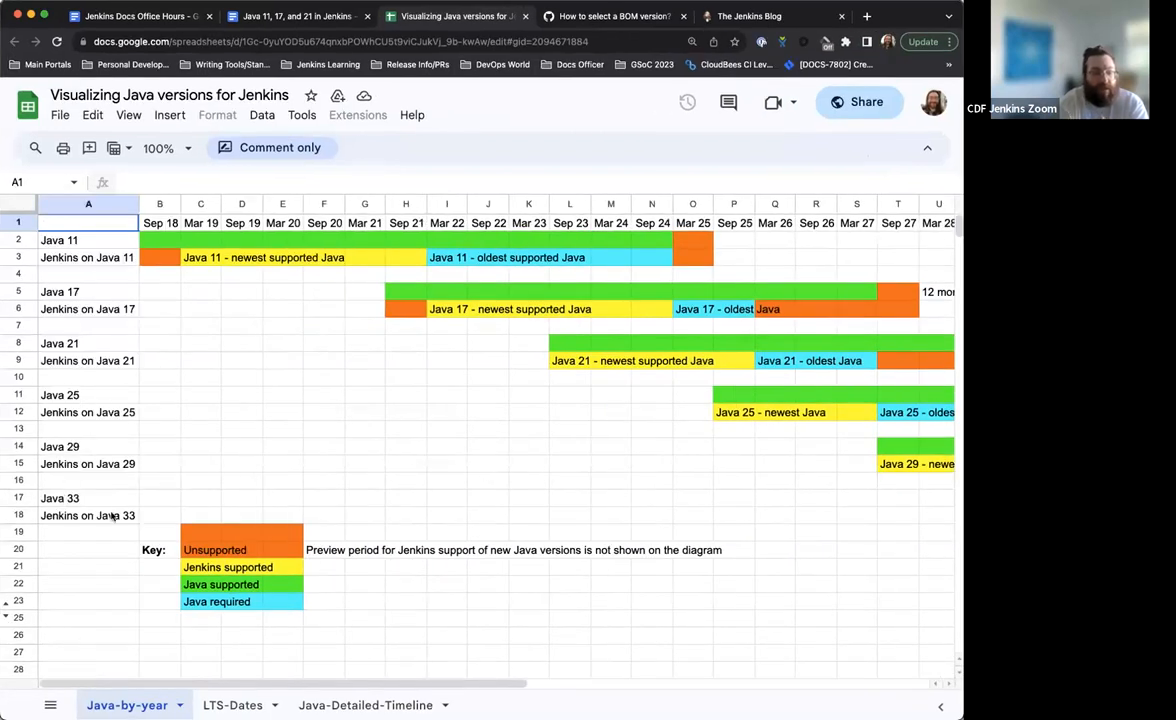
{"action": "scroll", "scroll_direction": "right", "scroll_amount": 3}
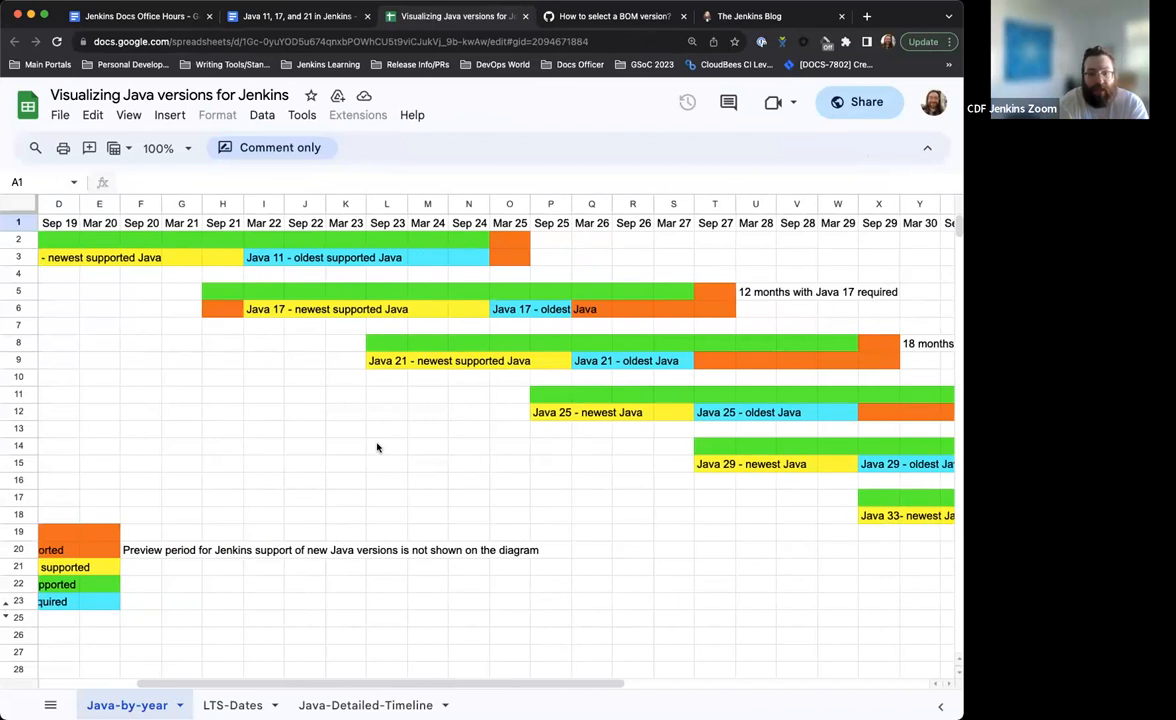
{"action": "scroll", "scroll_direction": "right", "scroll_amount": 3}
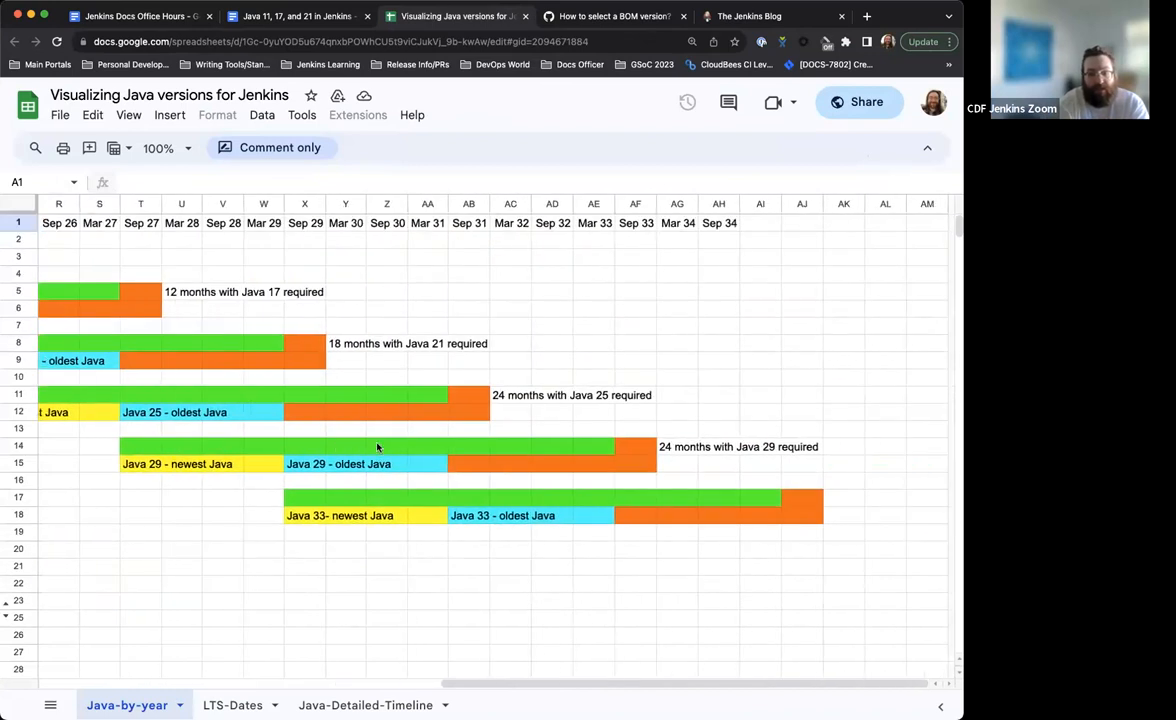
{"action": "mouse_move", "coordinate": [720, 252]}
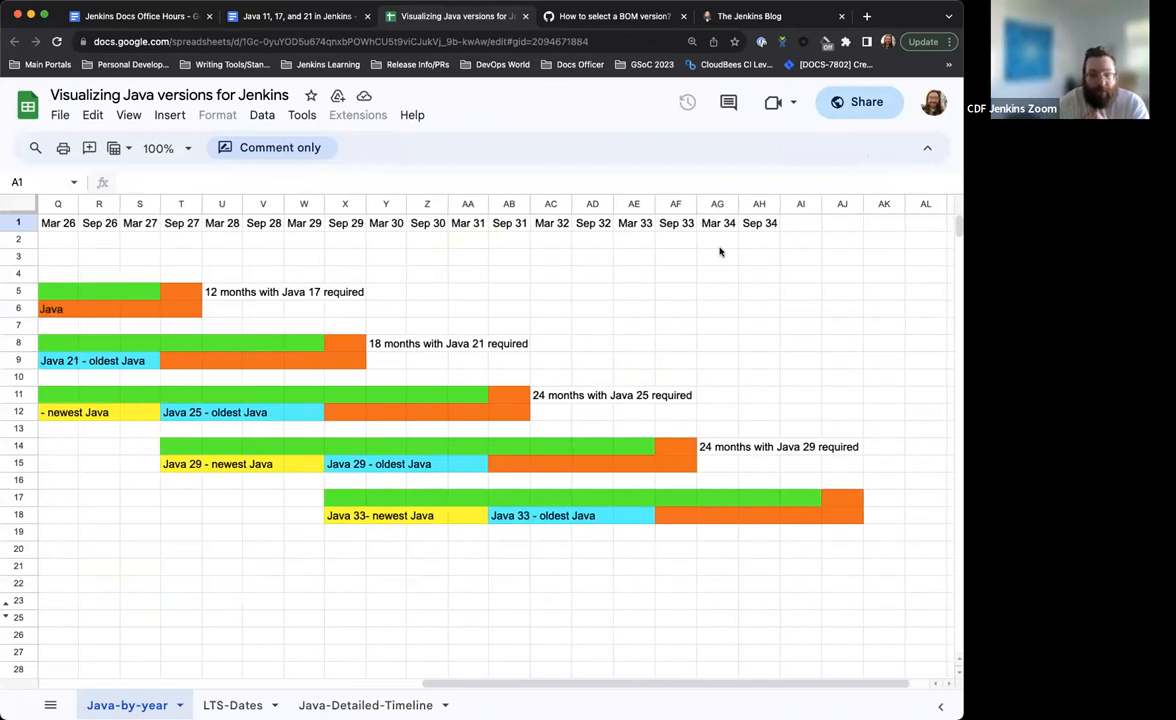
{"action": "scroll", "scroll_direction": "left", "scroll_amount": 3}
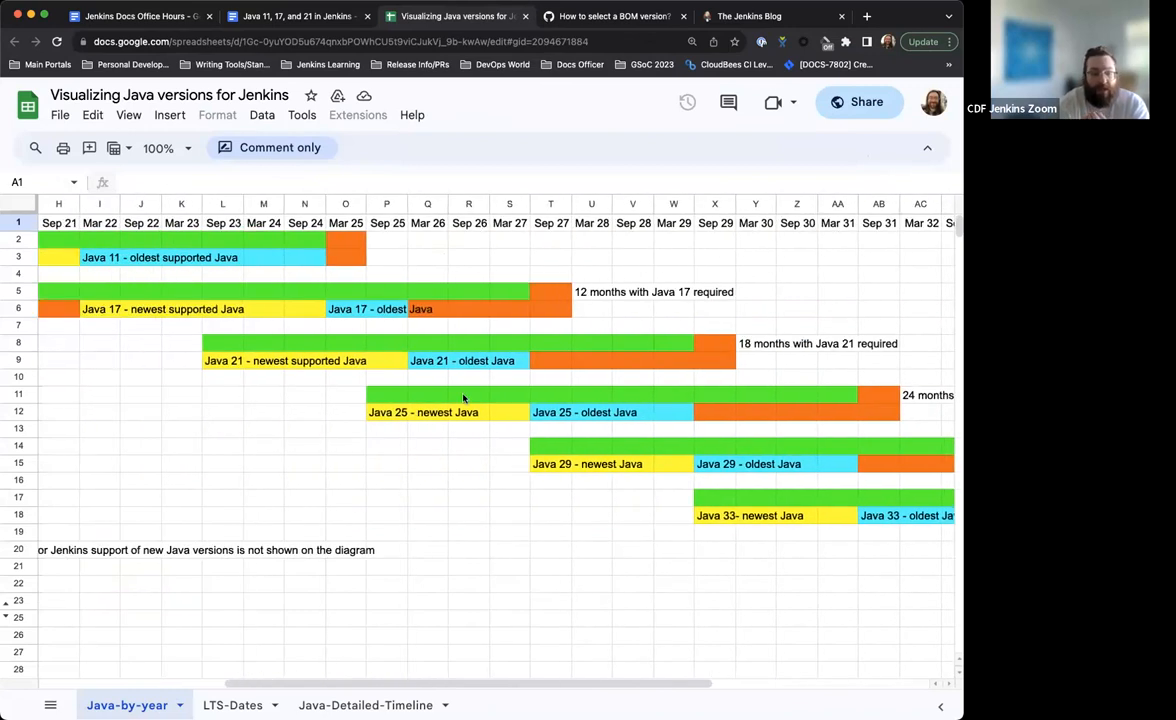
{"action": "scroll", "scroll_direction": "left", "scroll_amount": 3}
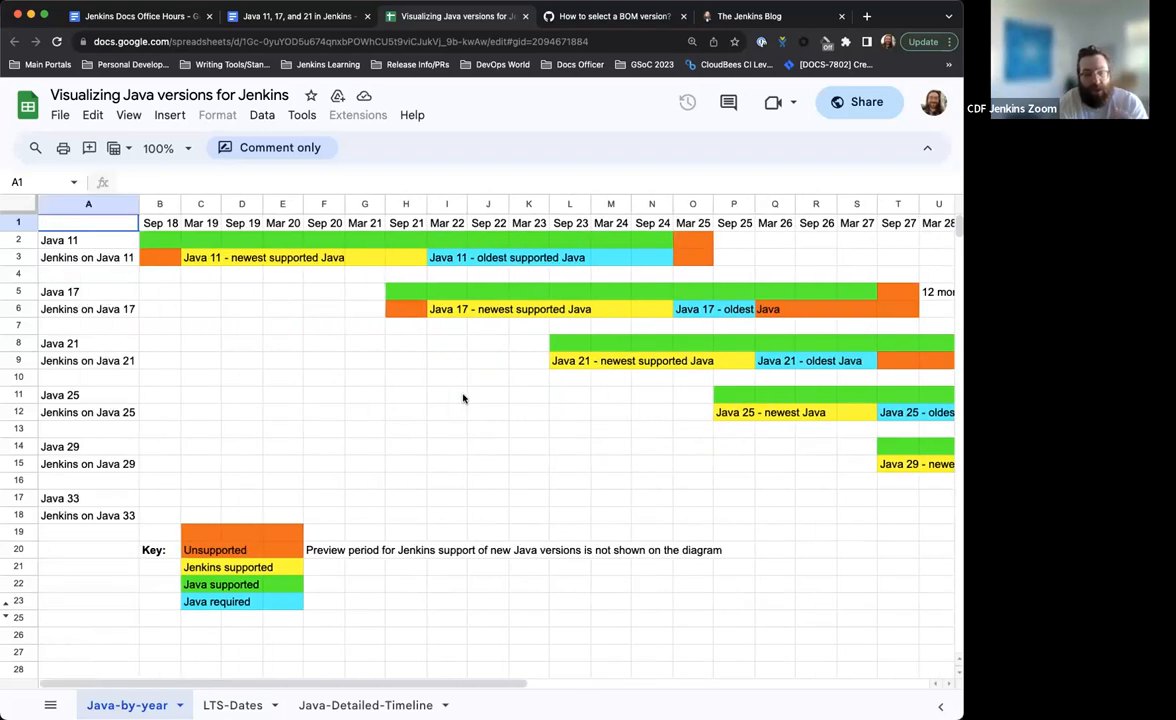
{"action": "mouse_move", "coordinate": [400, 314]}
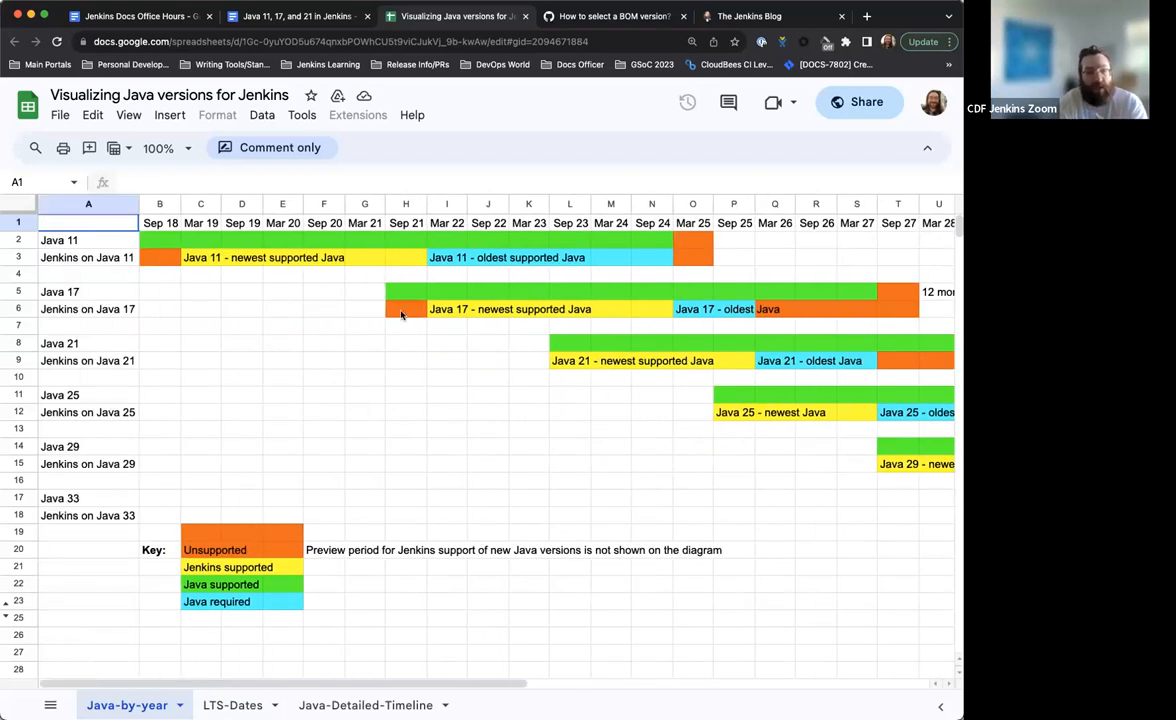
{"action": "left_click", "coordinate": [294, 16]}
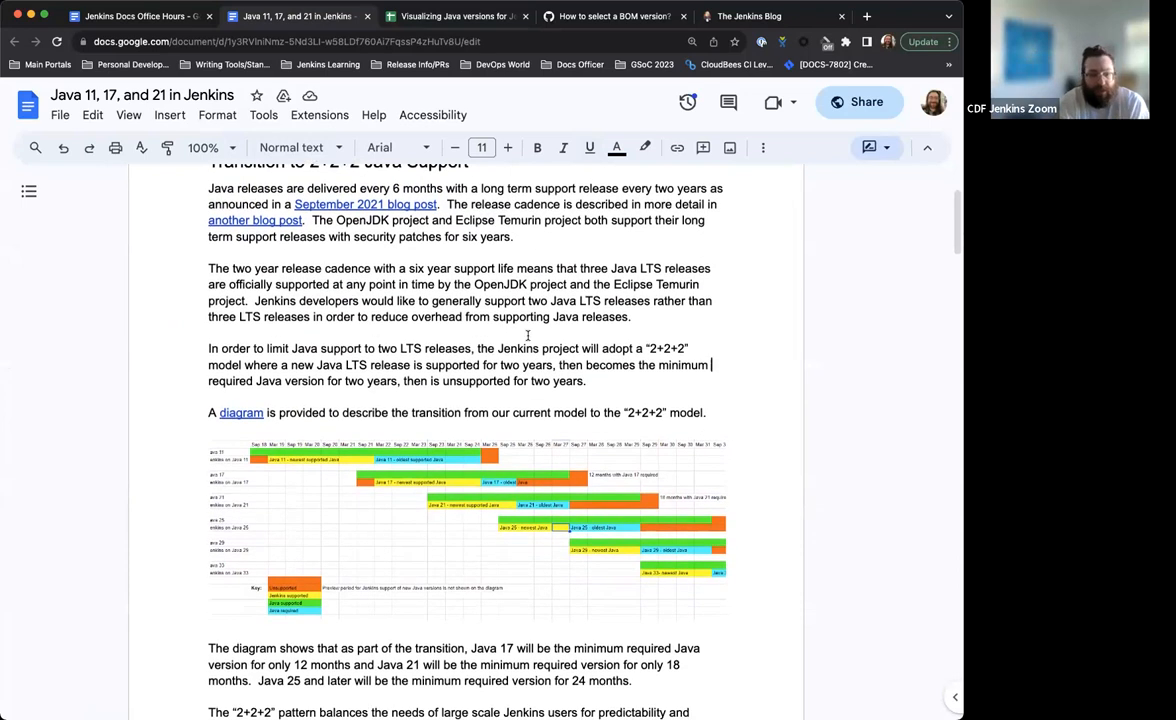
- Read through the per-version Java proposals, then switch back to the office hours notes
{"action": "scroll", "scroll_direction": "down", "scroll_amount": 3}
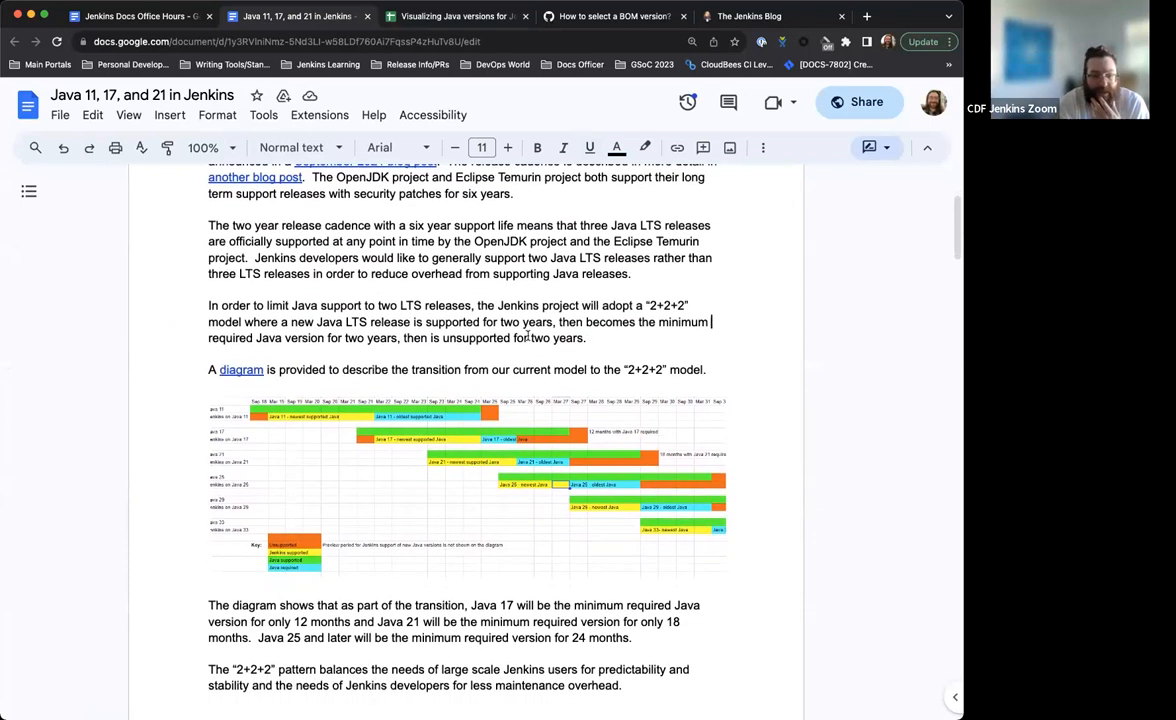
{"action": "scroll", "scroll_direction": "down", "scroll_amount": 3}
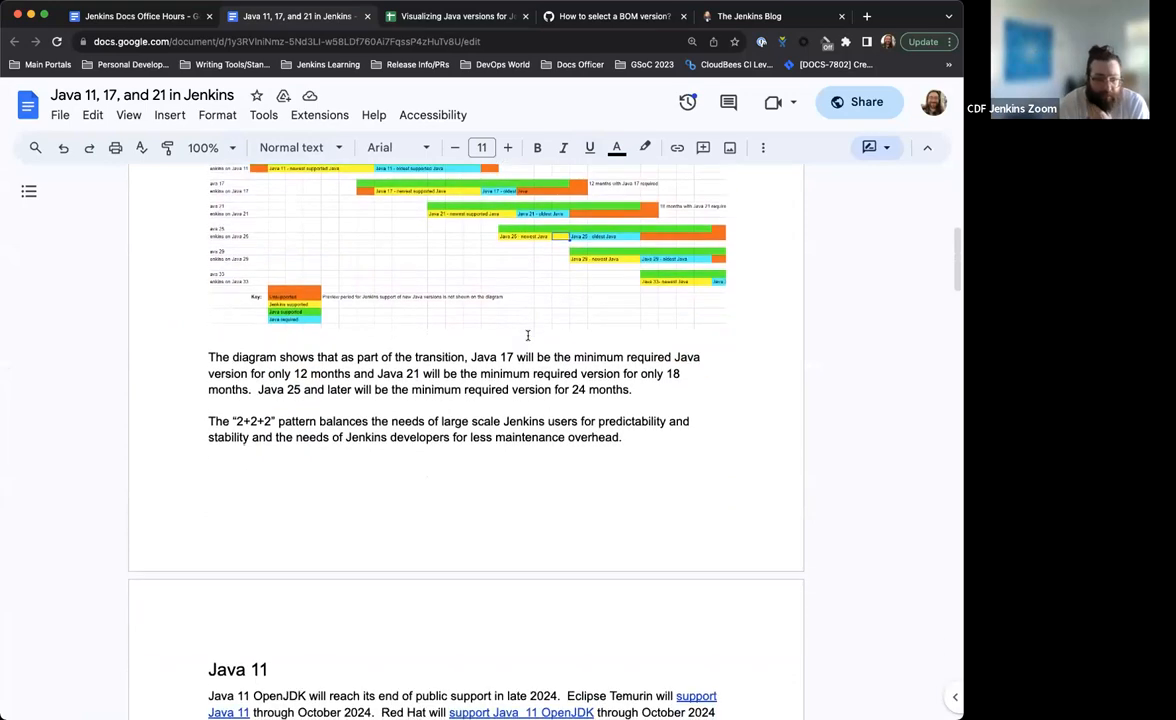
{"action": "scroll", "scroll_direction": "down", "scroll_amount": 3}
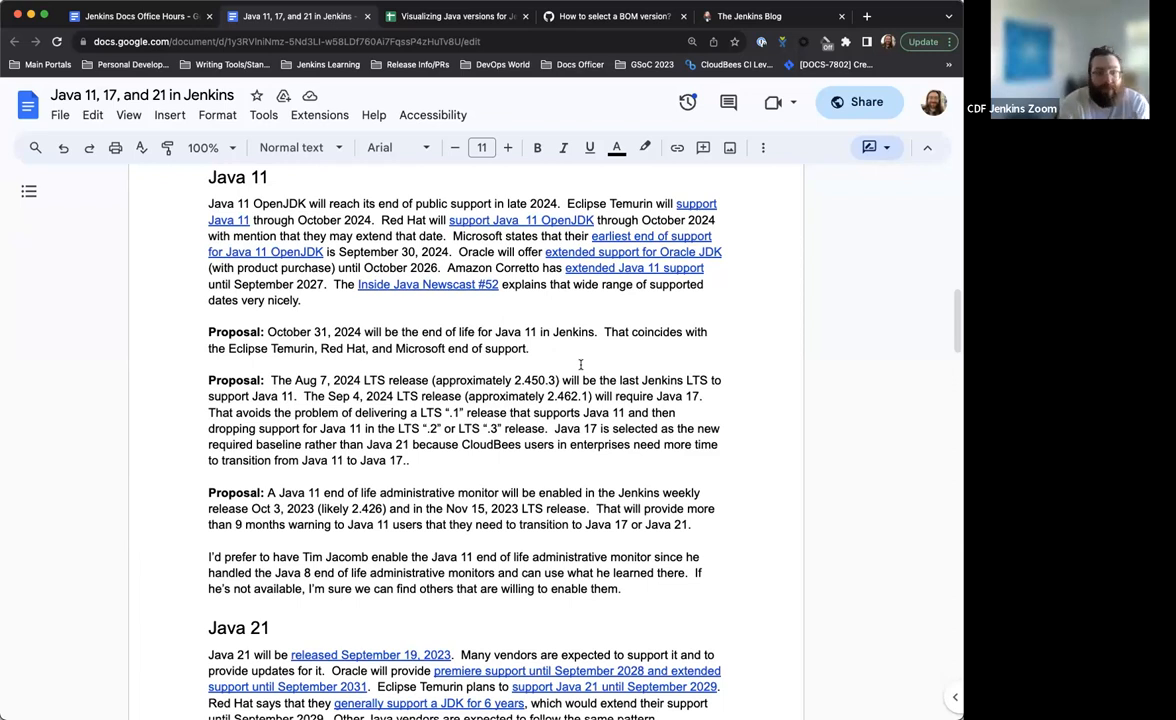
{"action": "scroll", "scroll_direction": "down", "scroll_amount": 3}
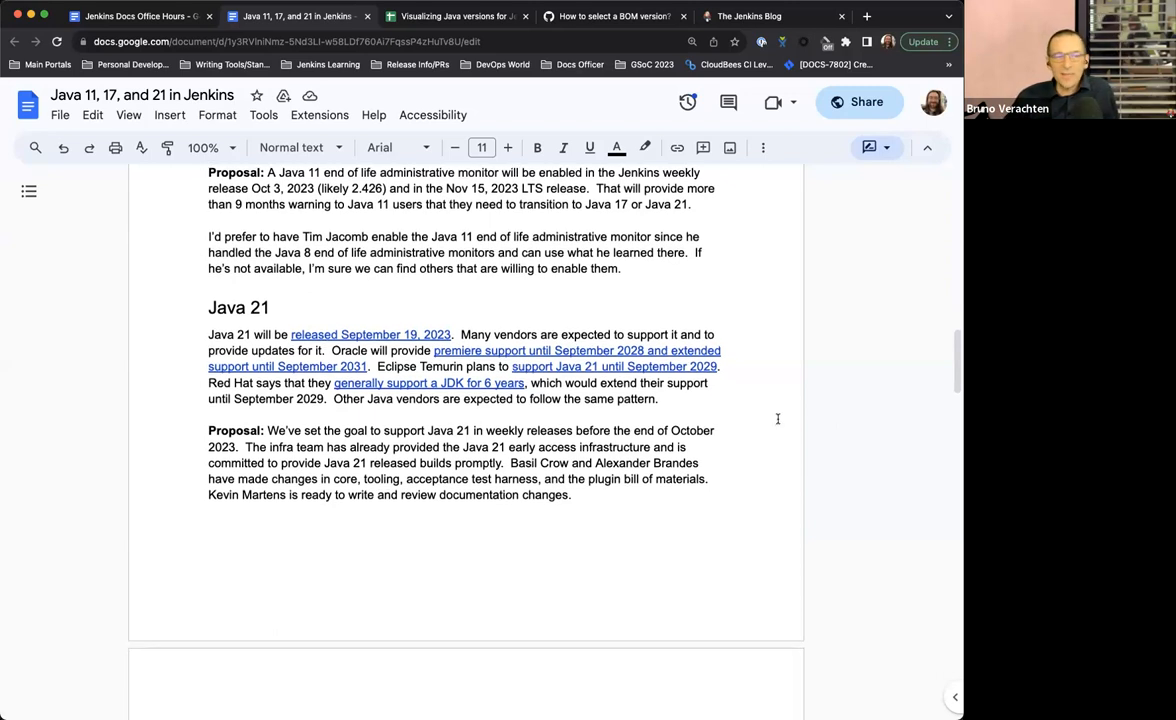
{"action": "scroll", "scroll_direction": "down", "scroll_amount": 3}
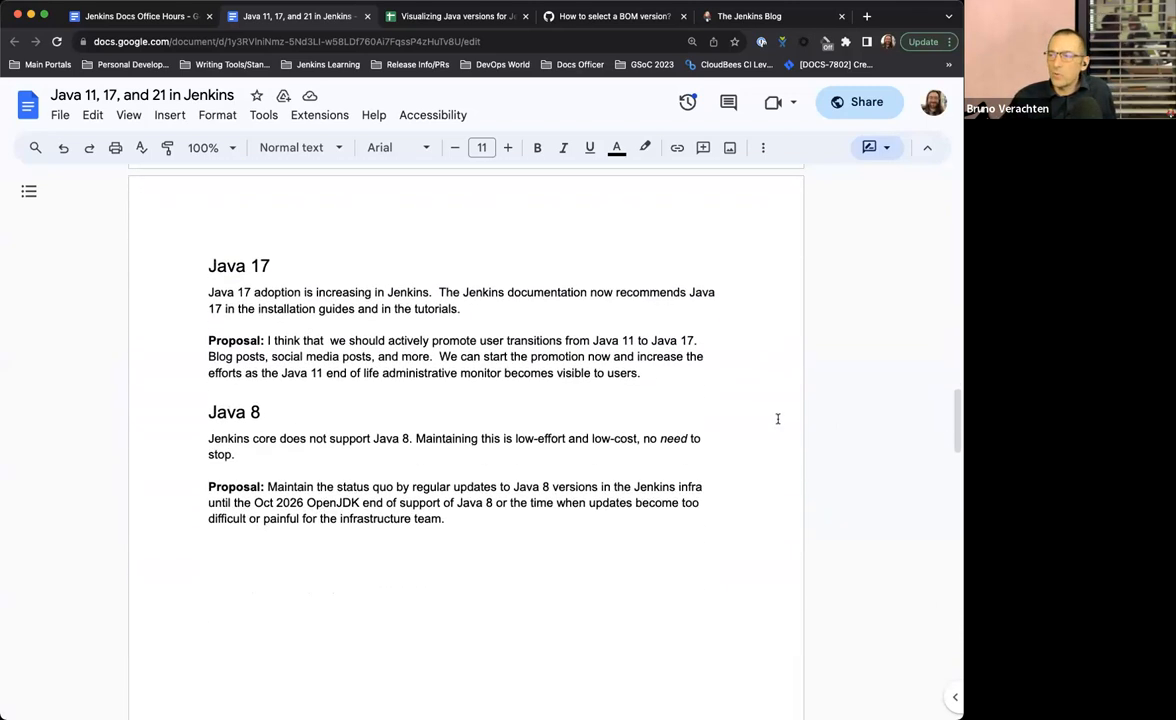
{"action": "scroll", "scroll_direction": "down", "scroll_amount": 3}
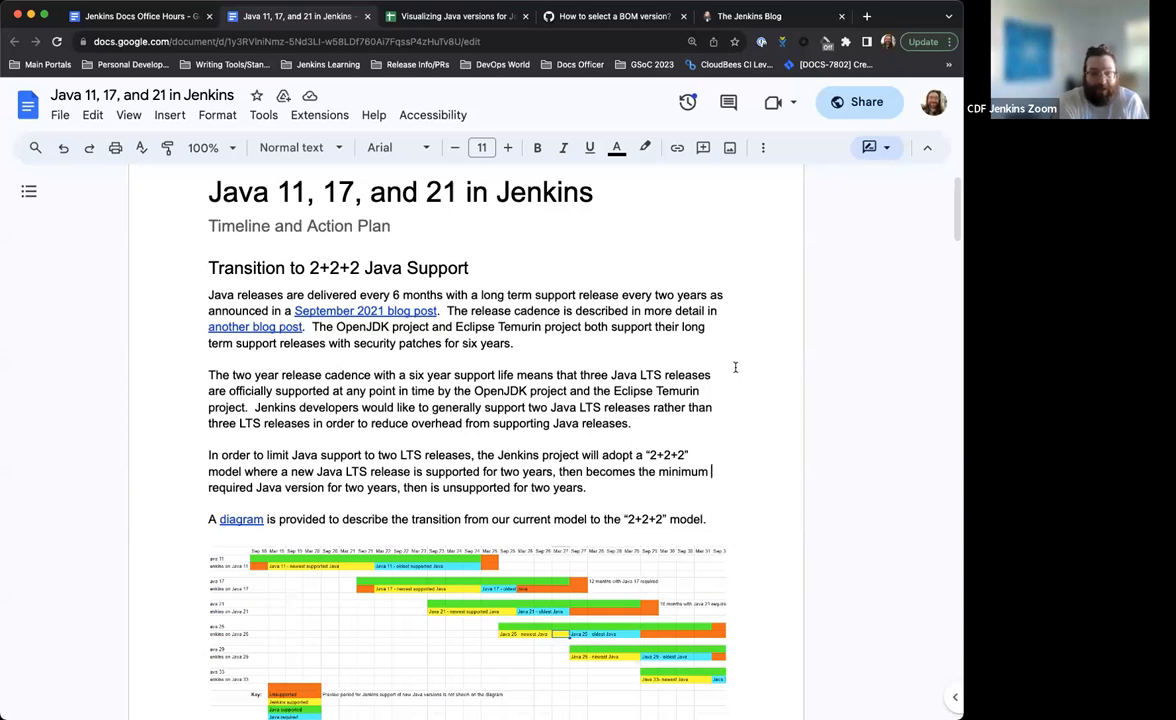
{"action": "left_click", "coordinate": [136, 16]}
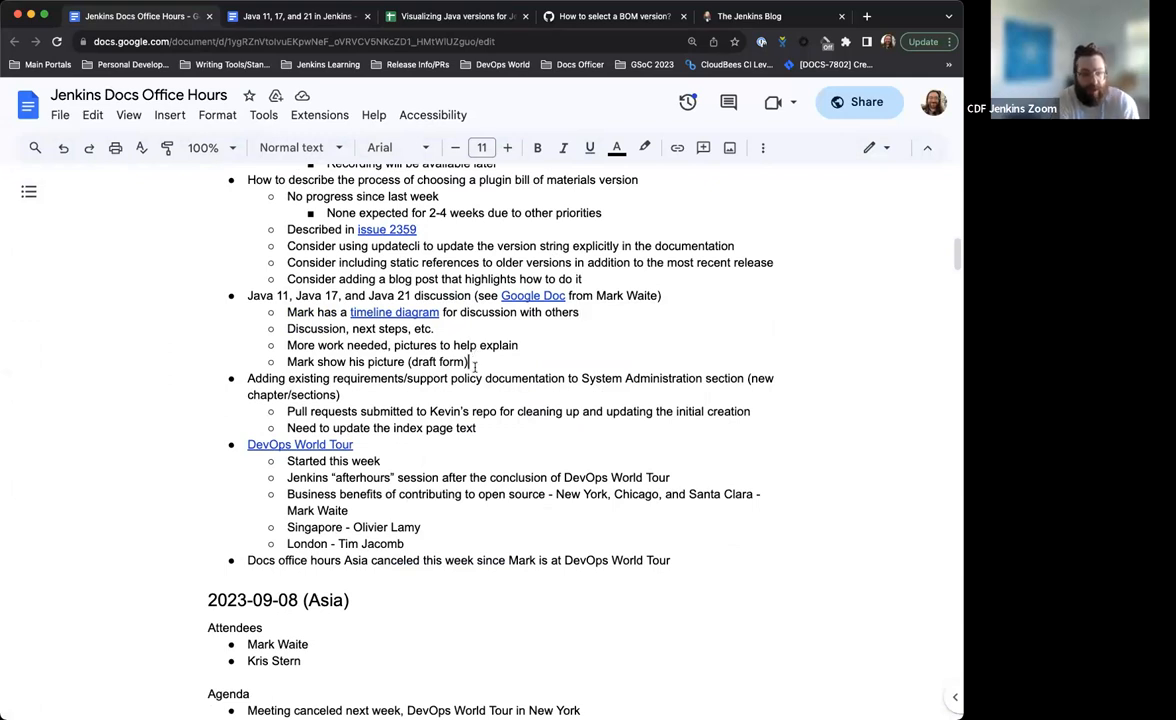
- Add 'Going through Tutorials and documentation' with a nested 'Works with Java 21' point
{"action": "type", "text": "Going through Tutori"}
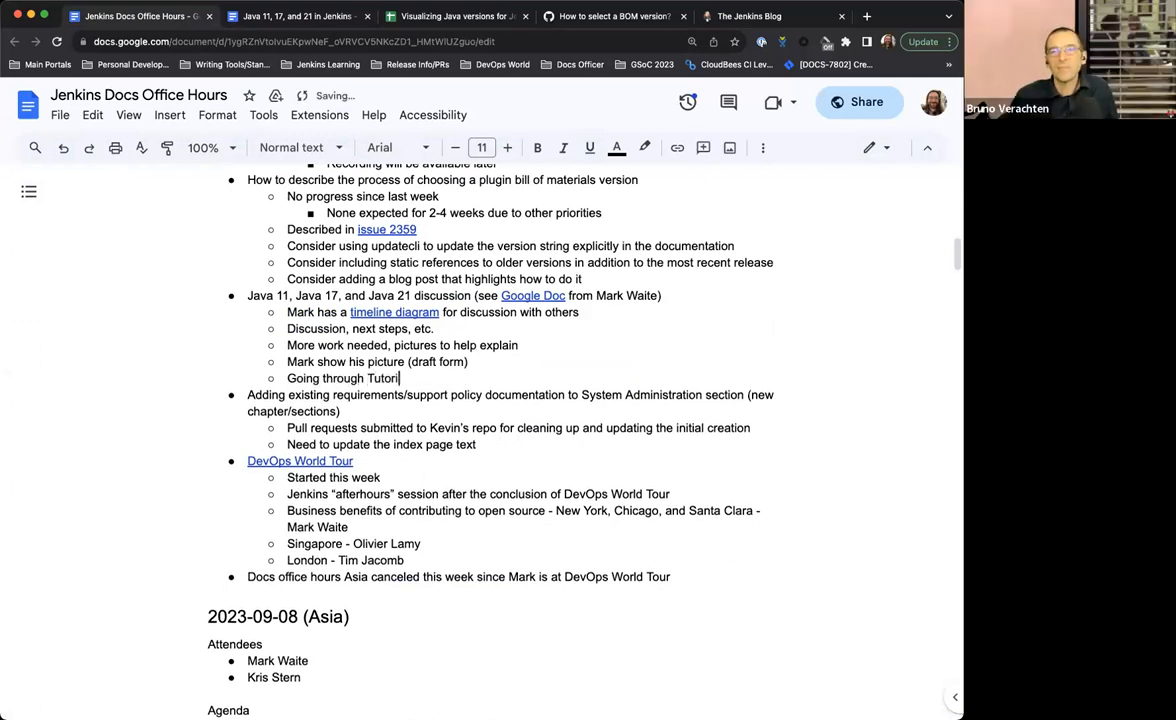
{"action": "type", "text": "als and g"}
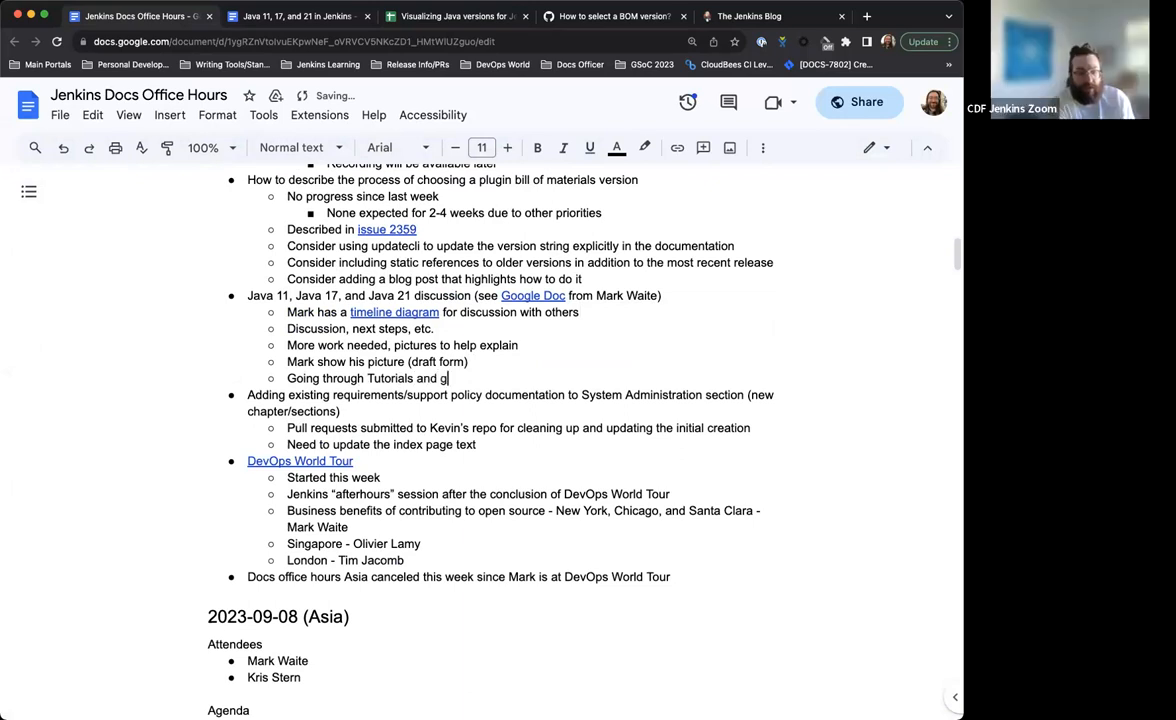
{"action": "type", "text": "ocumentation"}
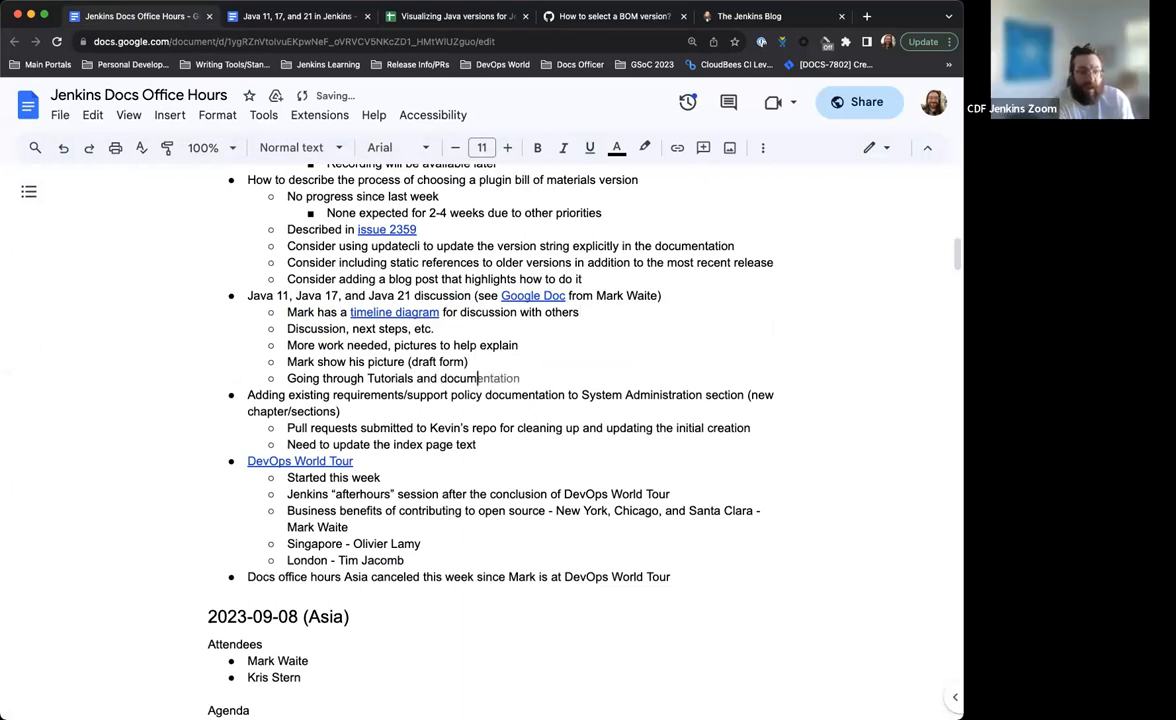
{"action": "key", "text": "enter"}
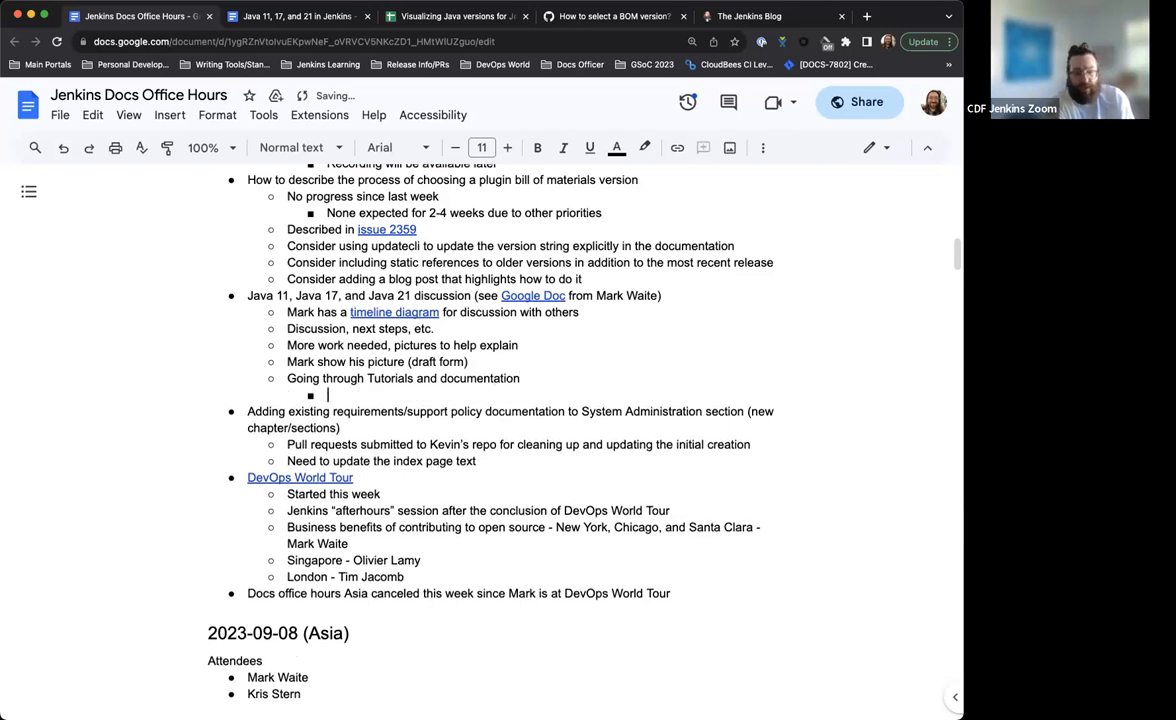
{"action": "type", "text": "Works with J"}
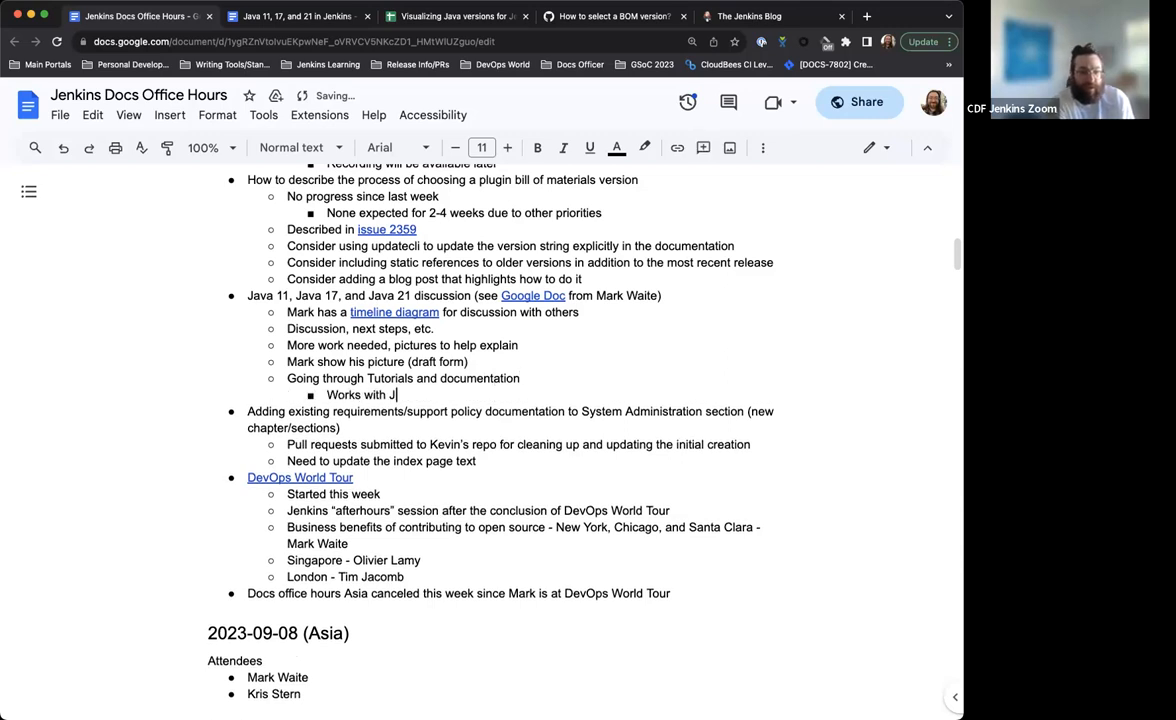
{"action": "type", "text": "ava 21"}
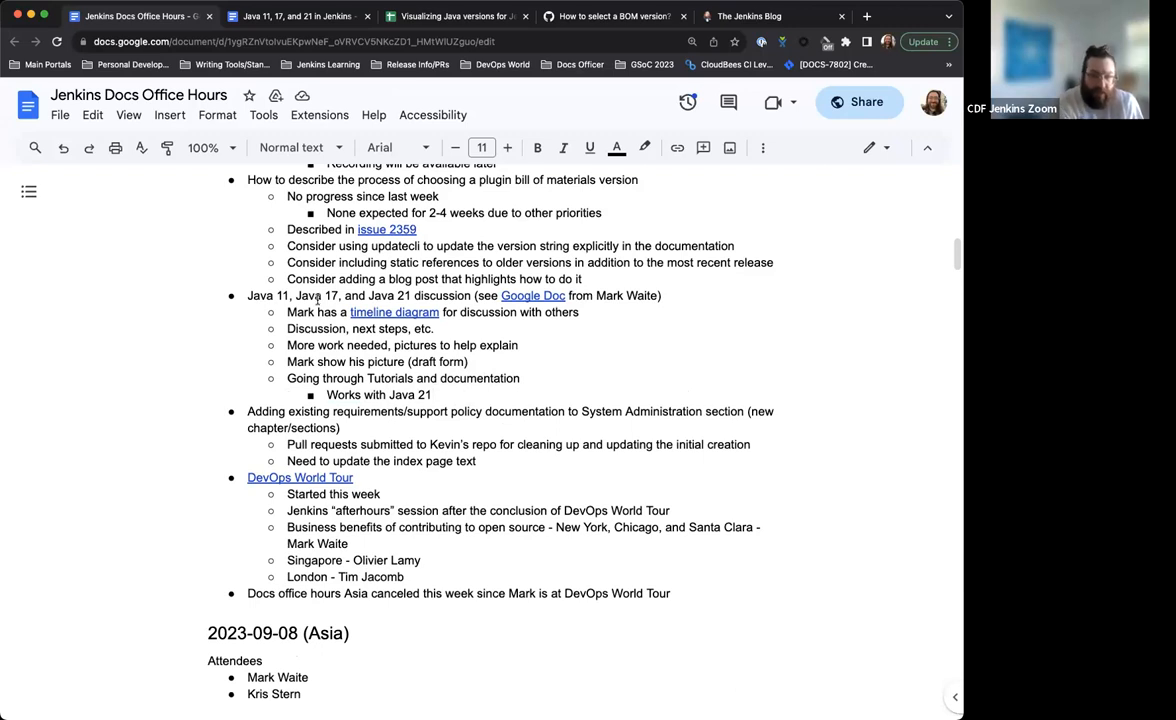
- Scroll through the DevOps World Tour city-talk bullets and the linked DevOps World Tour 2023 blog post
{"action": "scroll", "scroll_direction": "down", "scroll_amount": 3}
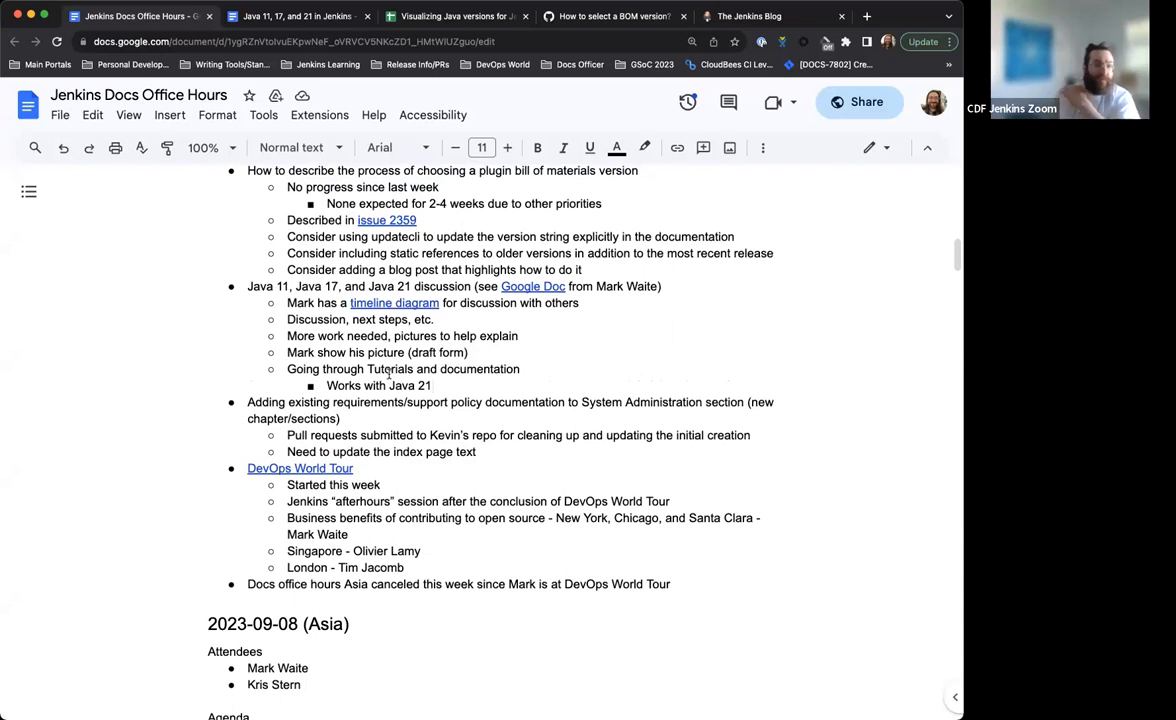
{"action": "scroll", "scroll_direction": "down", "scroll_amount": 3}
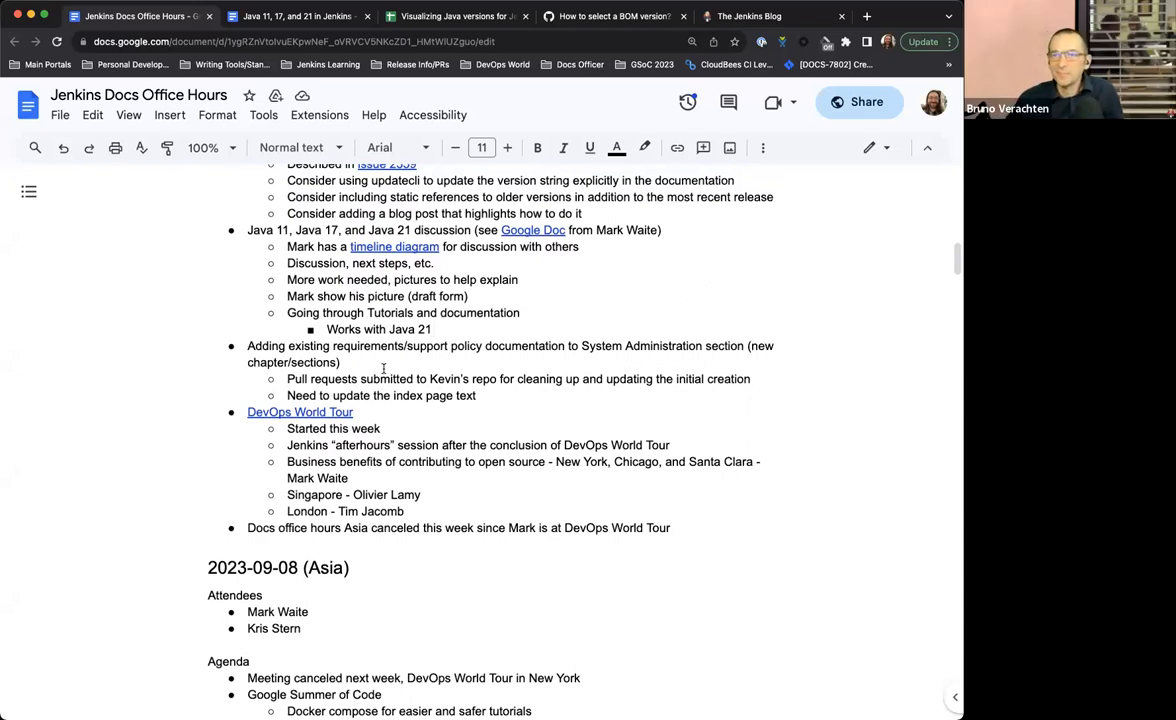
{"action": "scroll", "scroll_direction": "down", "scroll_amount": 3}
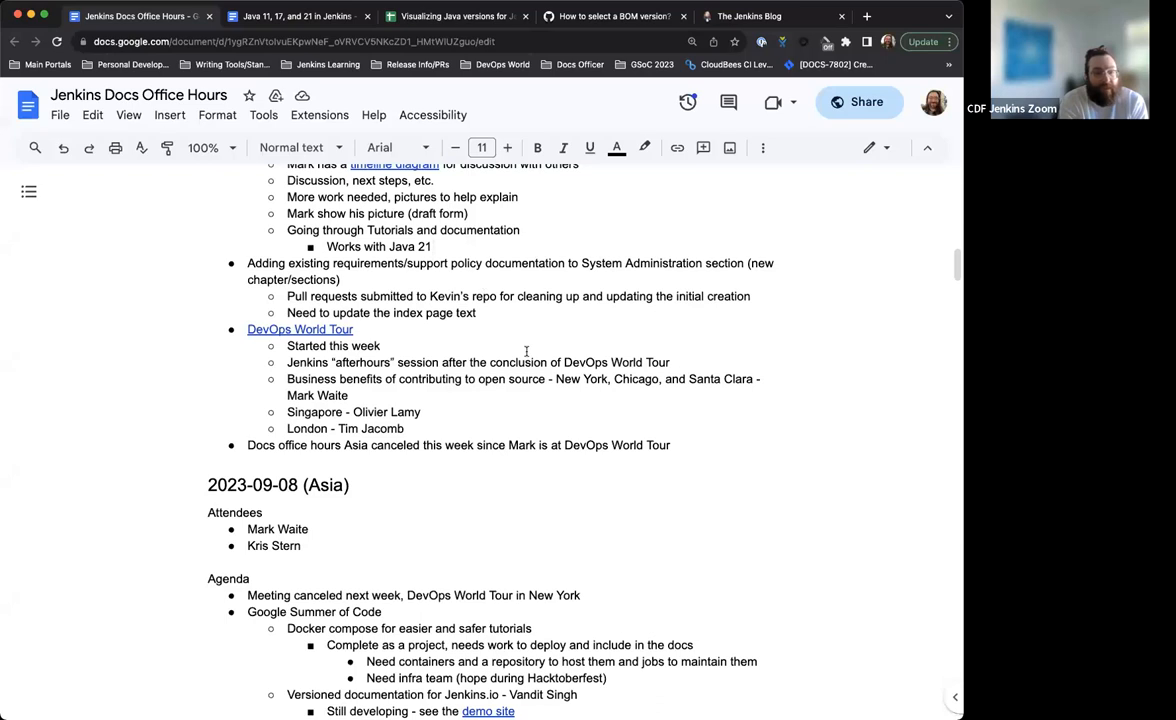
{"action": "scroll", "scroll_direction": "down", "scroll_amount": 3}
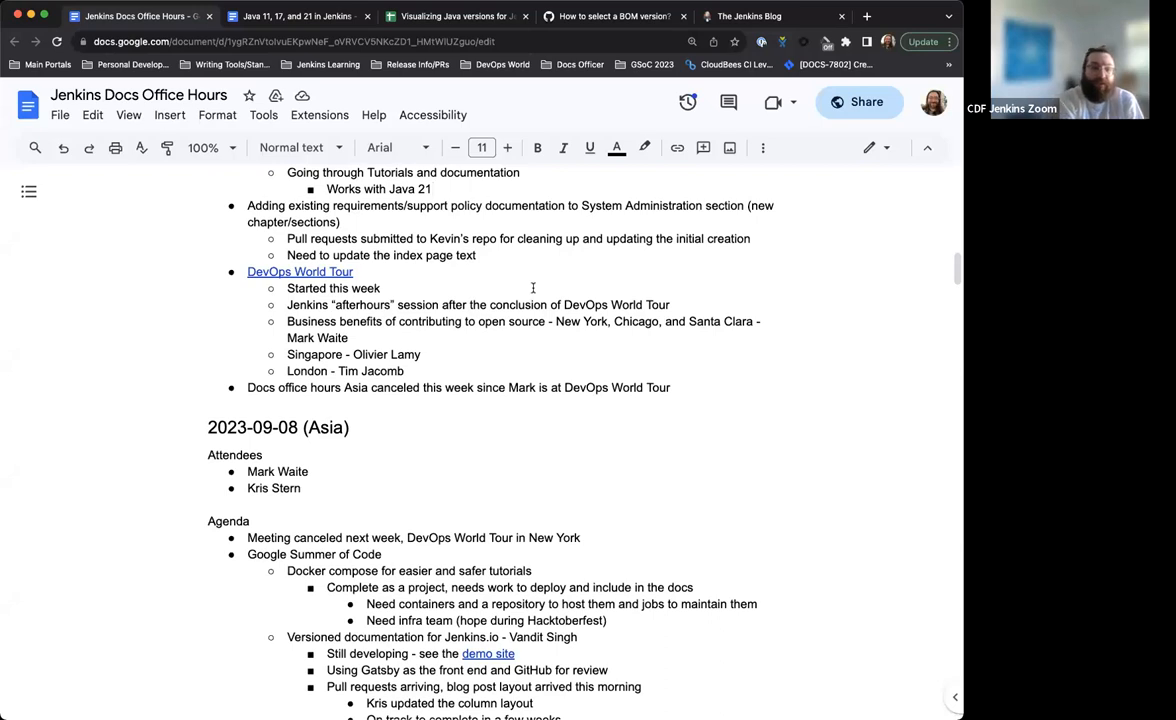
{"action": "mouse_move", "coordinate": [500, 324]}
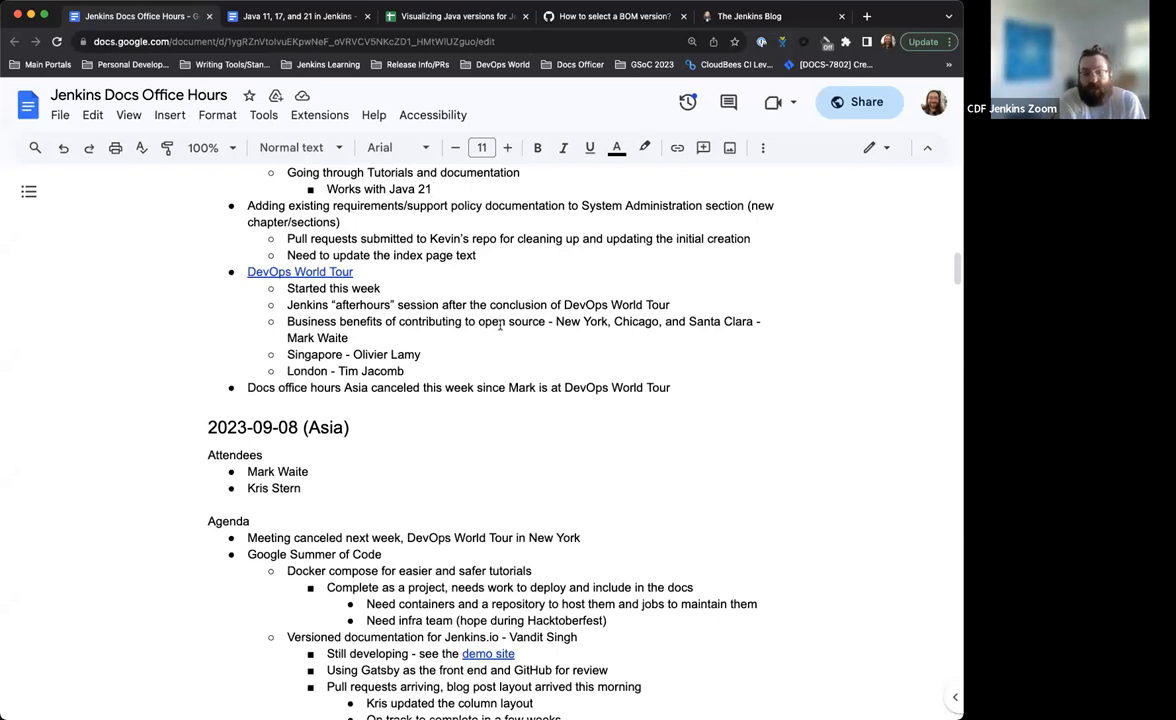
{"action": "mouse_move", "coordinate": [460, 332]}
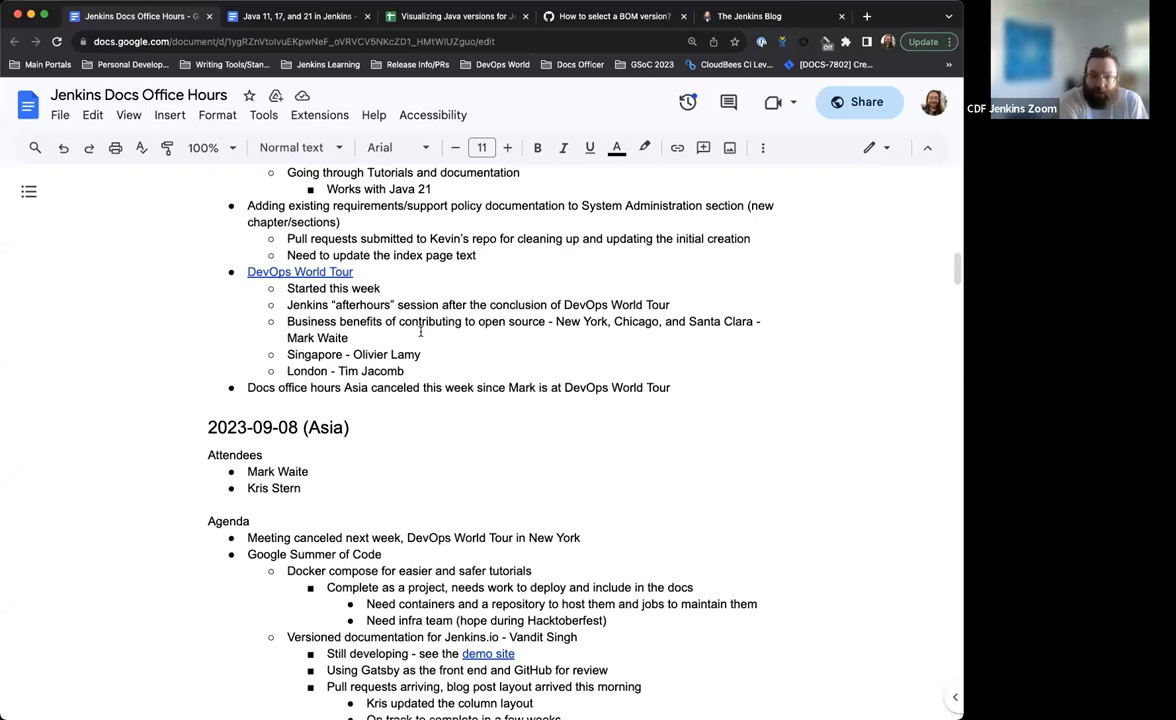
{"action": "scroll", "scroll_direction": "down", "scroll_amount": 3}
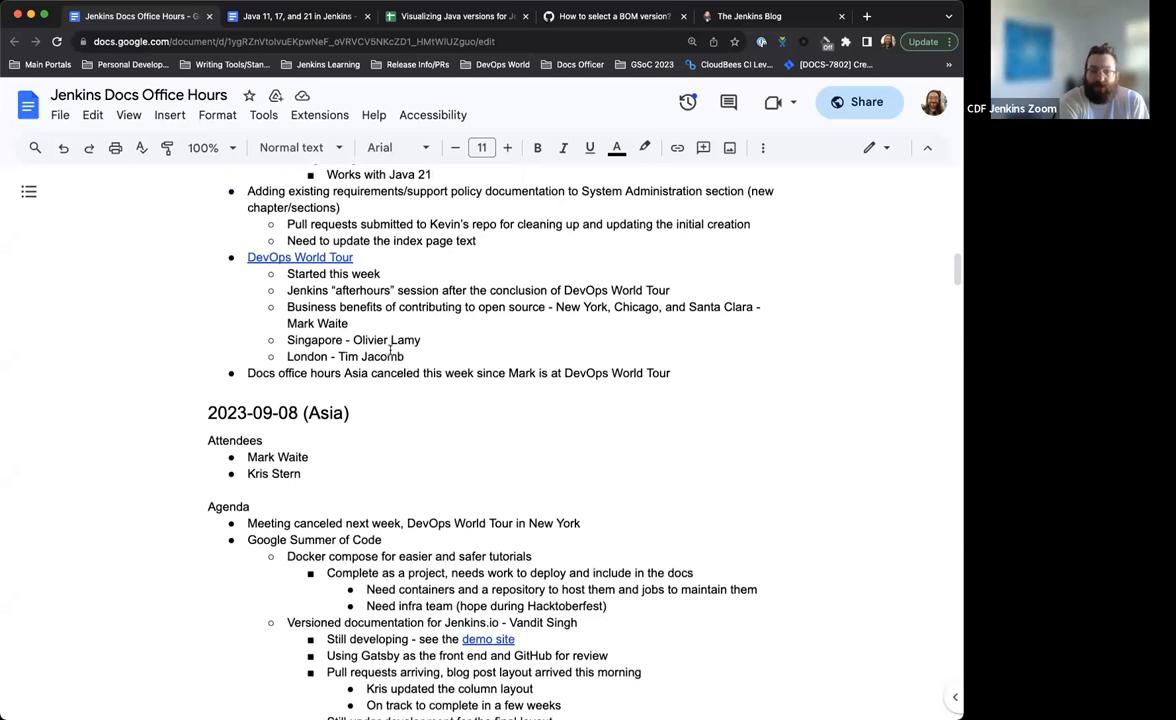
{"action": "scroll", "scroll_direction": "down", "scroll_amount": 3}
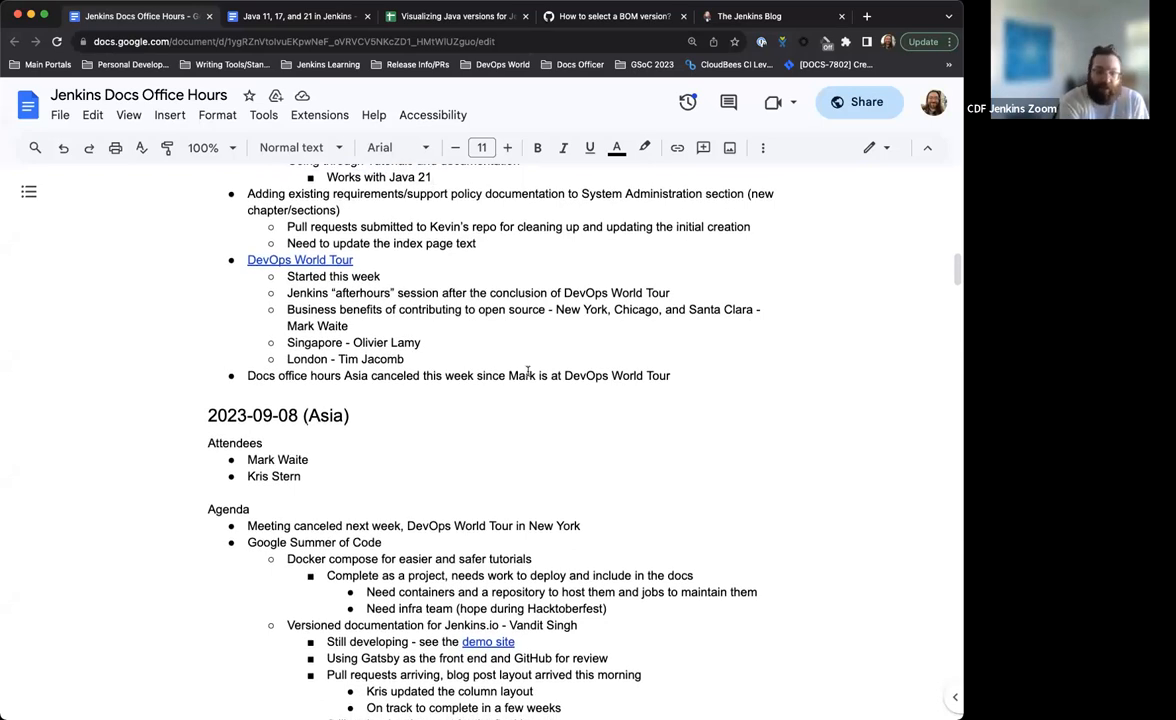
{"action": "scroll", "scroll_direction": "down", "scroll_amount": 3}
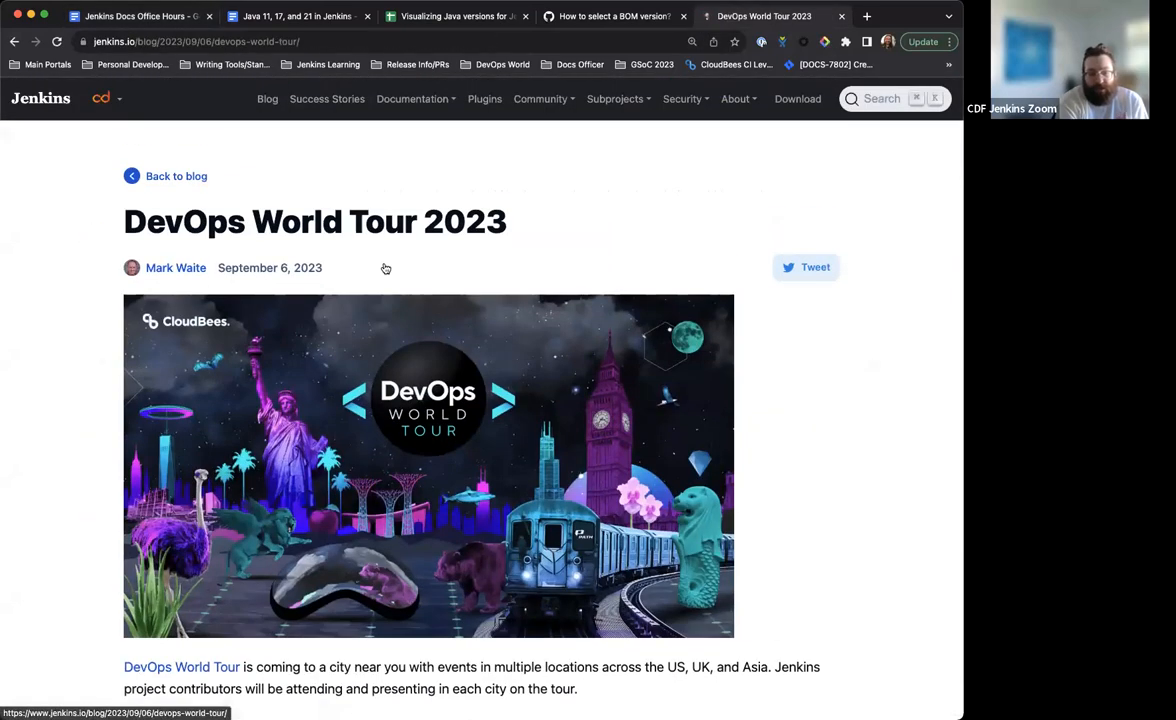
{"action": "scroll", "scroll_direction": "down", "scroll_amount": 3}
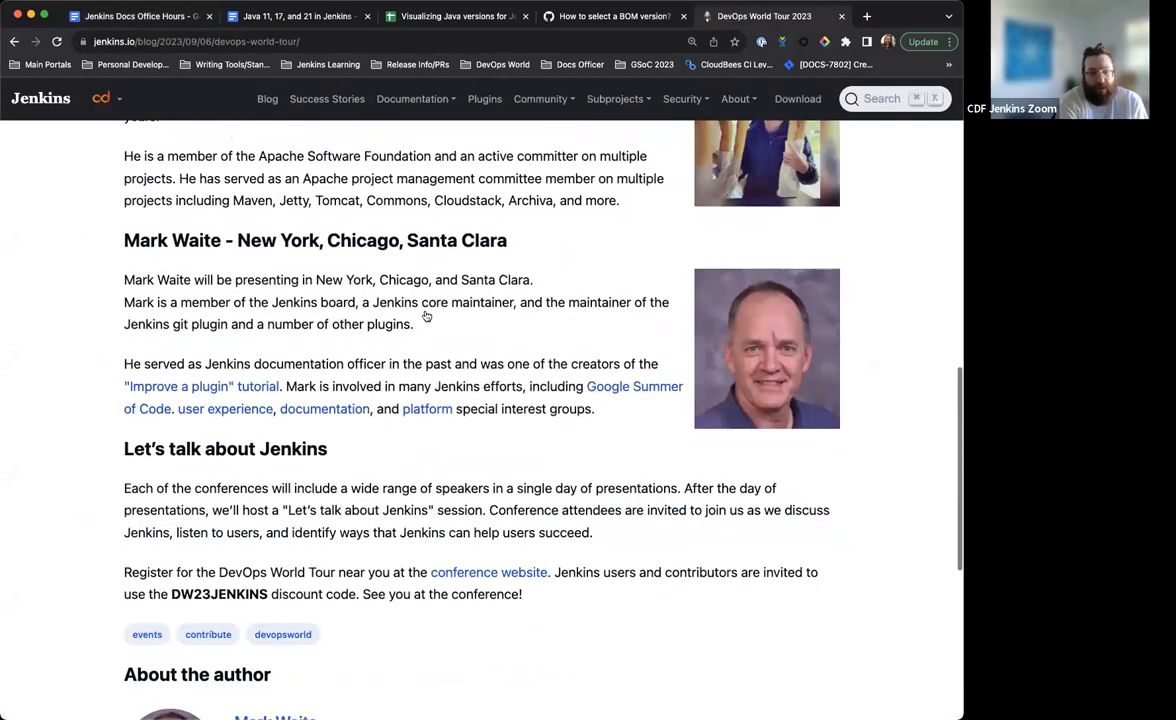
{"action": "scroll", "scroll_direction": "down", "scroll_amount": 3}
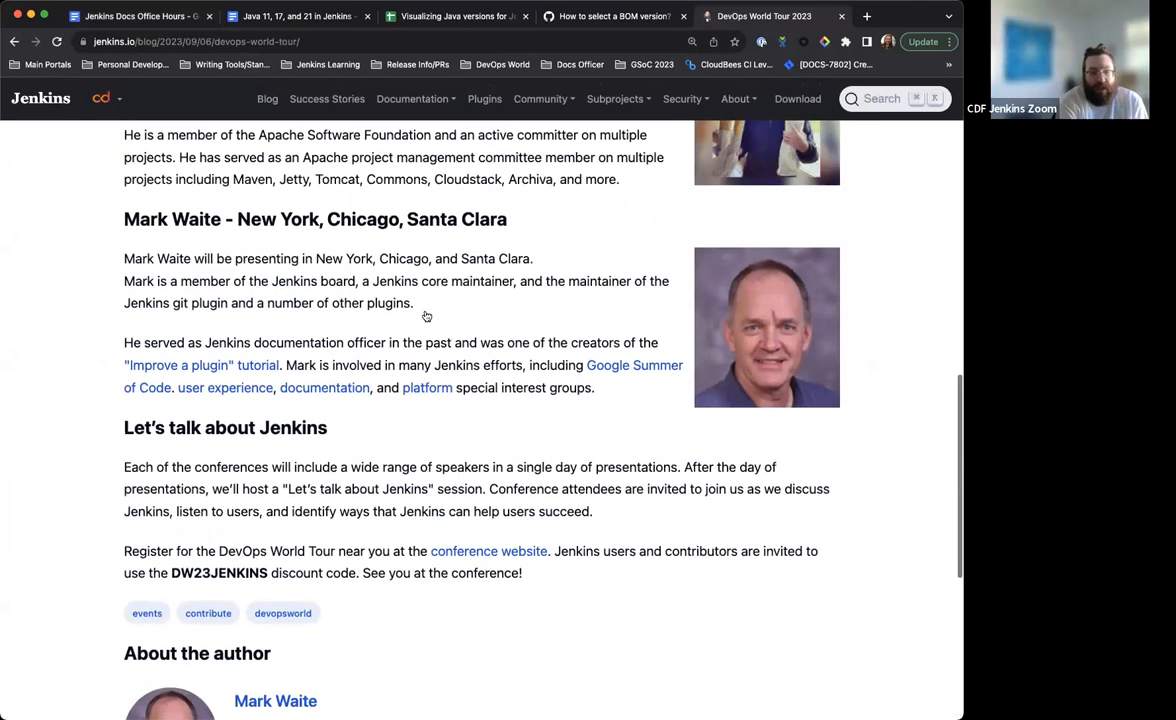
{"action": "mouse_move", "coordinate": [308, 444]}
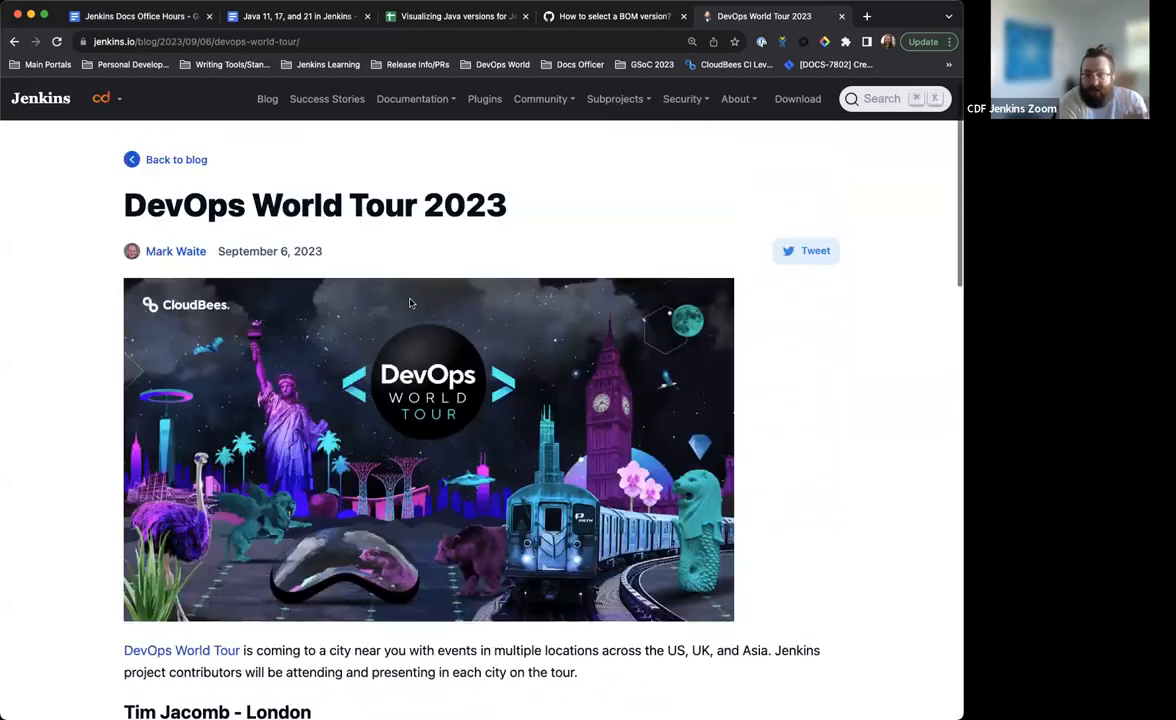
{"action": "scroll", "scroll_direction": "down", "scroll_amount": 3}
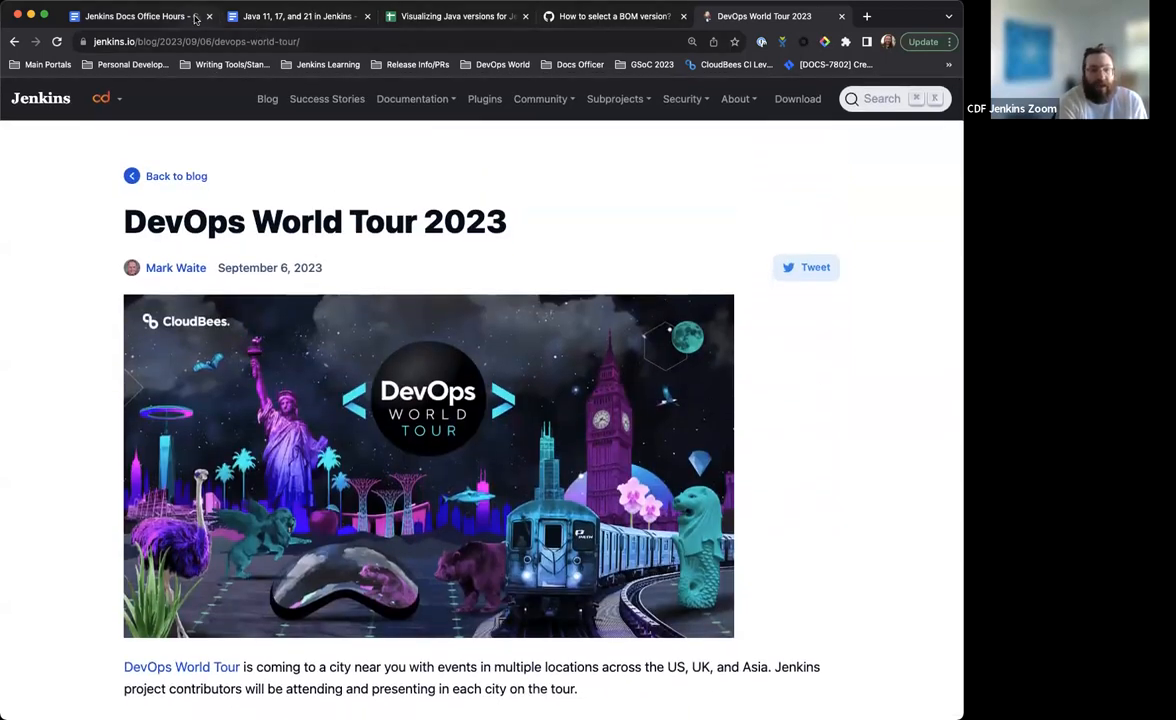
{"action": "left_click", "coordinate": [136, 16]}
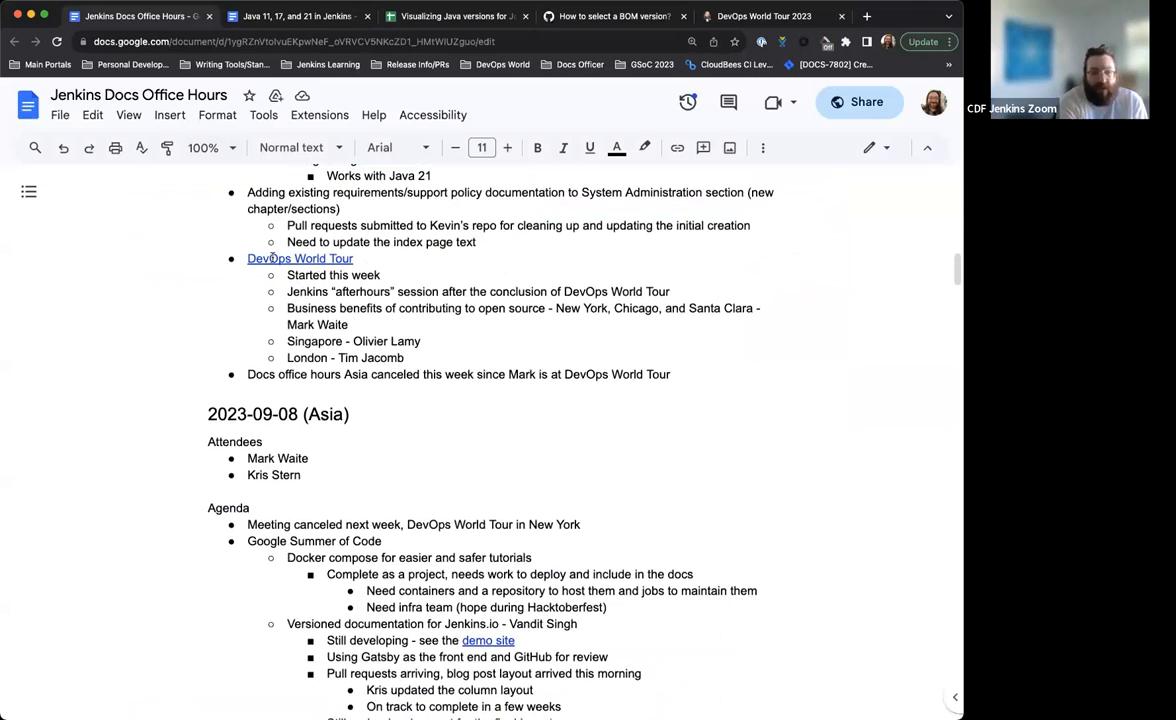
{"action": "left_click", "coordinate": [300, 258]}
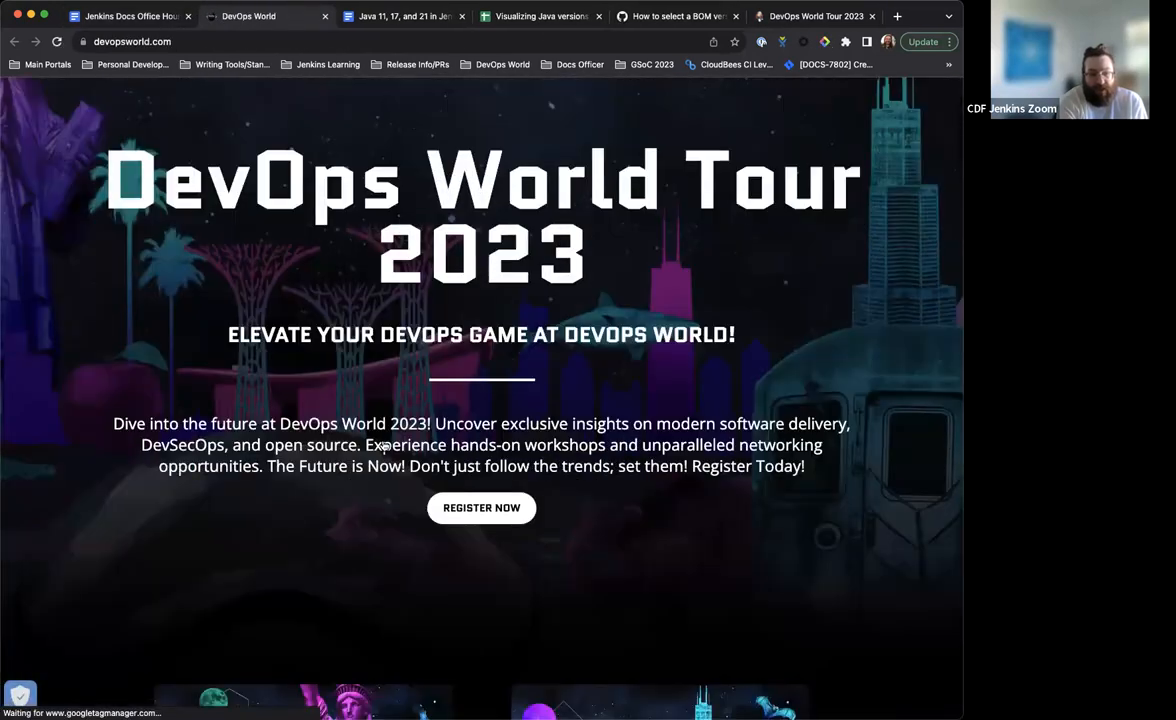
{"action": "scroll", "scroll_direction": "down", "scroll_amount": 3}
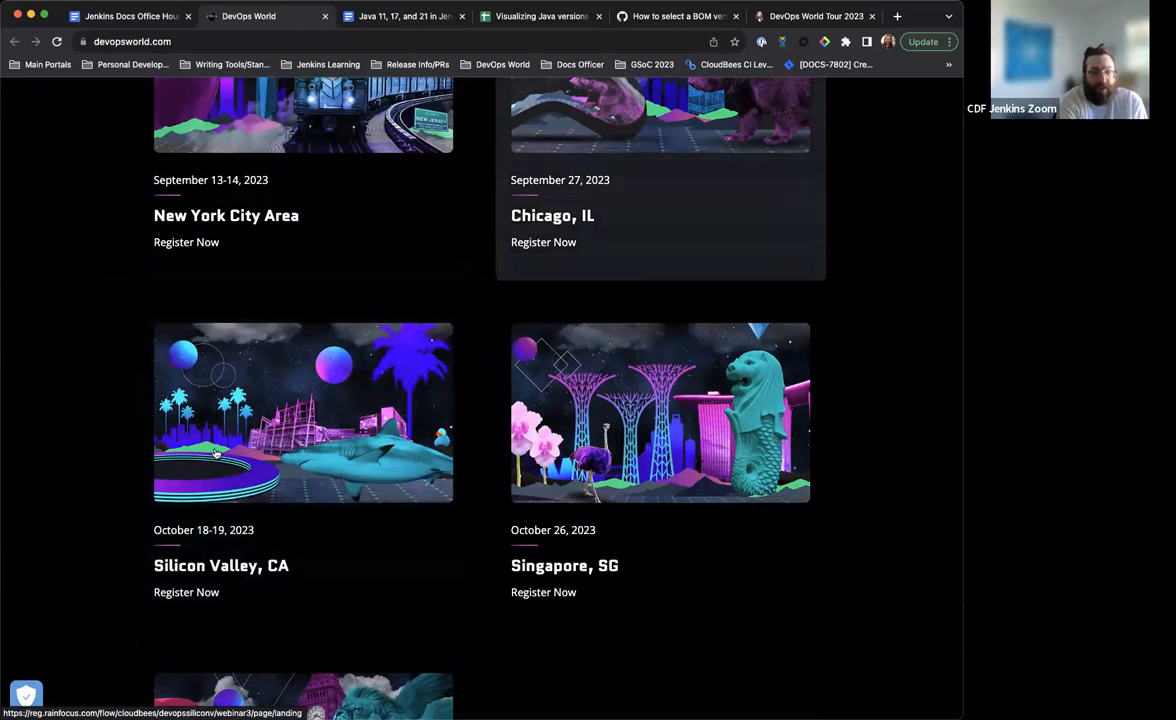
{"action": "scroll", "scroll_direction": "down", "scroll_amount": 3}
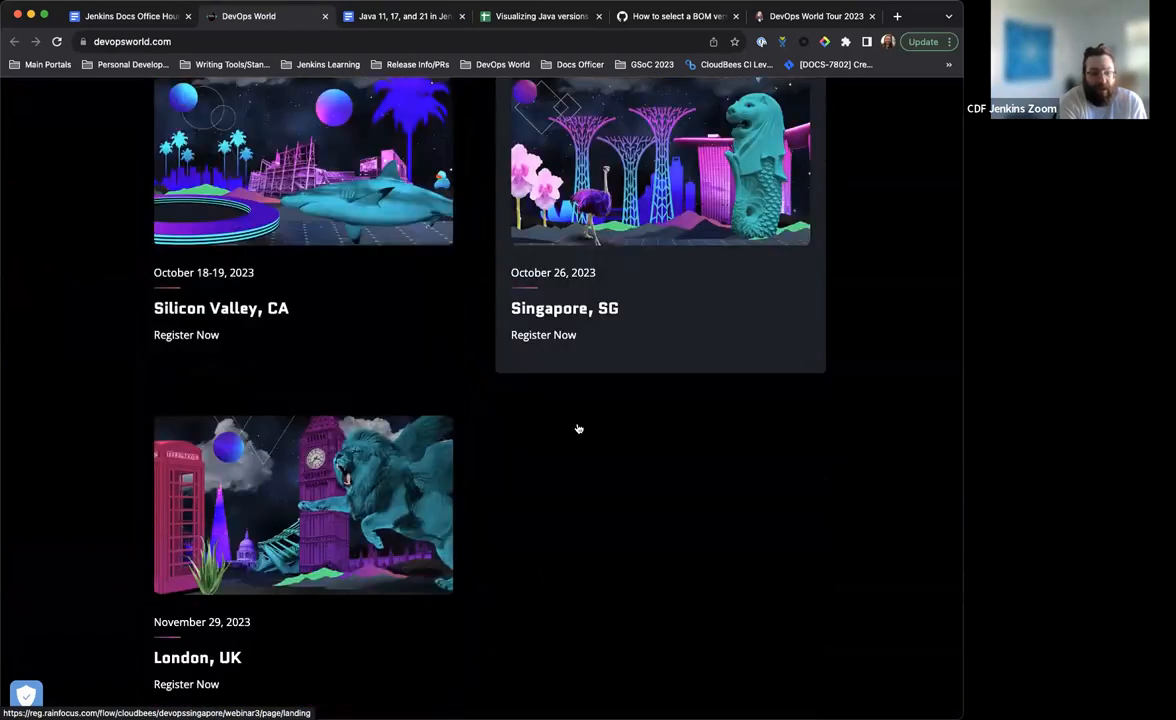
{"action": "scroll", "scroll_direction": "down", "scroll_amount": 3}
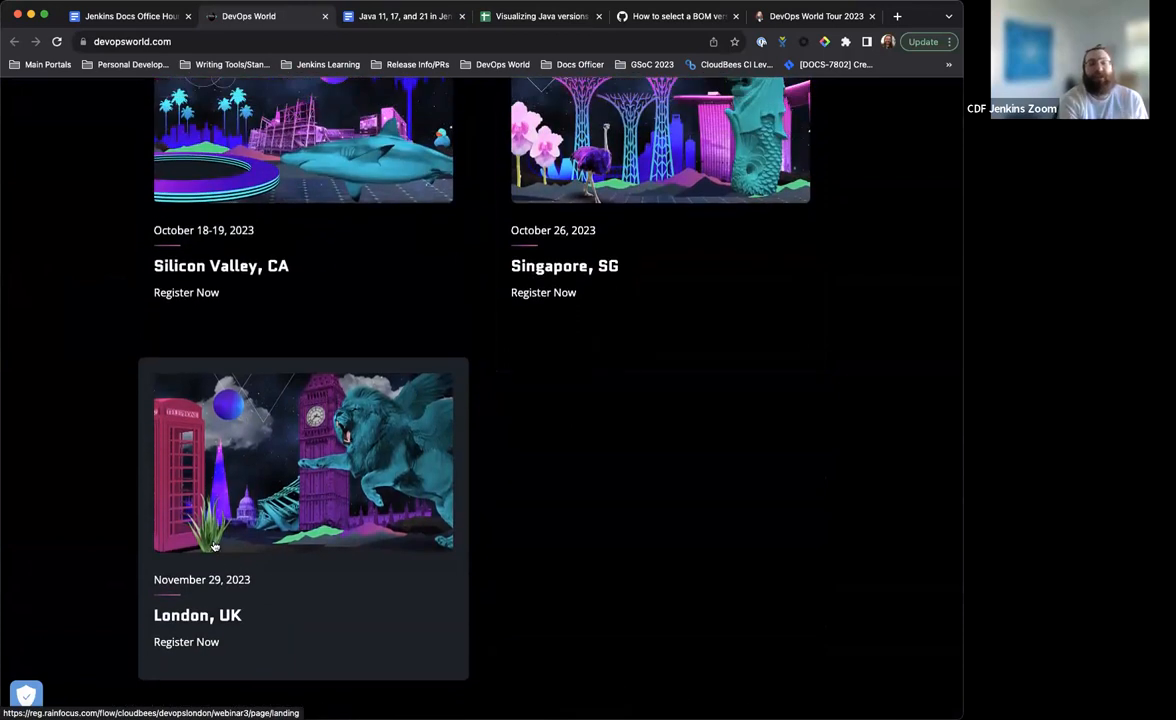
{"action": "scroll", "scroll_direction": "up", "scroll_amount": 3}
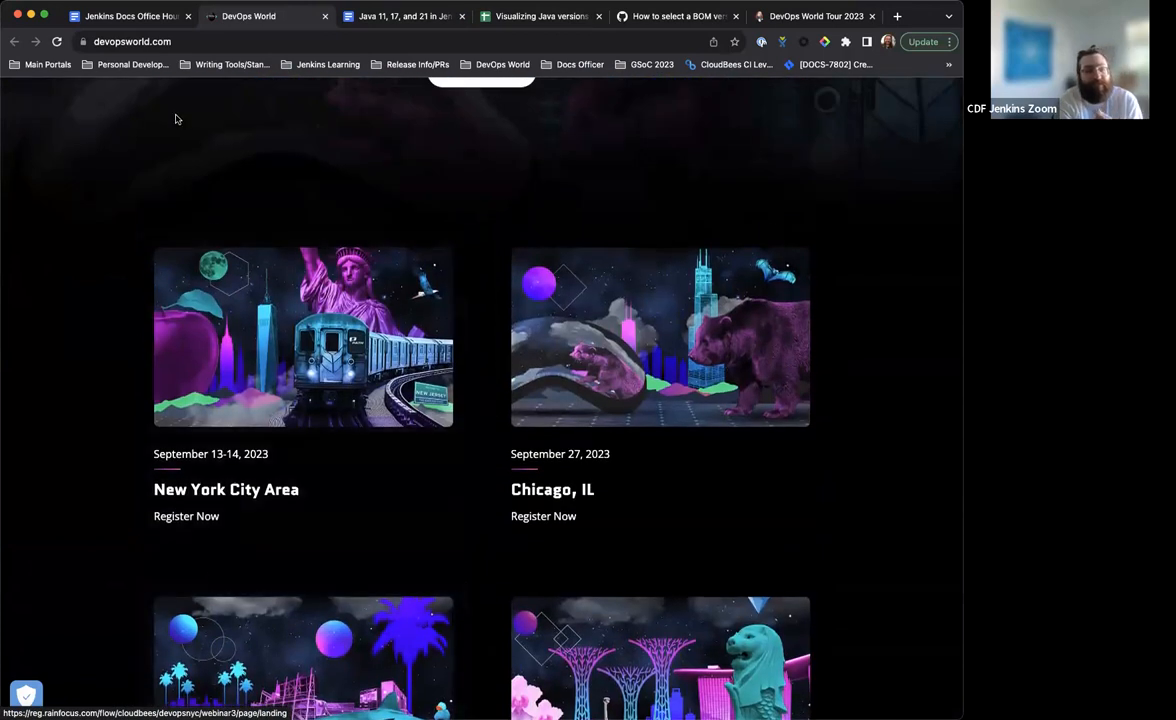
{"action": "left_click", "coordinate": [130, 16]}
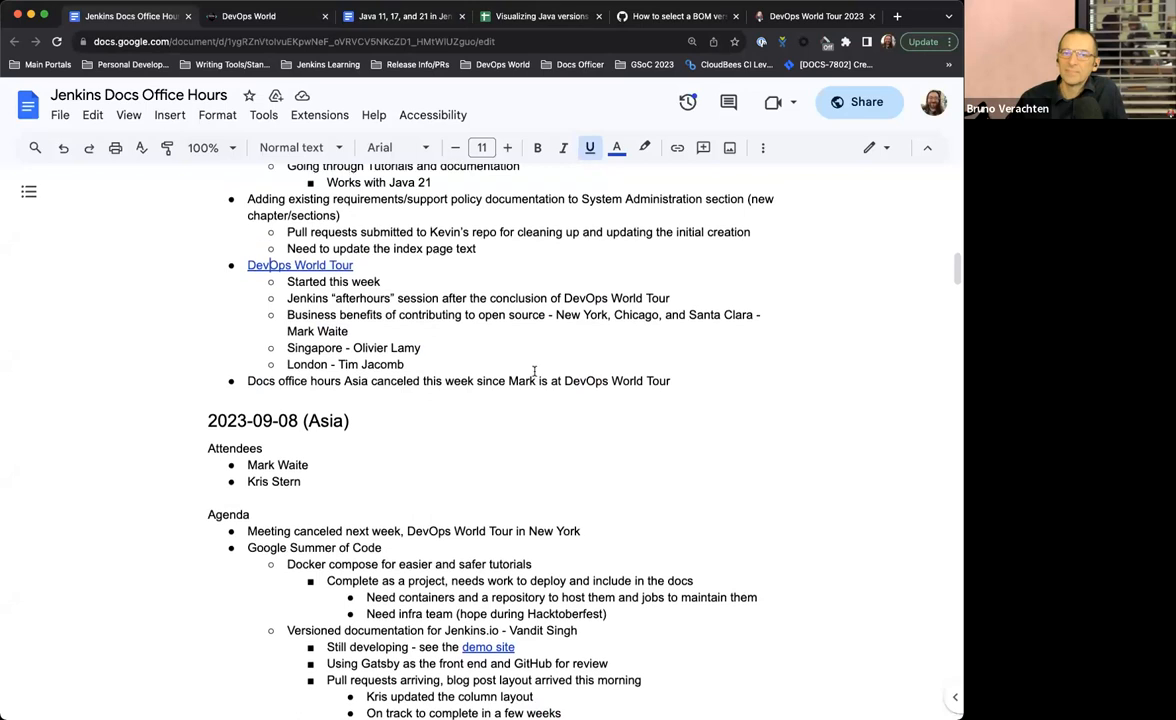
- Add an empty bullet after the 'Docs office hours Asia canceled' item
{"action": "scroll", "scroll_direction": "down", "scroll_amount": 3}
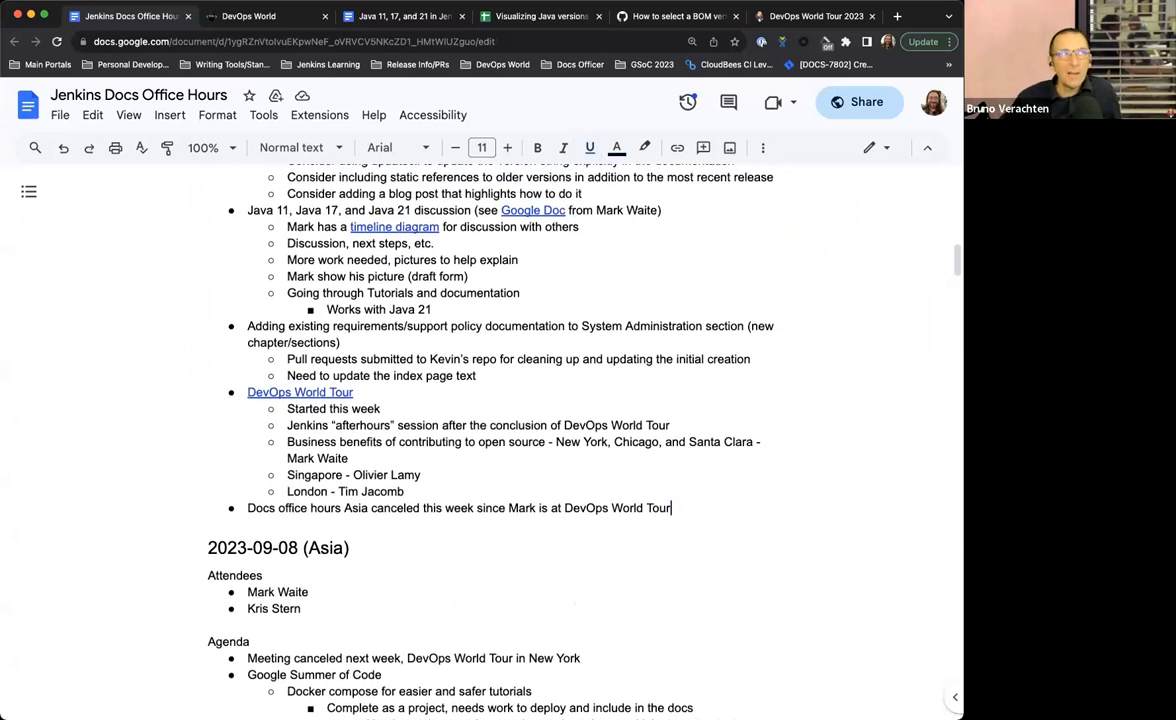
{"action": "key", "text": "enter"}
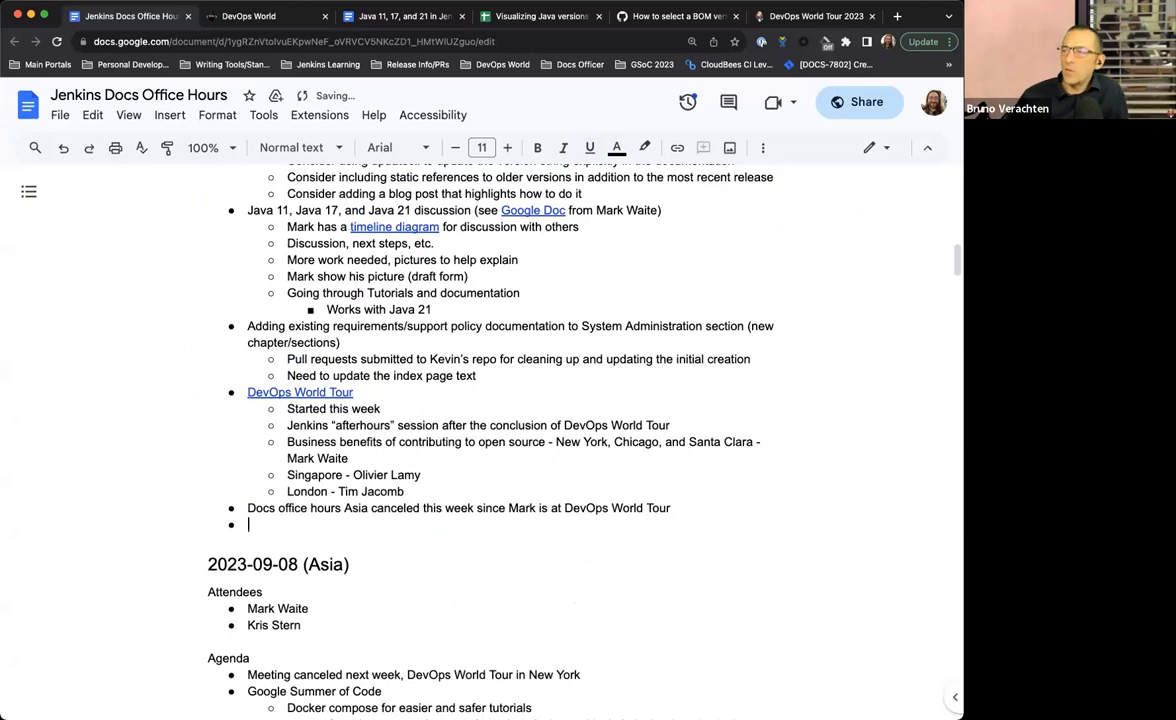
- Write the new bullet 'August Newsletter Draft!'
{"action": "type", "text": "Ne2wsl"}
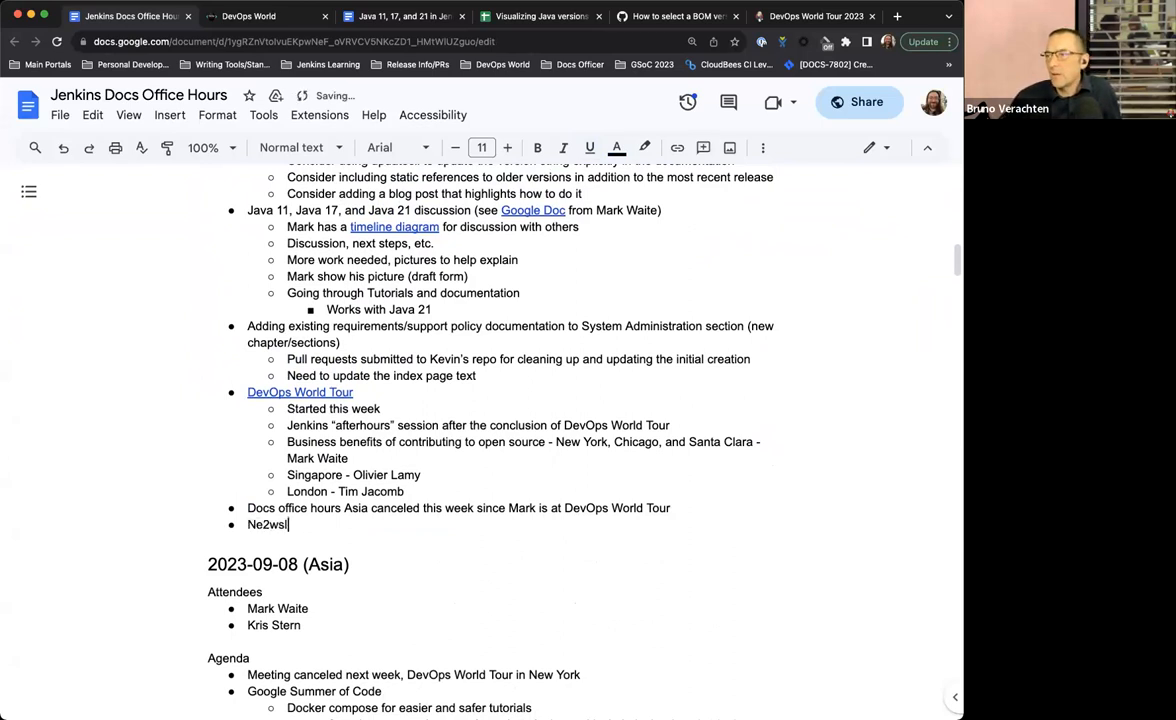
{"action": "type", "text": "Newslett"}
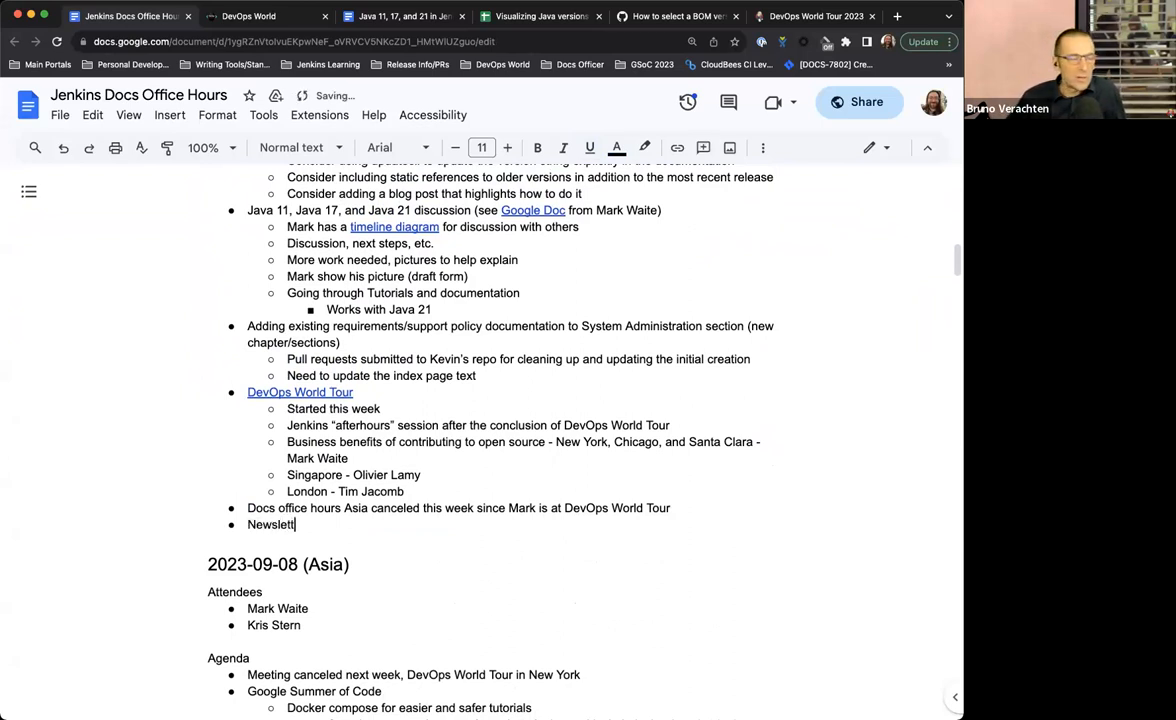
{"action": "type", "text": "August"}
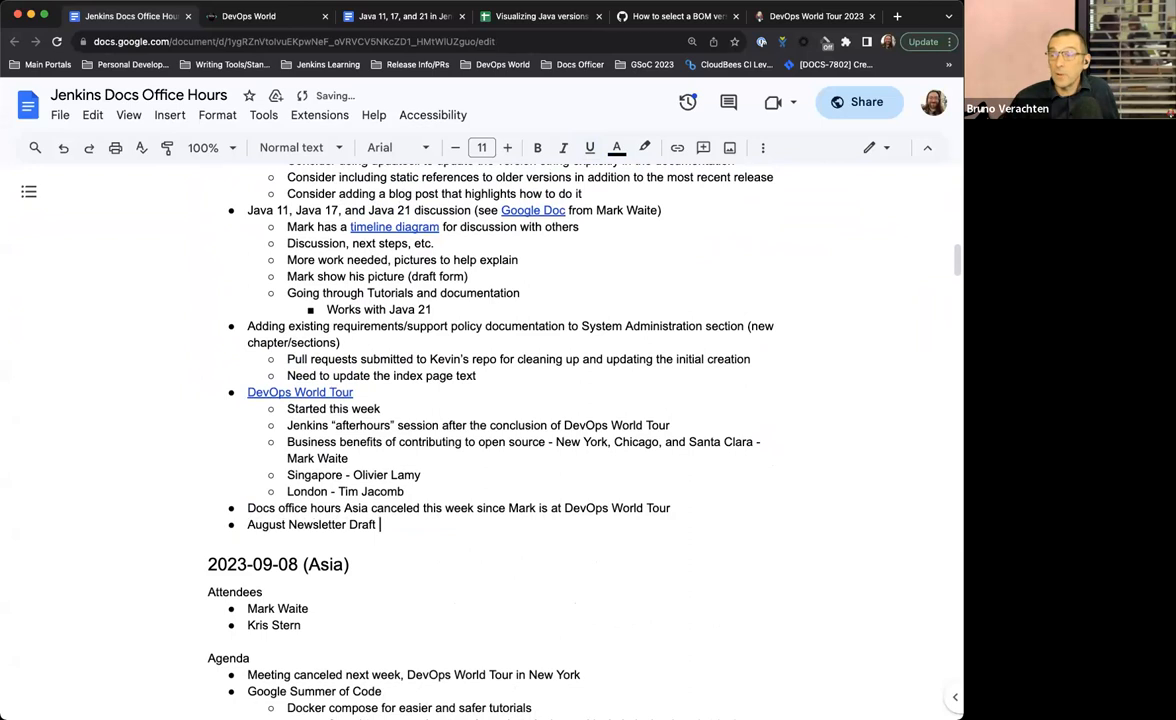
- Add the sub-bullet 'Shorter, August was a bit slow/quiet for content'
{"action": "type", "text": "Shorter,"}
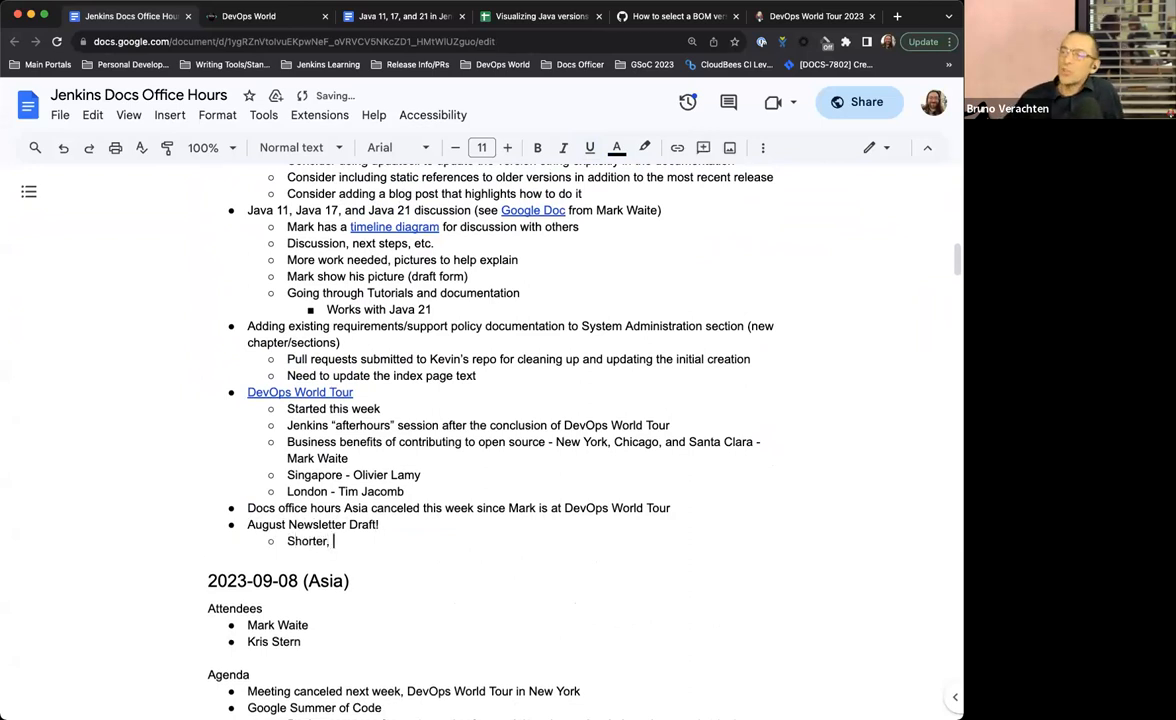
{"action": "type", "text": "August was a bit sl"}
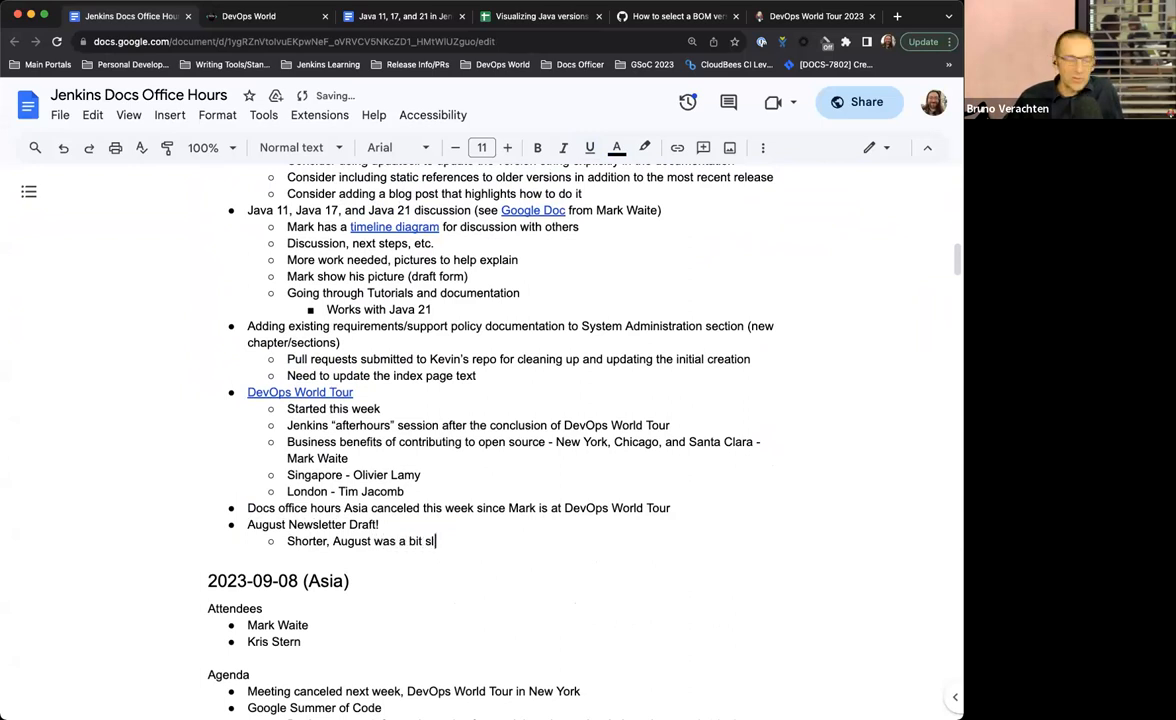
{"action": "type", "text": "ow"}
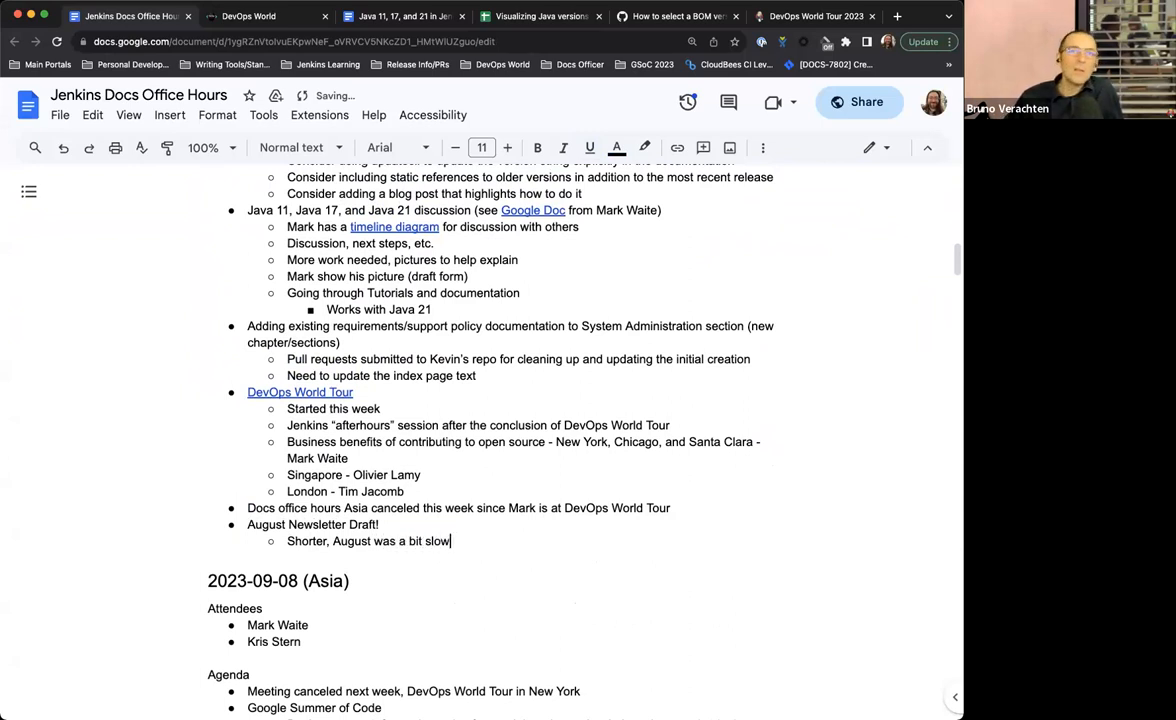
{"action": "type", "text": "/quiet for"}
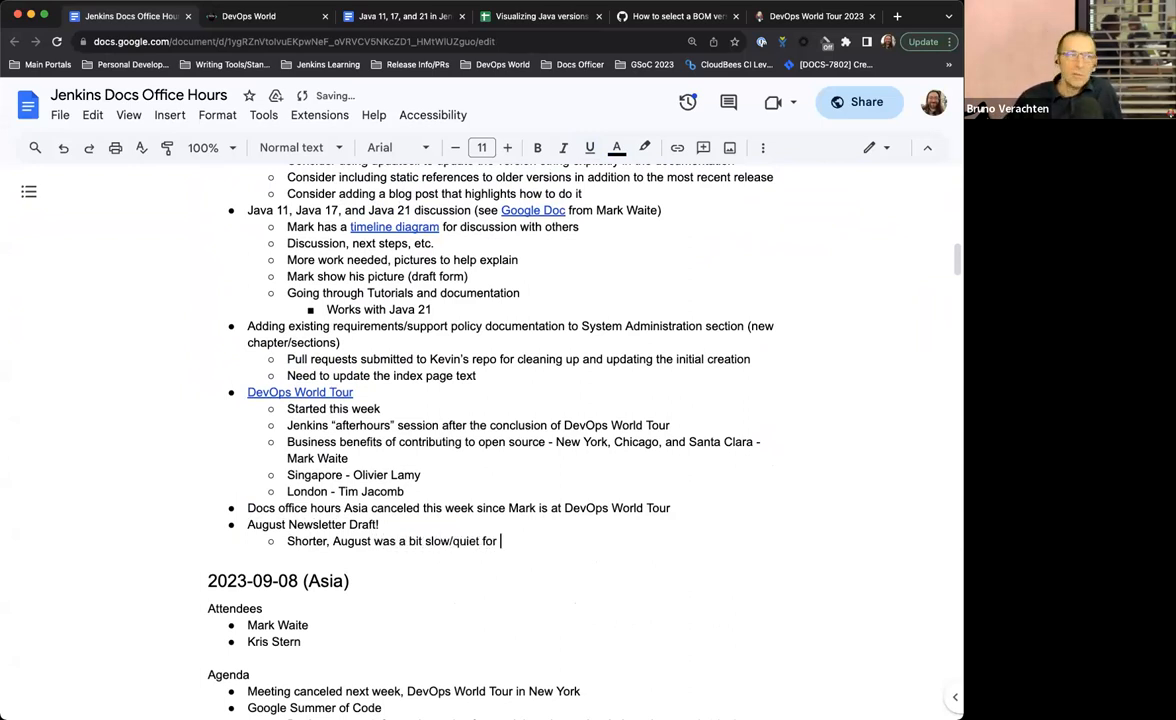
{"action": "type", "text": "content"}
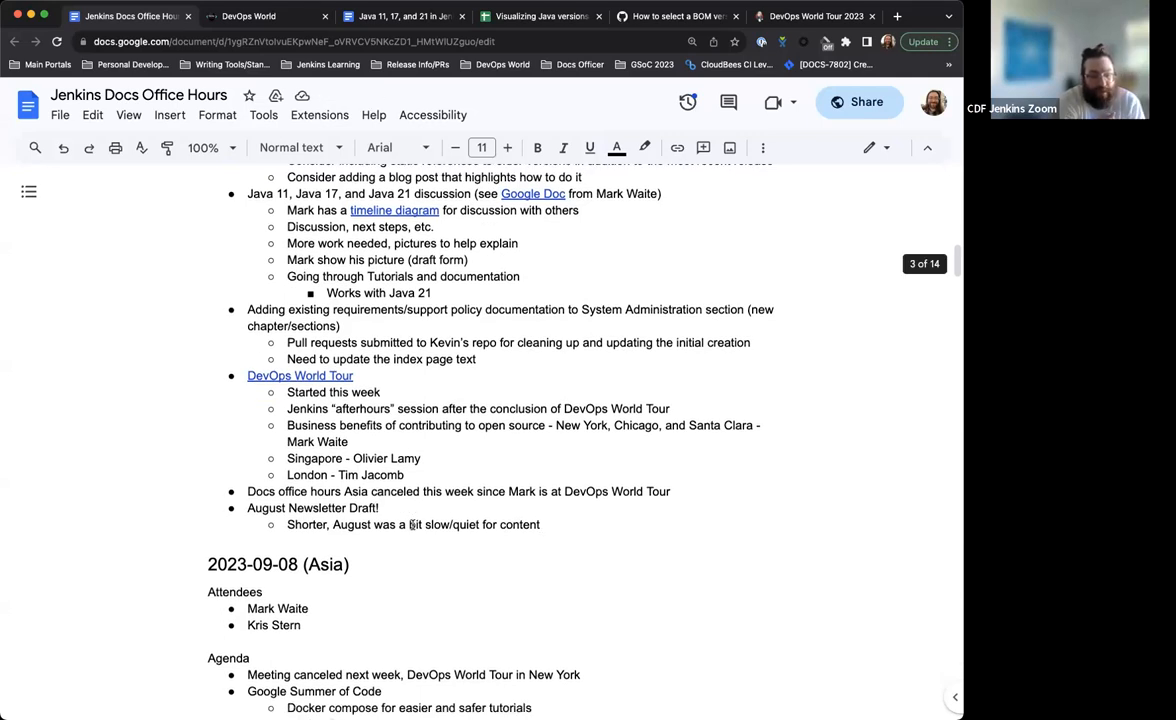
{"action": "scroll", "scroll_direction": "down", "scroll_amount": 3}
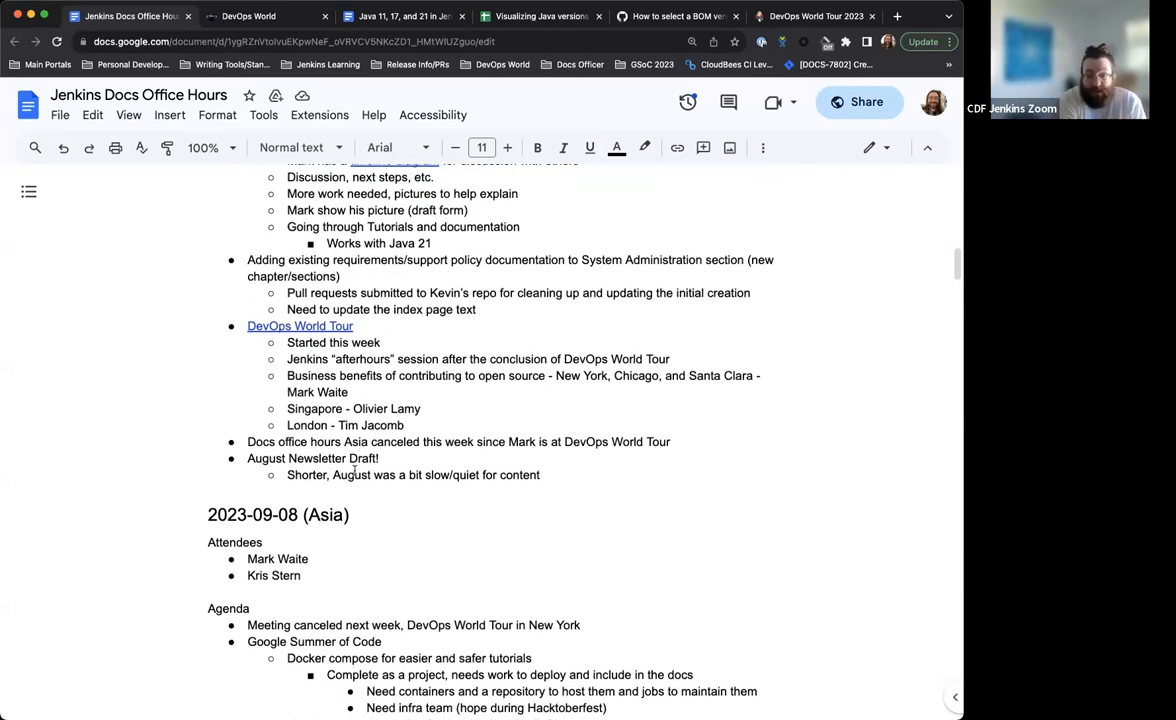
{"action": "scroll", "scroll_direction": "down", "scroll_amount": 3}
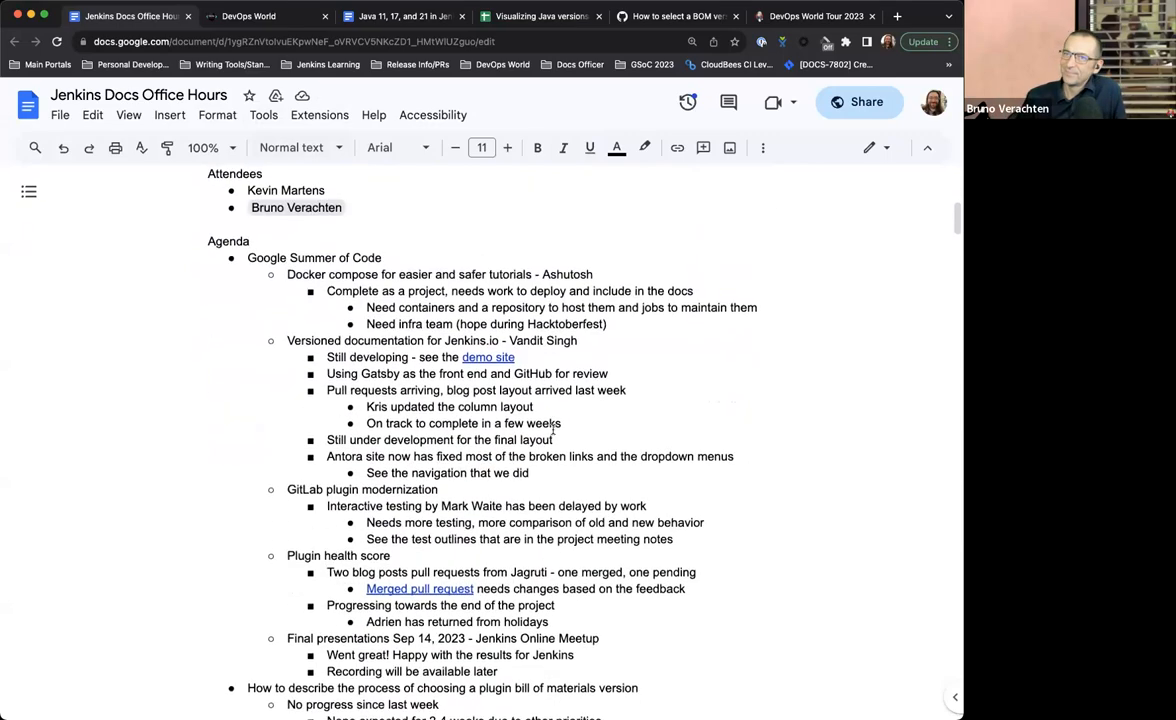
{"action": "scroll", "scroll_direction": "down", "scroll_amount": 3}
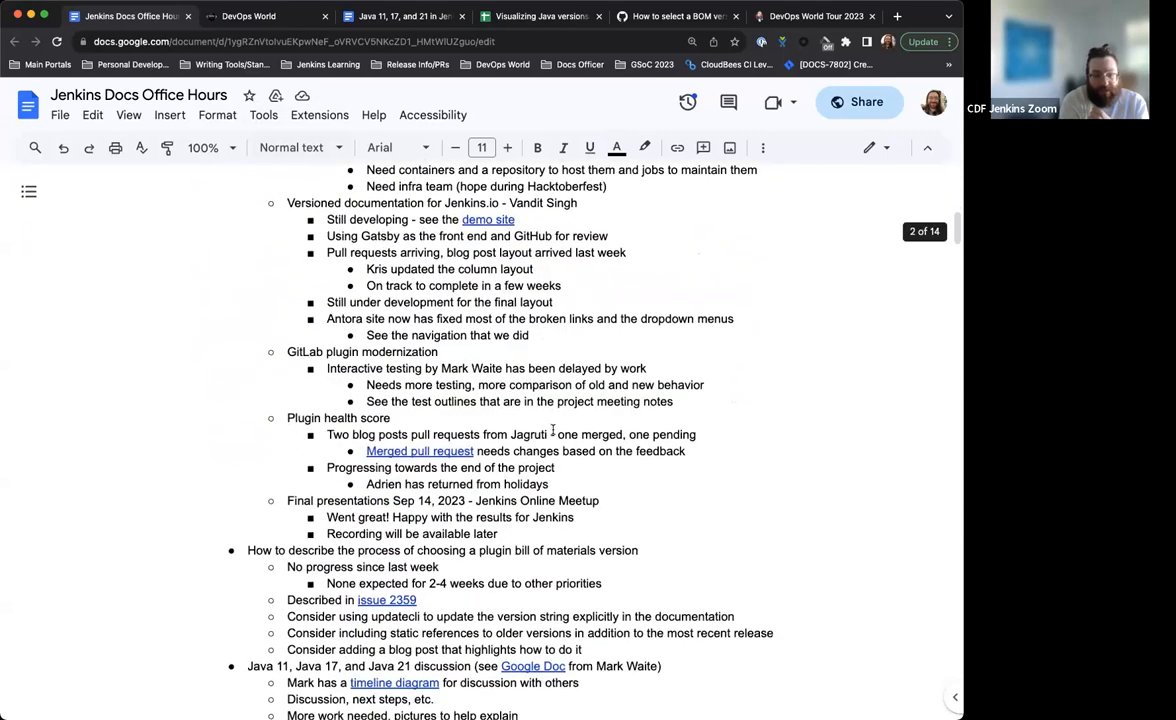
{"action": "scroll", "scroll_direction": "down", "scroll_amount": 3}
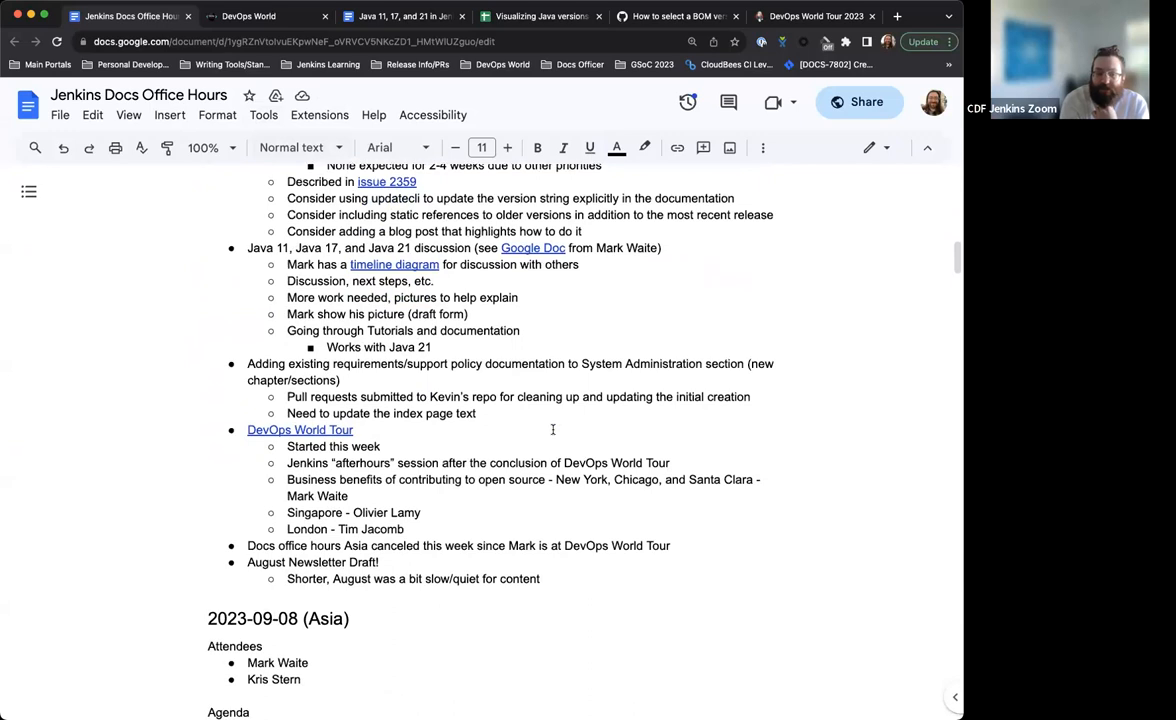
{"action": "scroll", "scroll_direction": "up", "scroll_amount": 3}
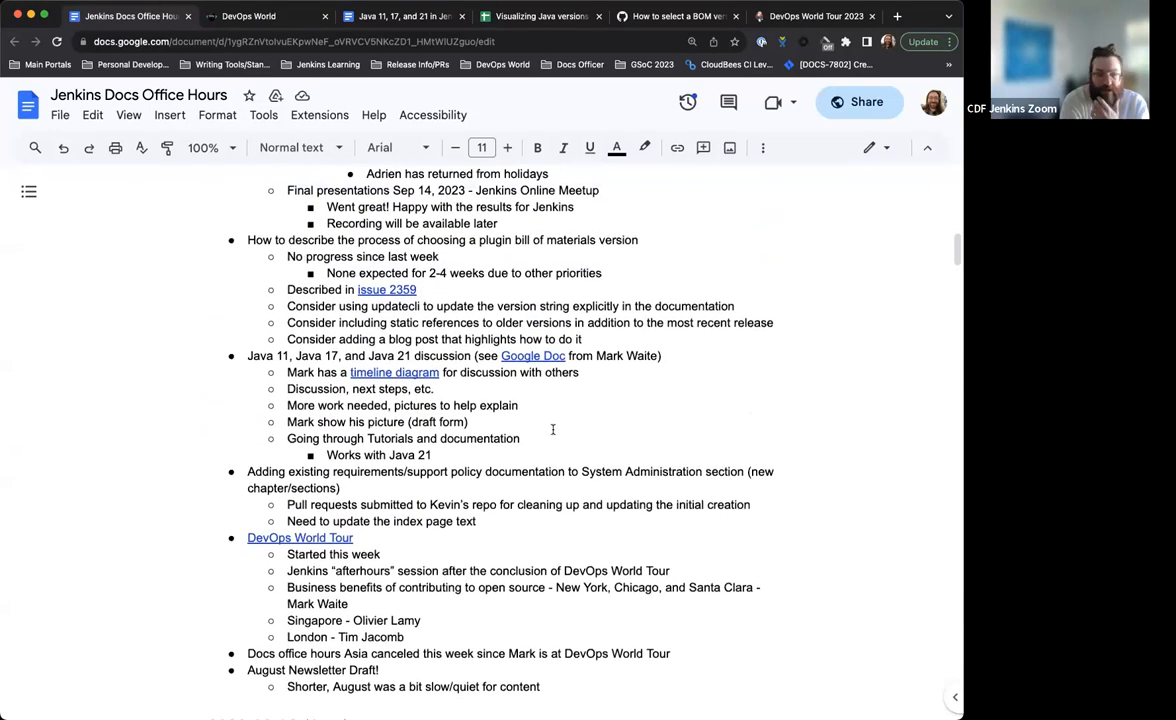